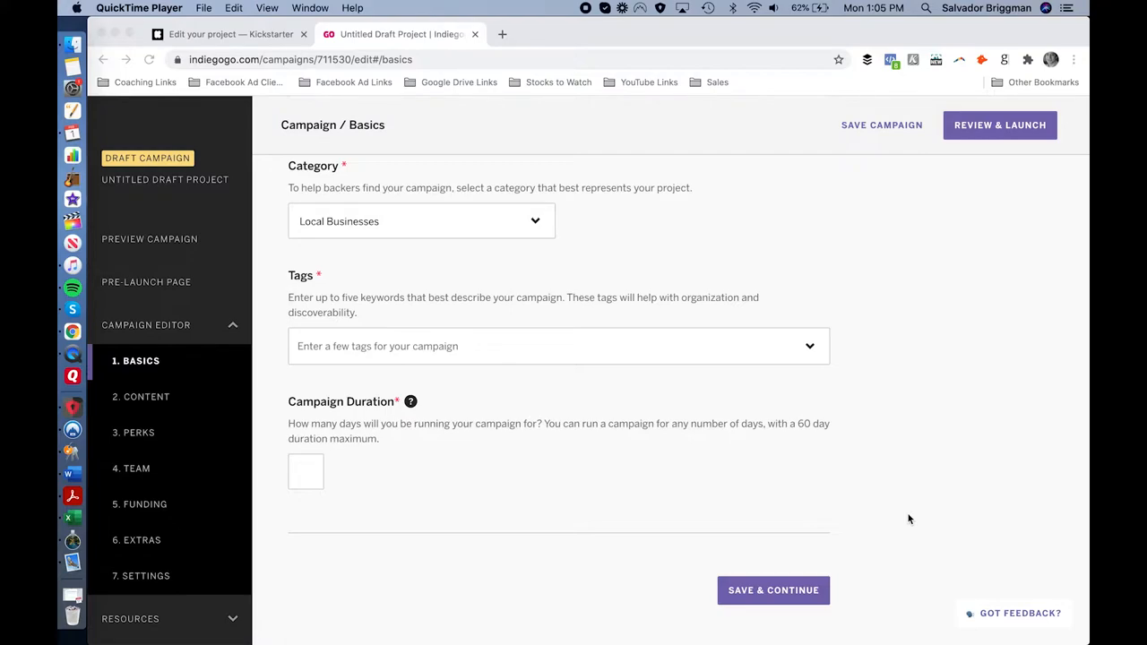
Scroll up to the Campaign Title field on the draft's Basics page.
scroll(up, 3)
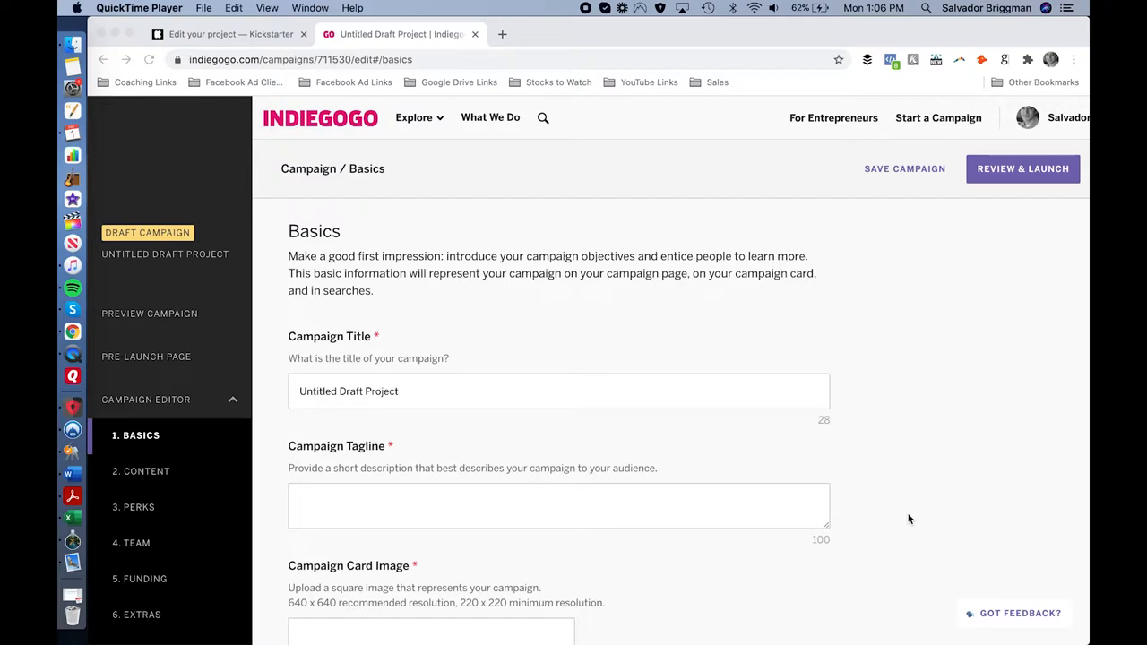
mouse_move(820, 478)
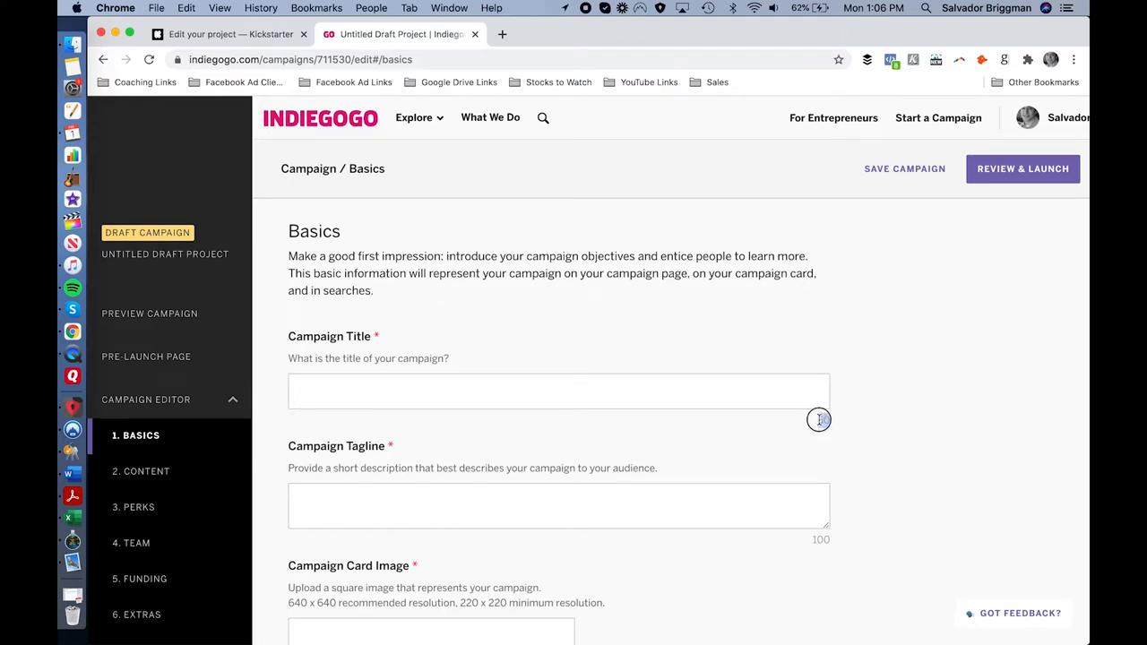
Enter the campaign title 'Product Name: Big Promise' as a template.
click(559, 391)
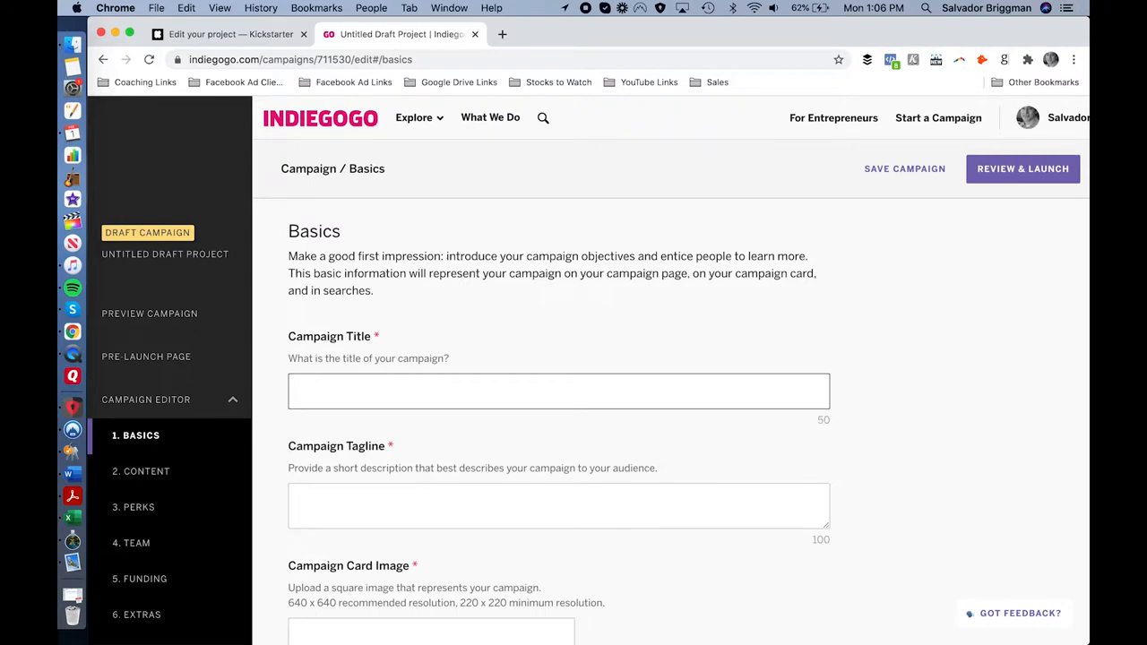
text(Product)
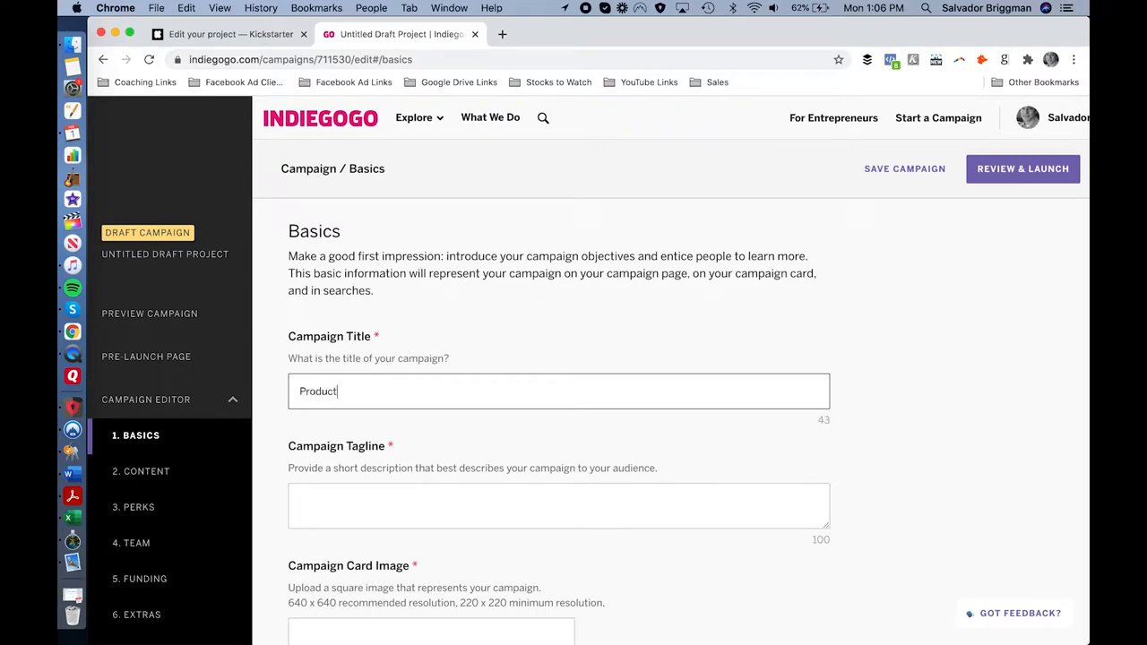
text(Name:)
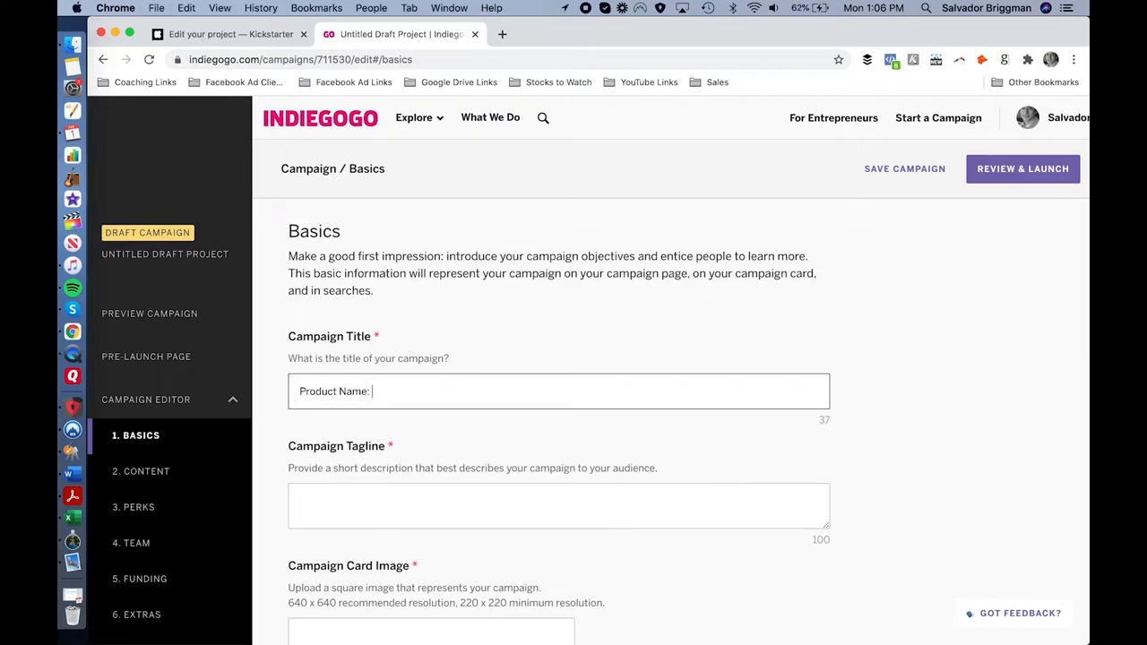
text(Big Promise)
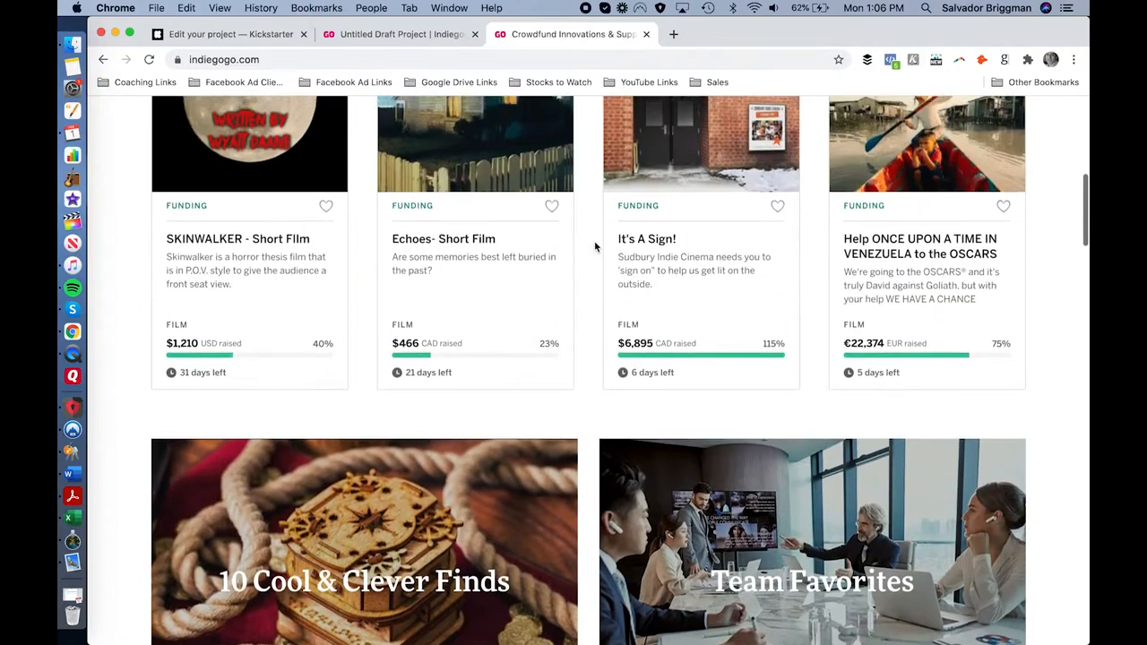
From the homepage's Recently Viewed row, open the inCharge X campaign in its own tab.
scroll(down, 3)
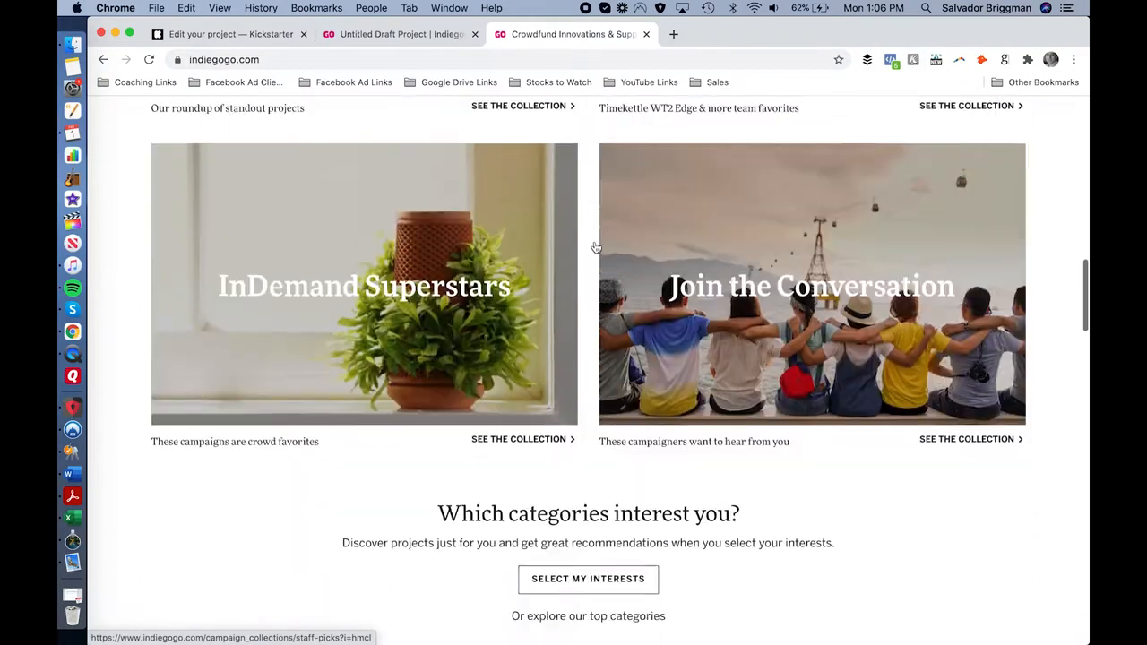
scroll(down, 3)
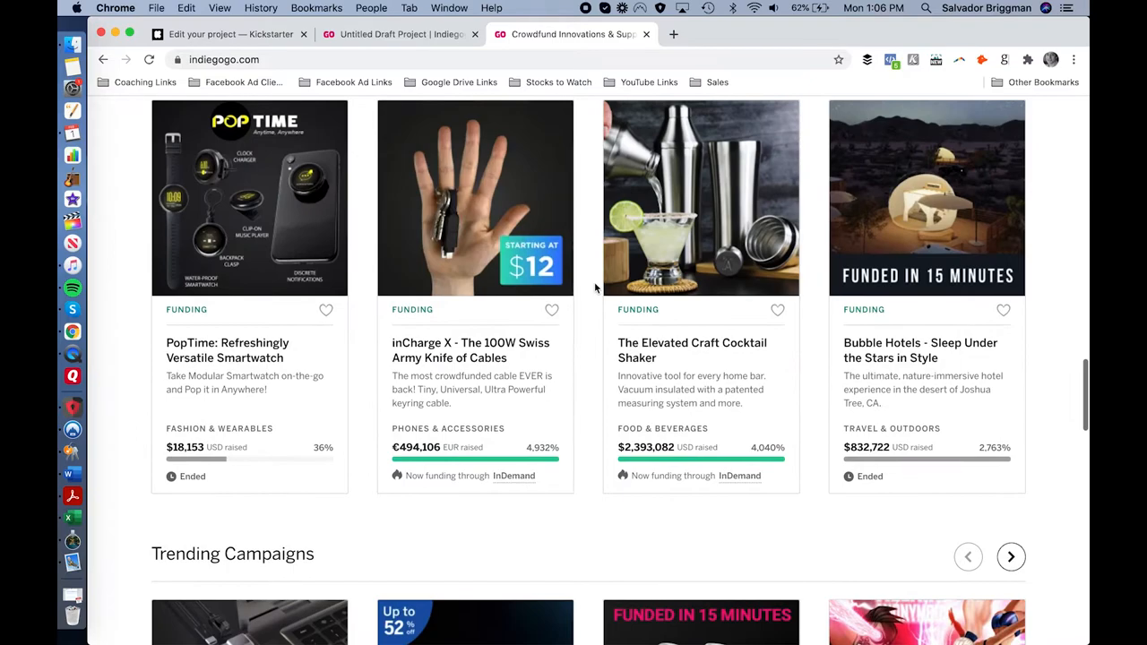
scroll(down, 3)
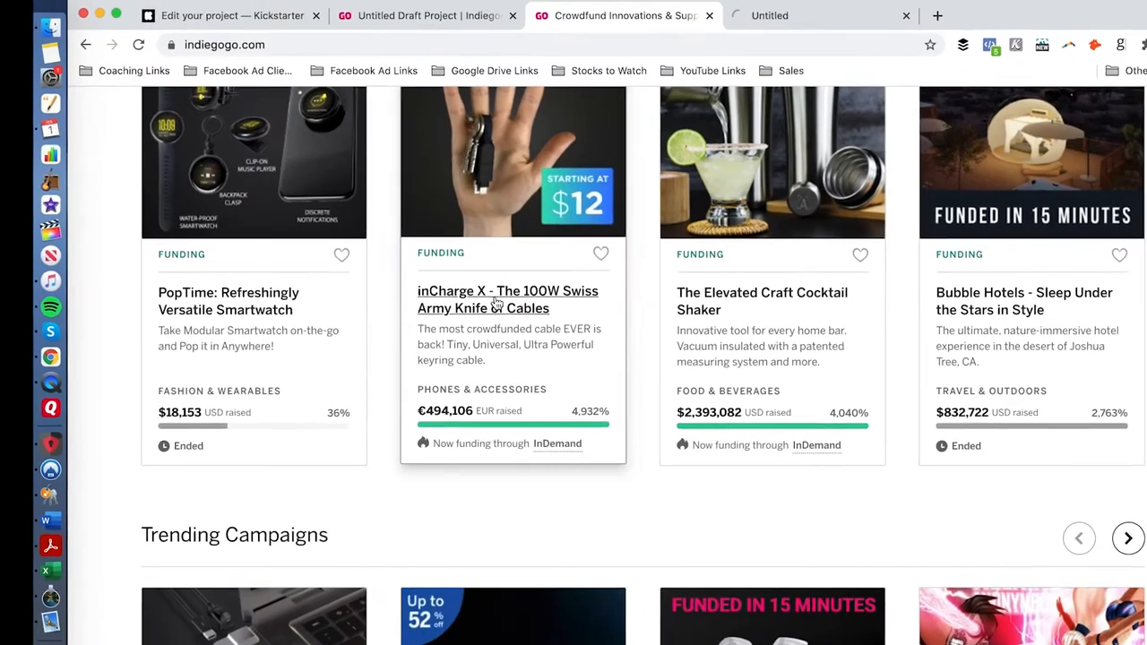
click(507, 300)
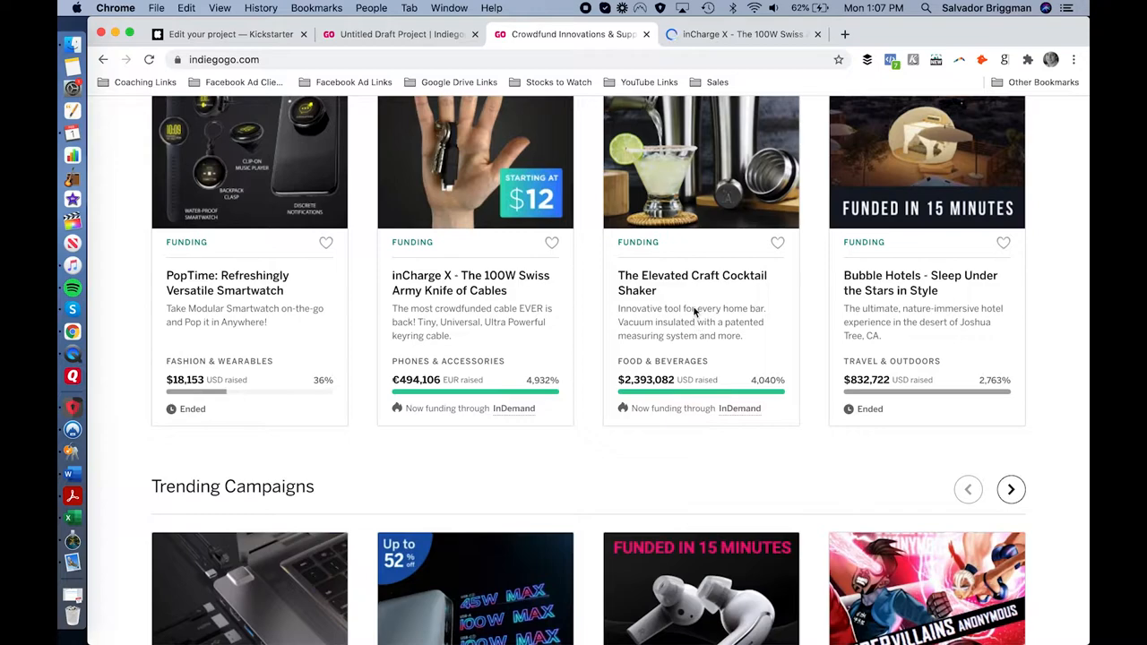
mouse_move(665, 276)
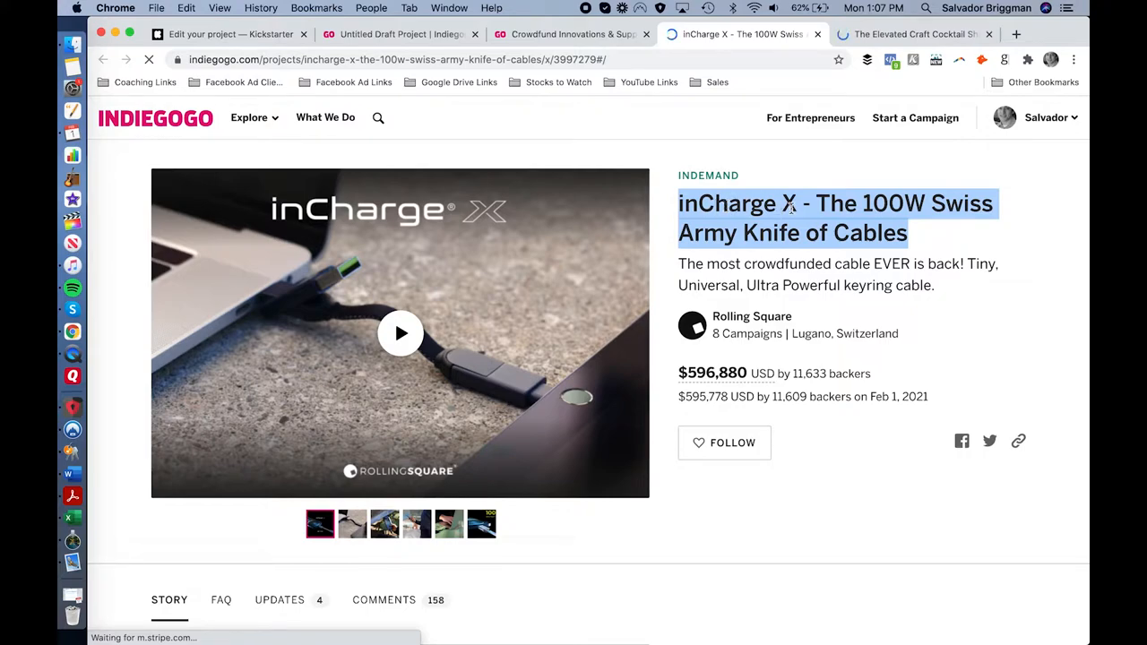
Review the inCharge X title and the Cocktail Shaker tagline, then return to the homepage listings.
click(823, 205)
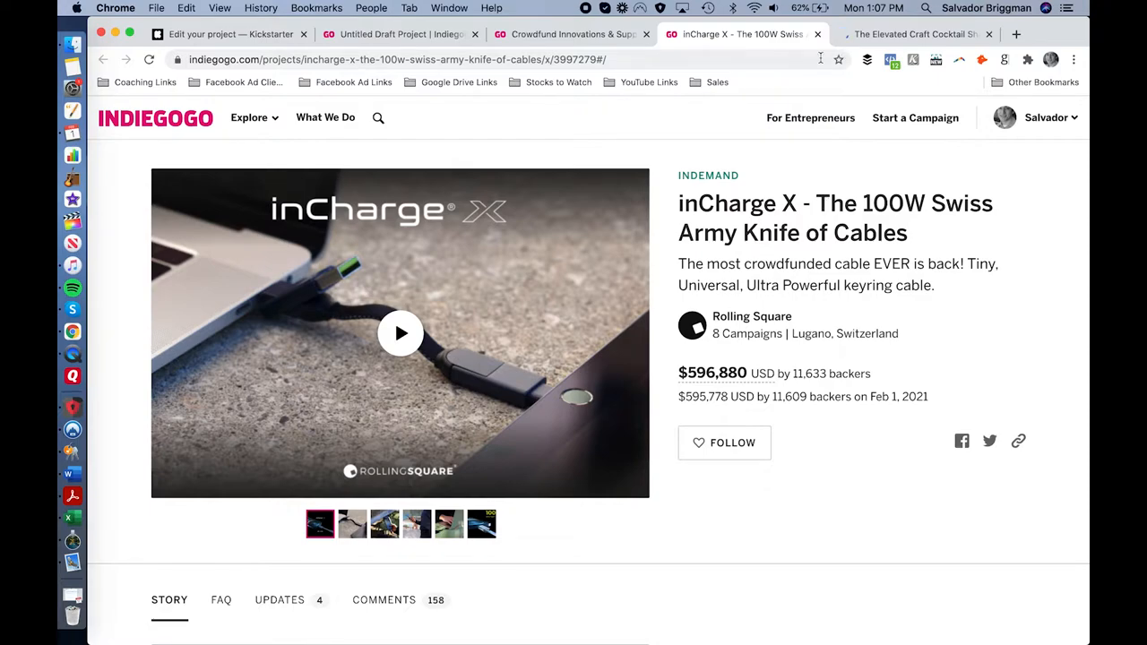
click(914, 34)
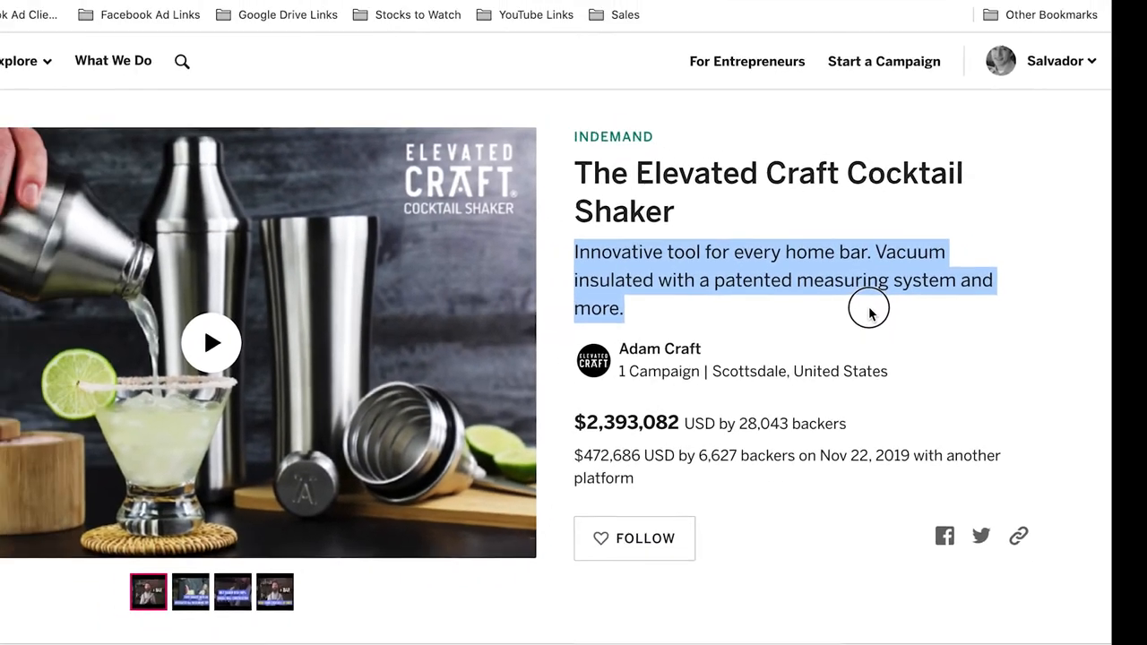
click(571, 34)
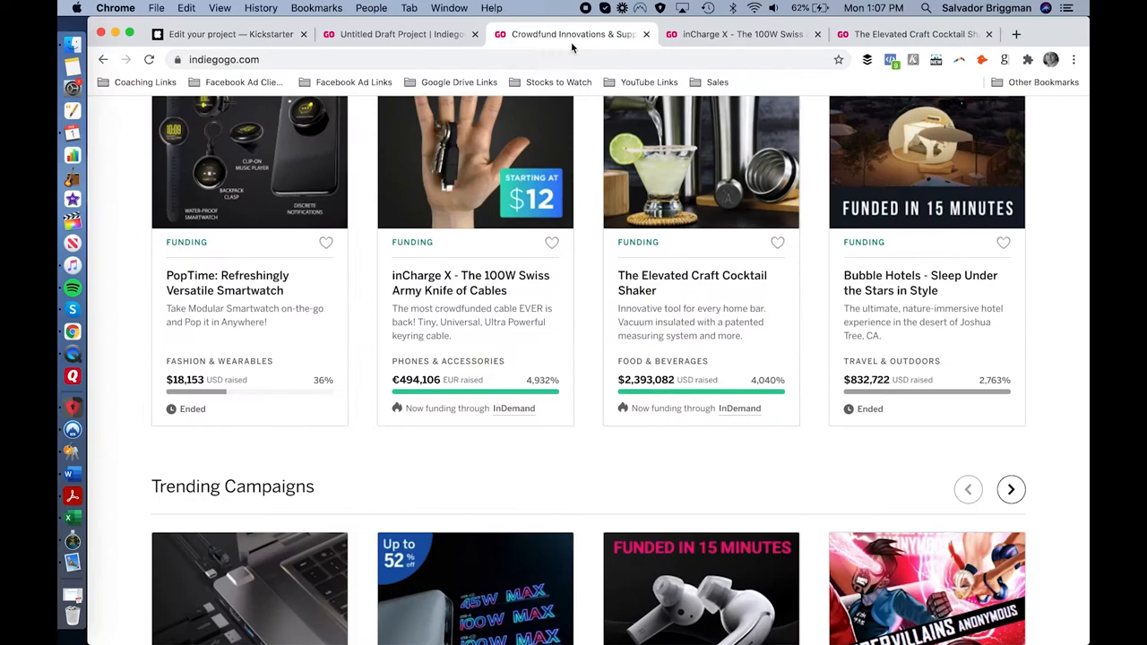
Check the draft's empty Campaign Tagline field, then bring up the Cocktail Shaker example.
scroll(up, 3)
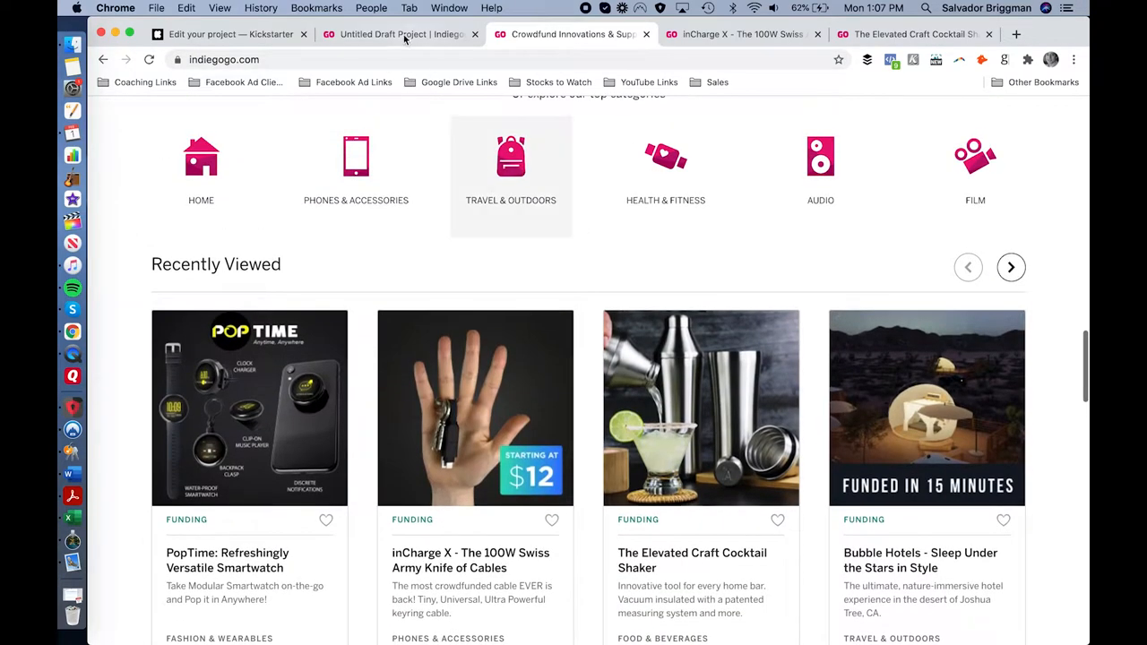
click(398, 34)
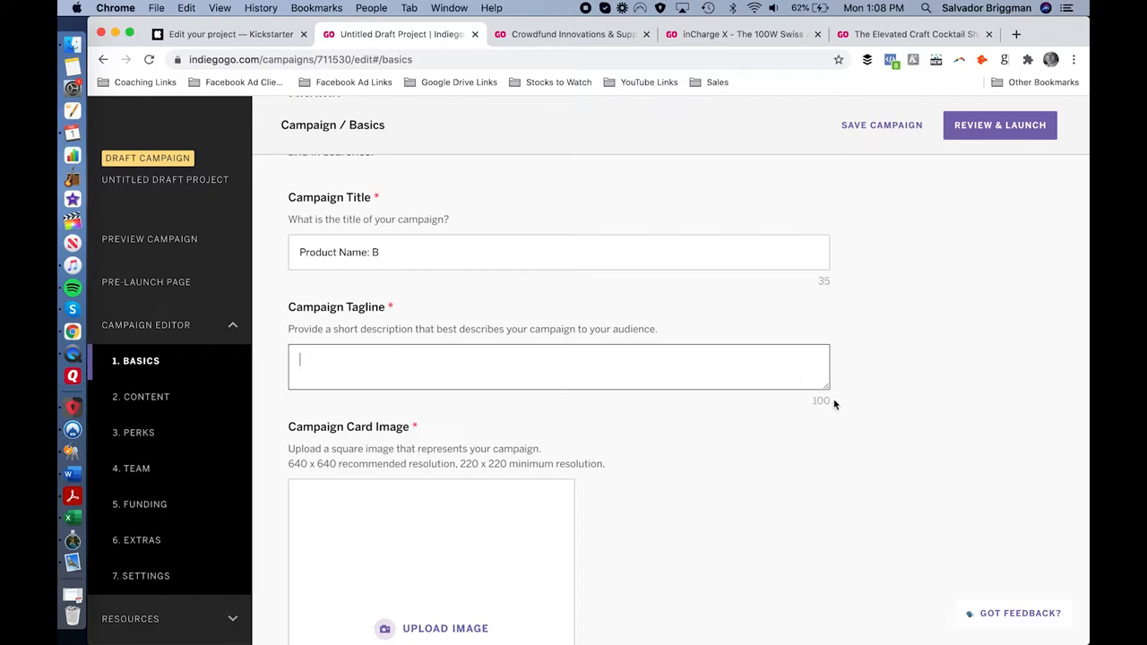
click(915, 34)
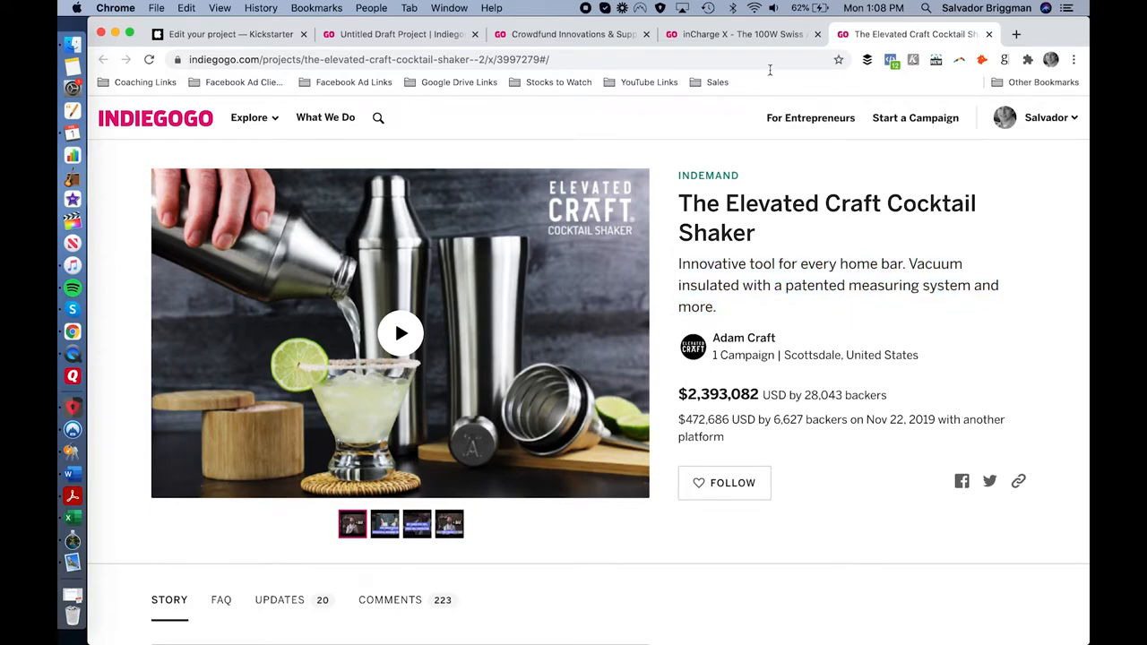
click(735, 34)
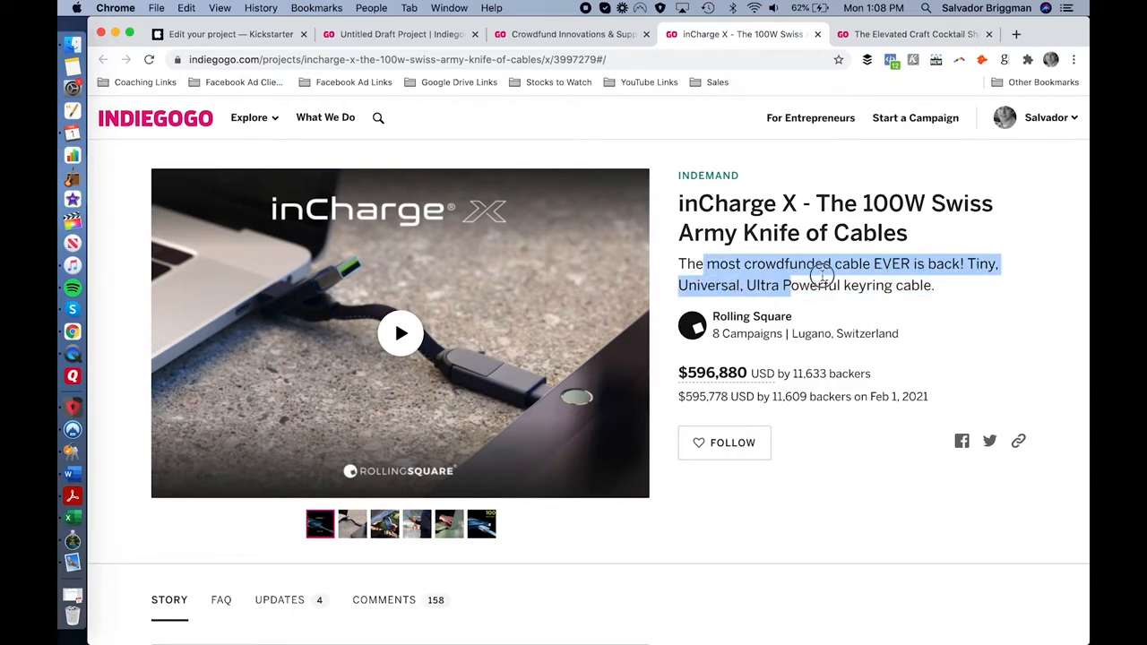
click(968, 264)
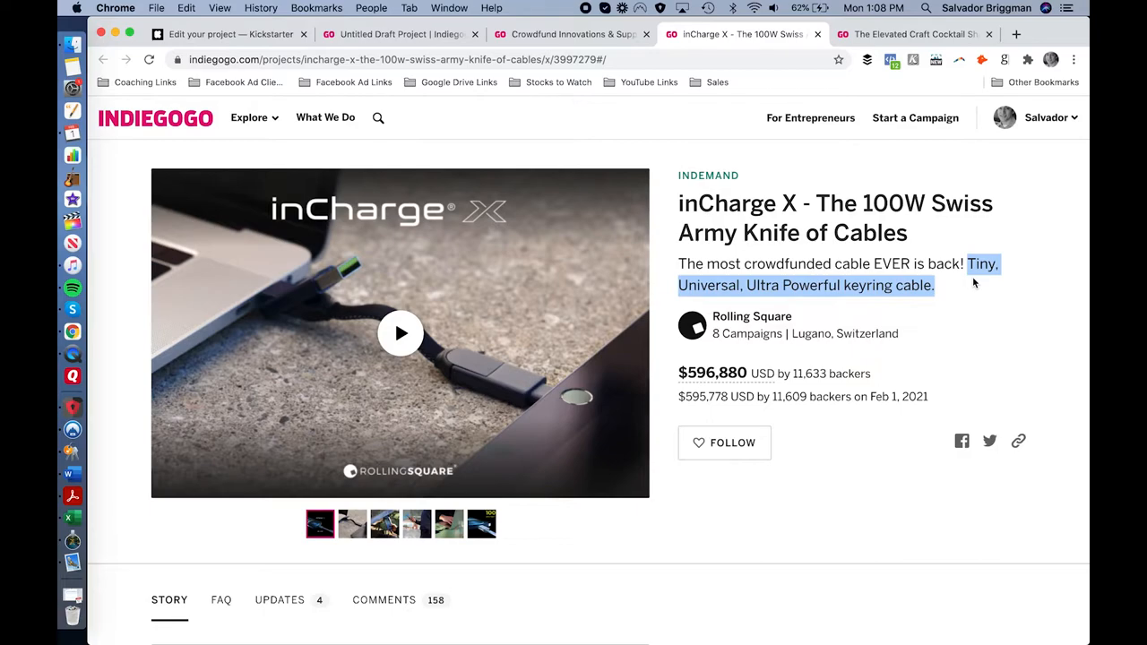
click(914, 34)
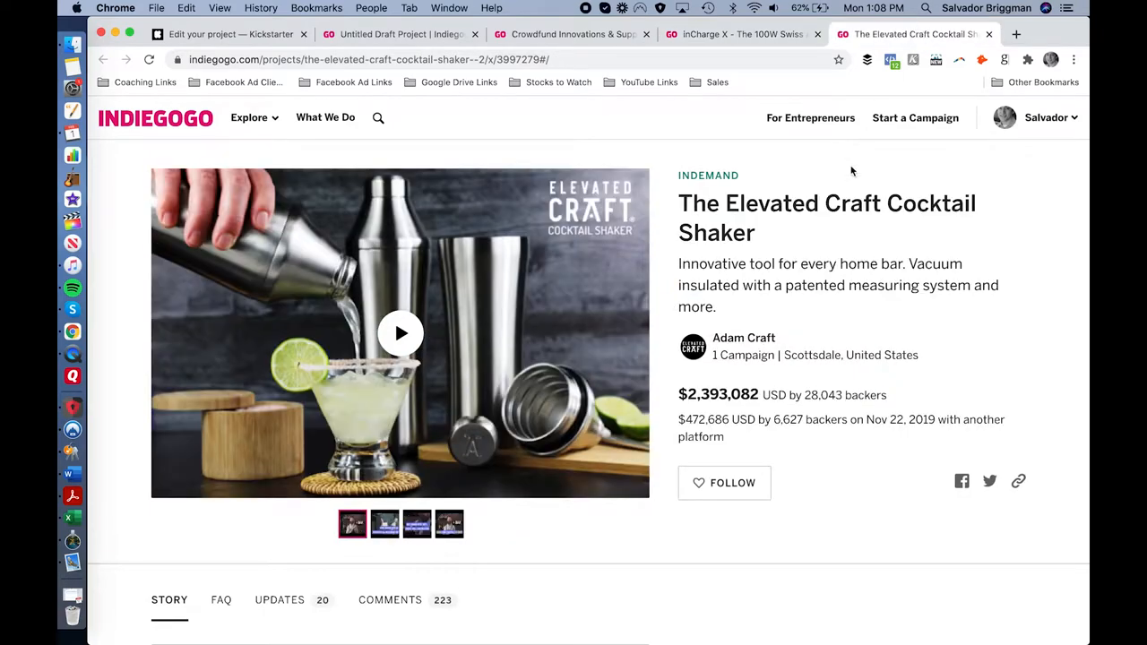
mouse_move(907, 265)
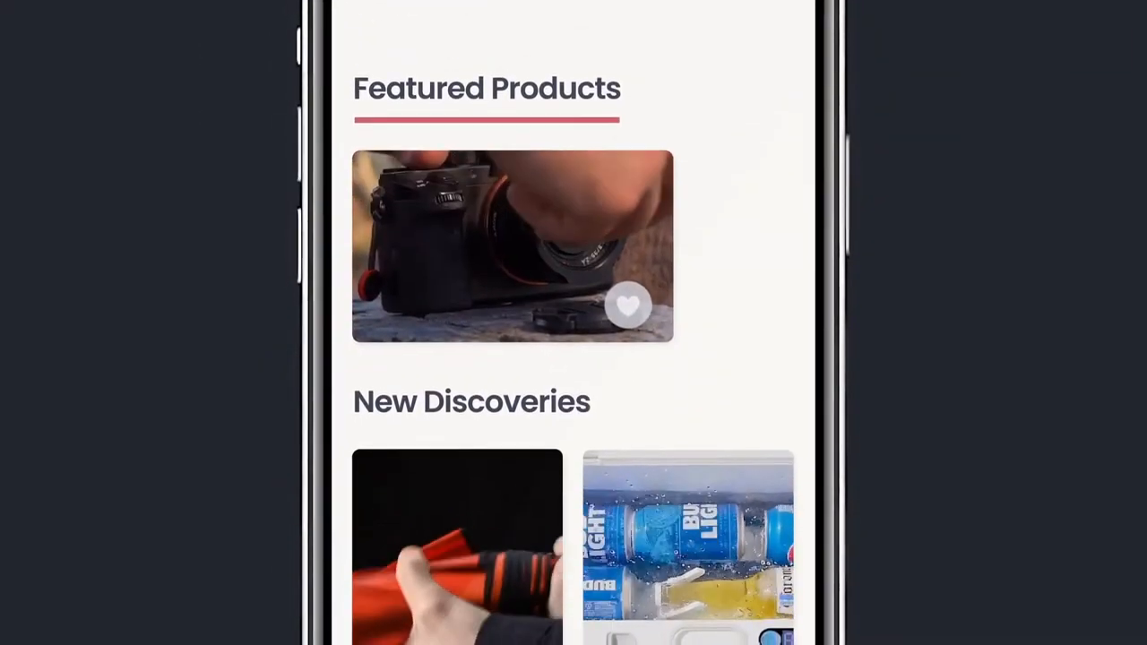
scroll(down, 3)
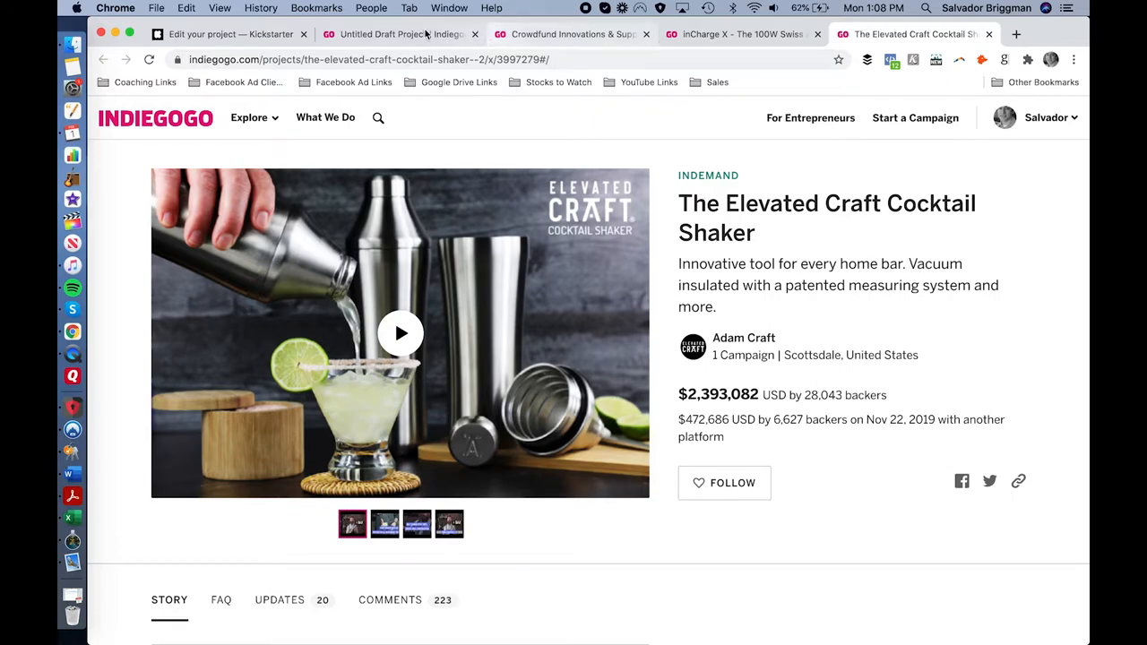
Review the draft's Campaign Card Image resolution guidance, then return to the homepage listings.
click(398, 34)
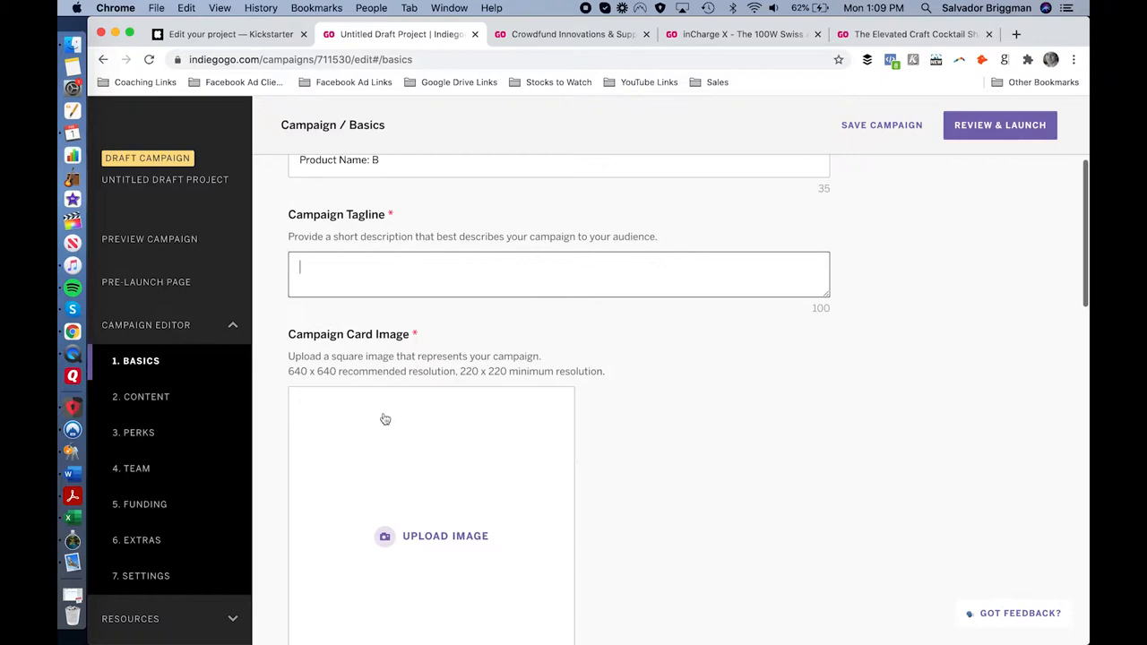
scroll(down, 3)
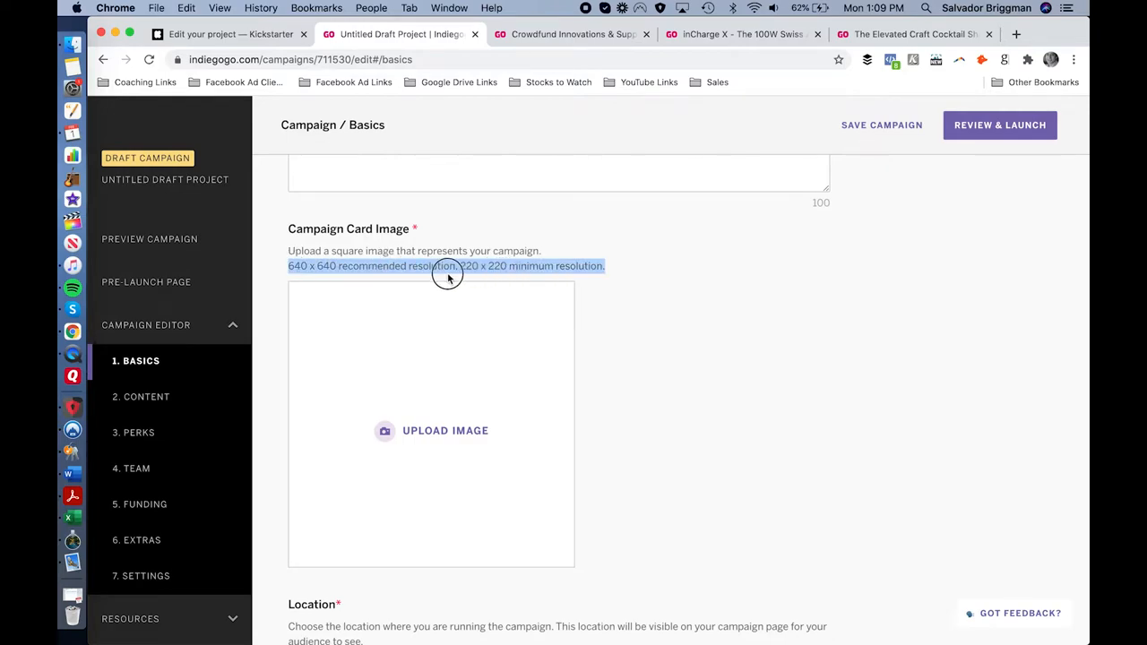
scroll(down, 3)
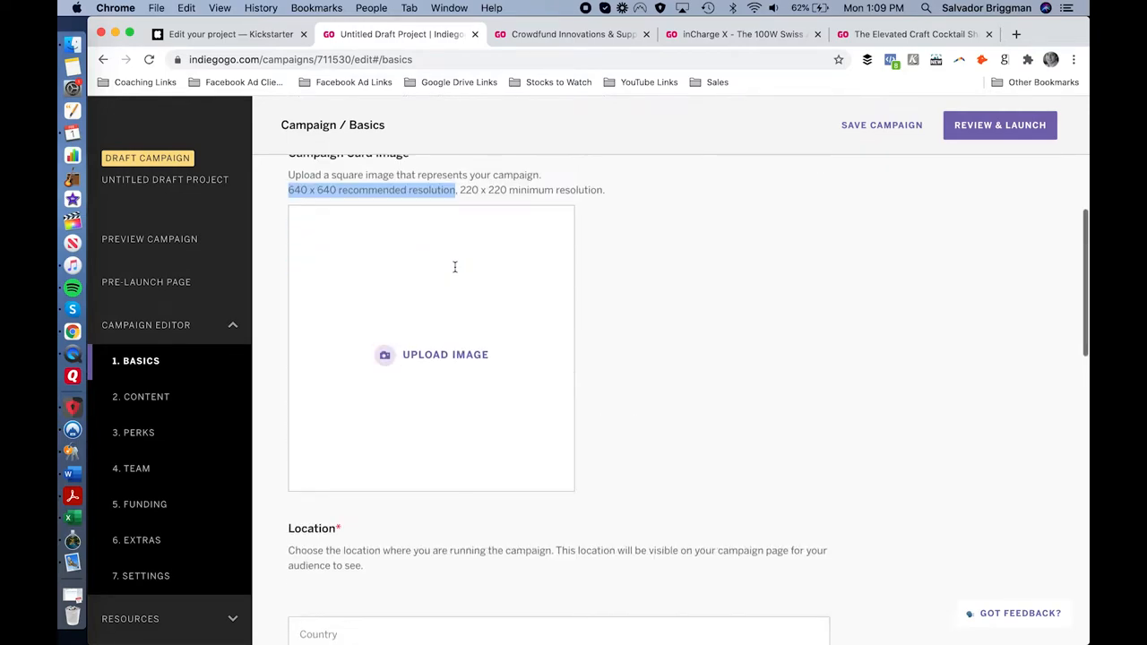
click(742, 34)
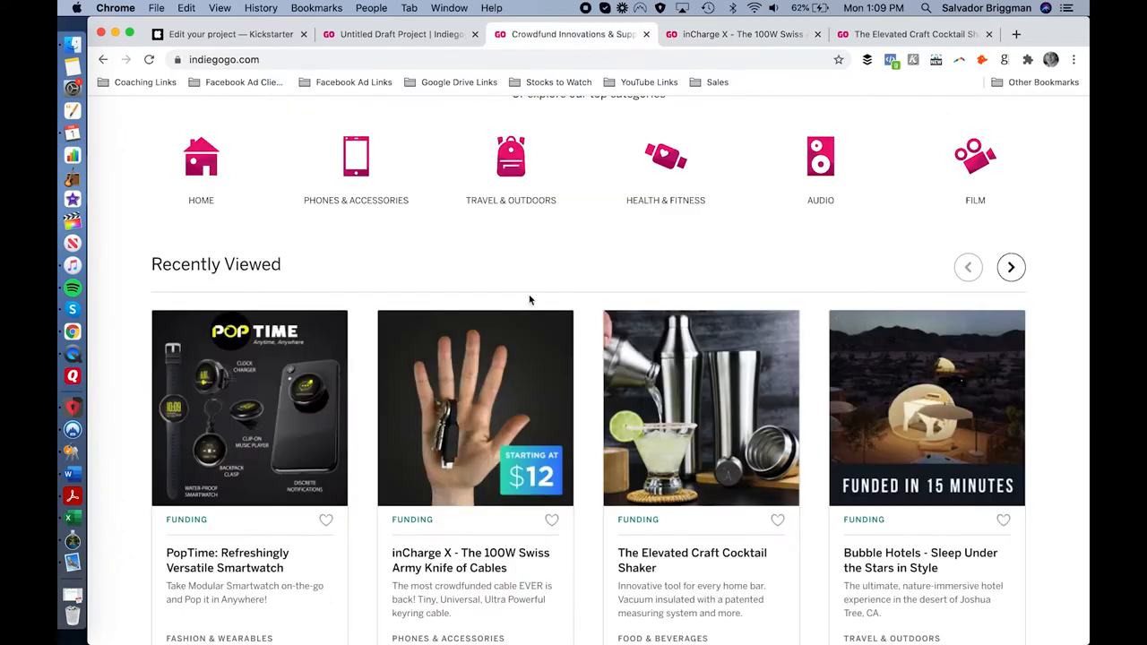
Browse the Recently Viewed campaigns, then return to the draft's 640 x 640 campaign image guidance.
scroll(down, 3)
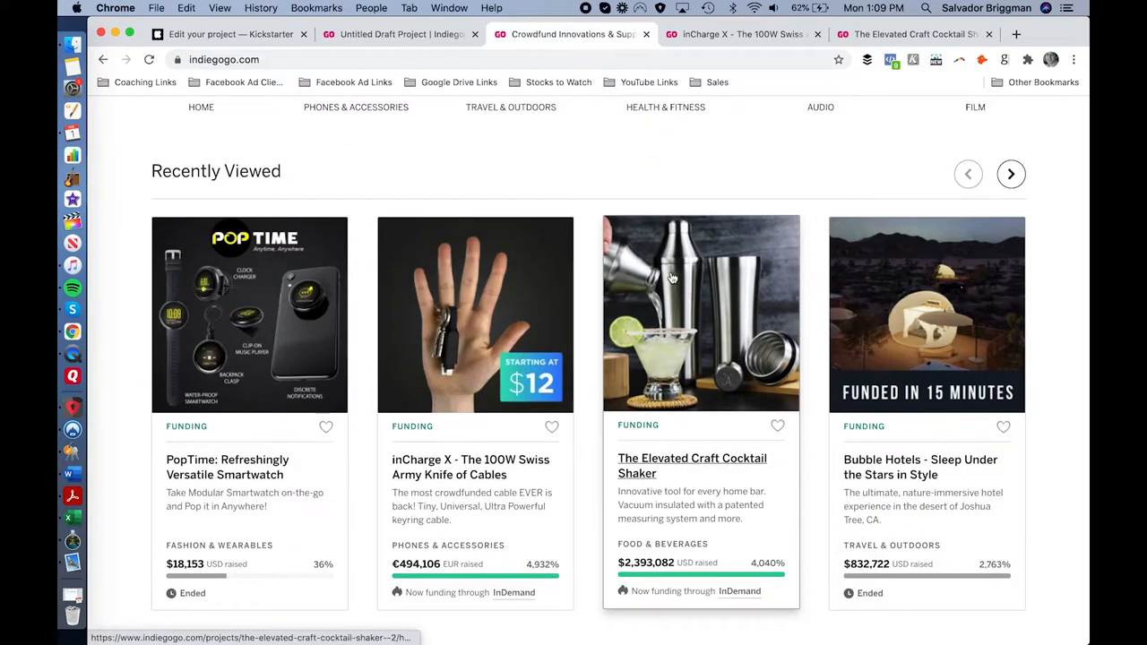
mouse_move(663, 345)
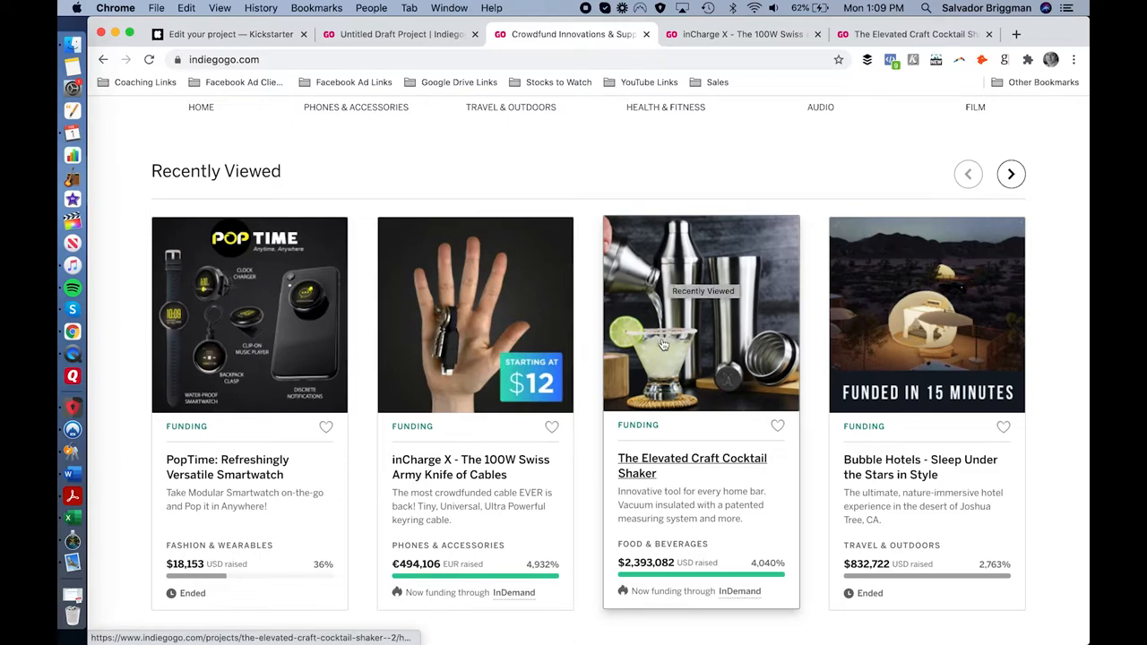
mouse_move(678, 332)
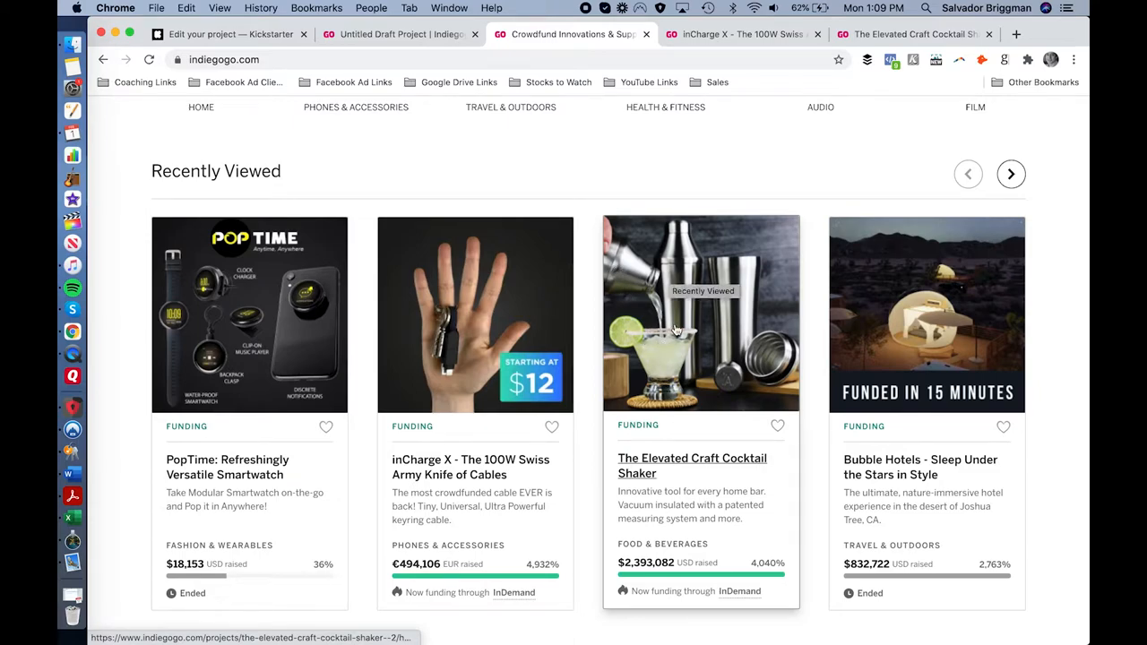
mouse_move(896, 291)
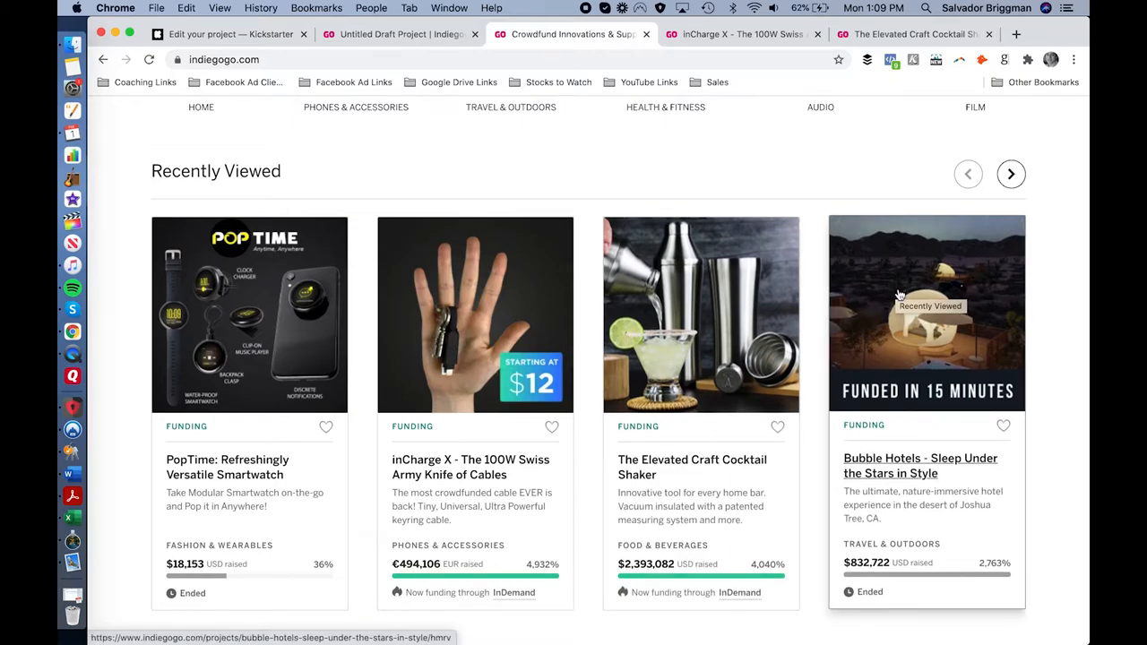
mouse_move(906, 294)
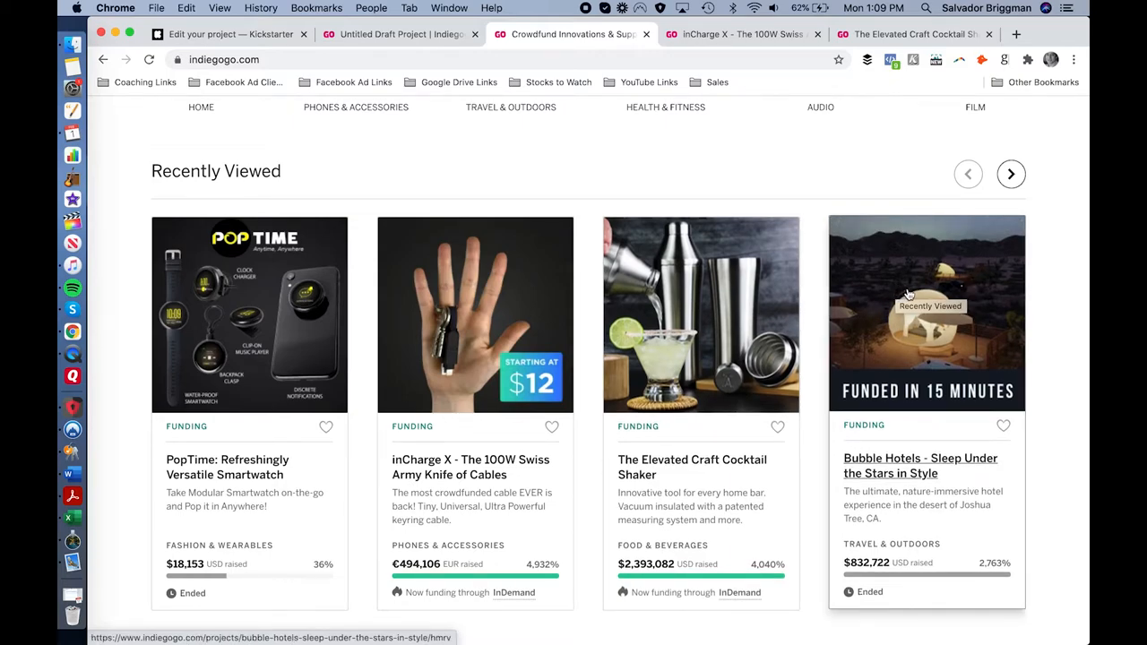
mouse_move(287, 294)
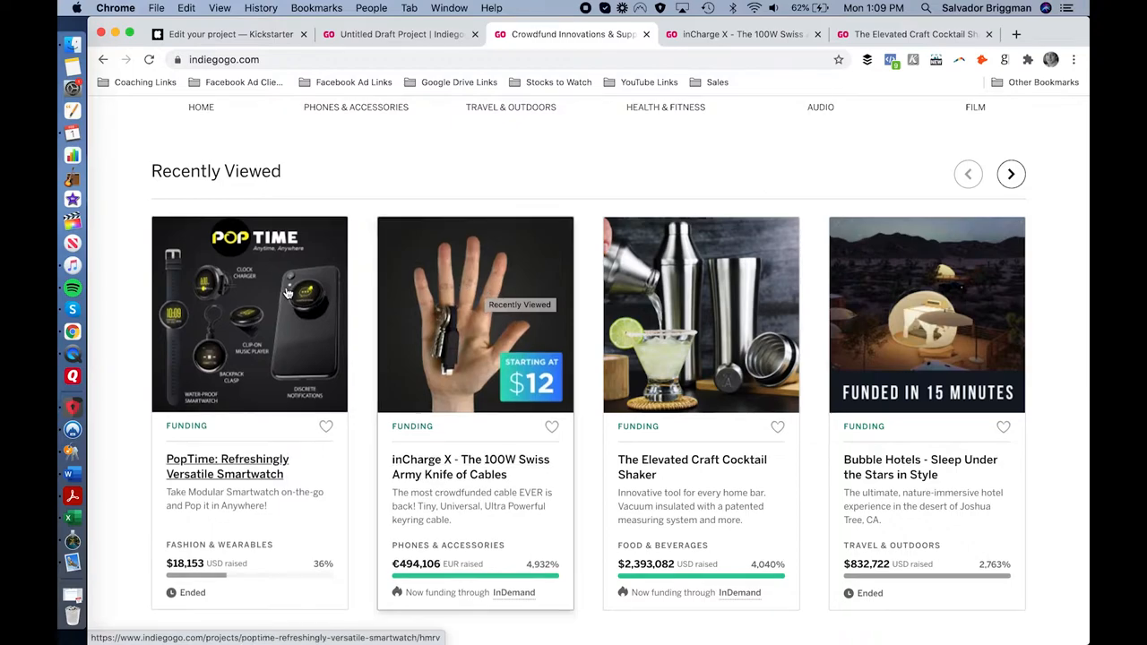
scroll(down, 3)
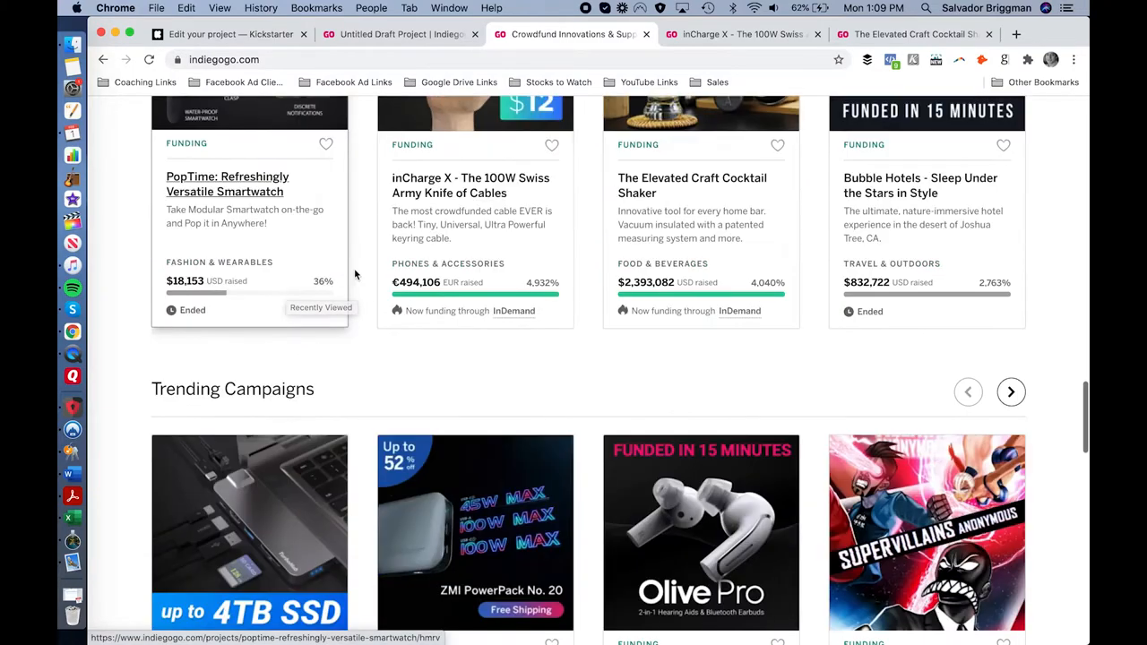
scroll(down, 3)
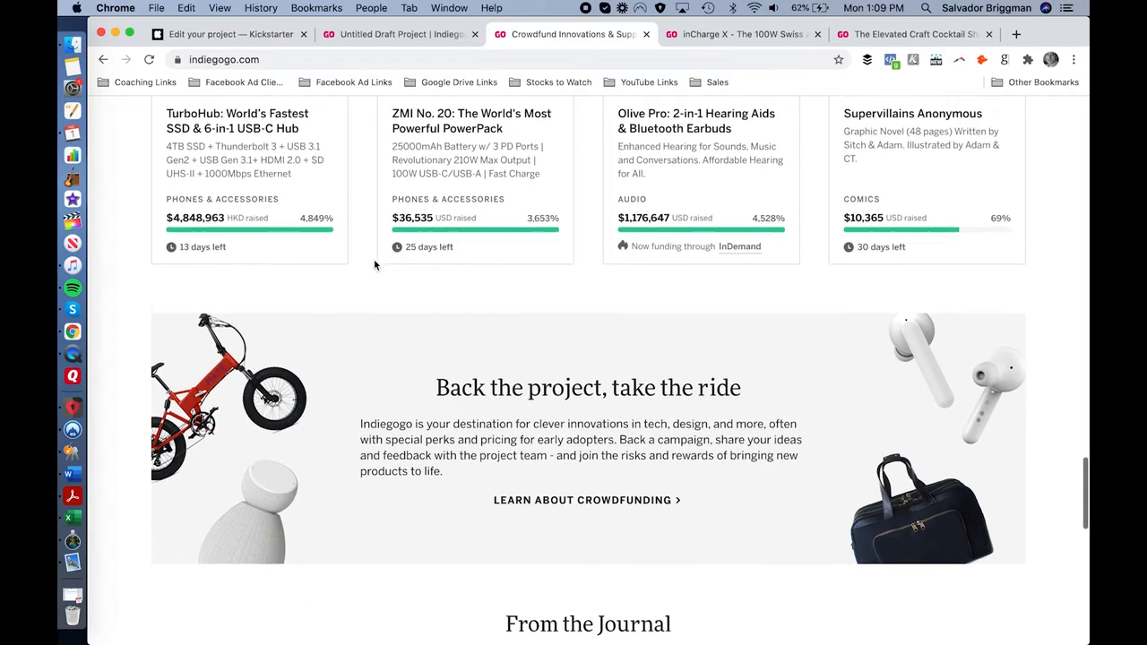
scroll(up, 3)
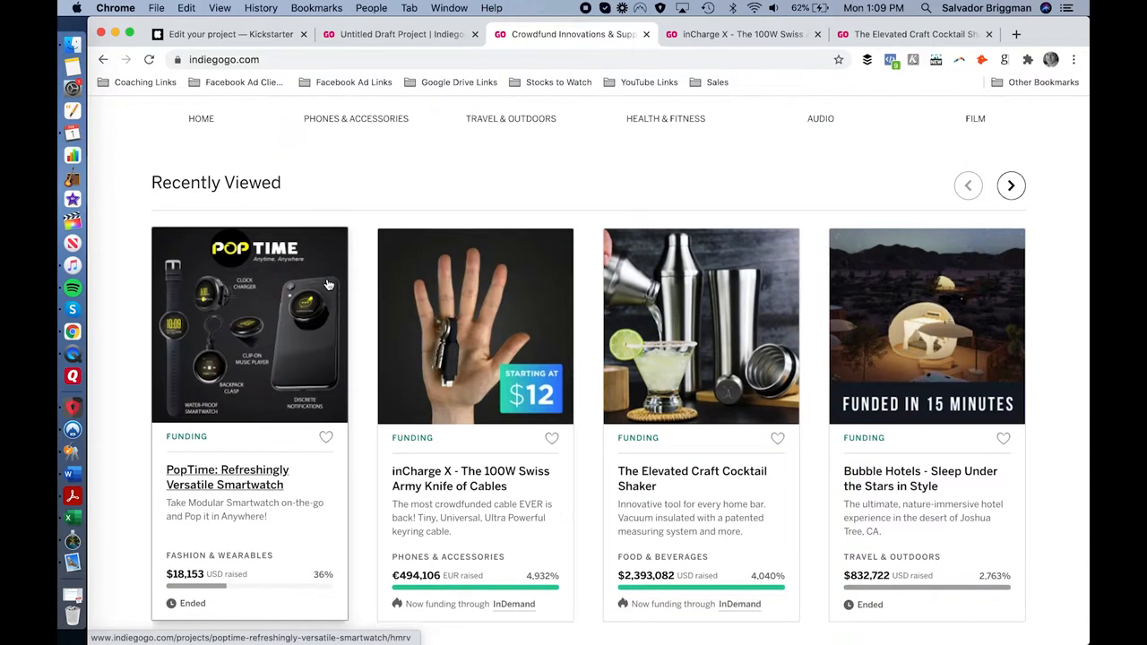
scroll(down, 3)
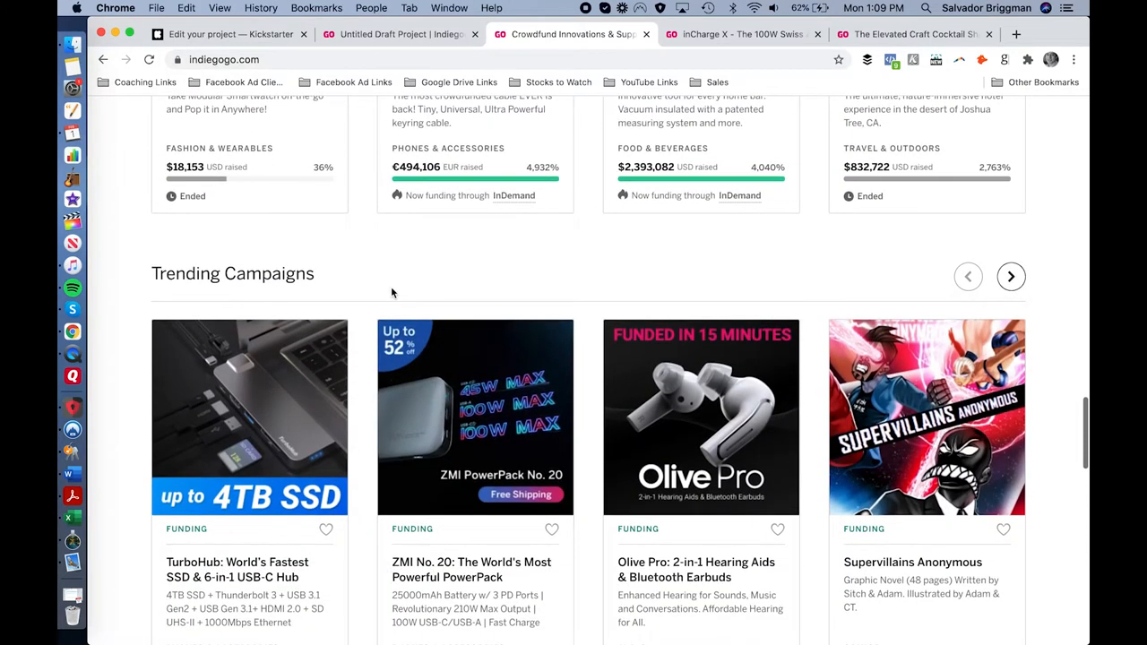
scroll(down, 3)
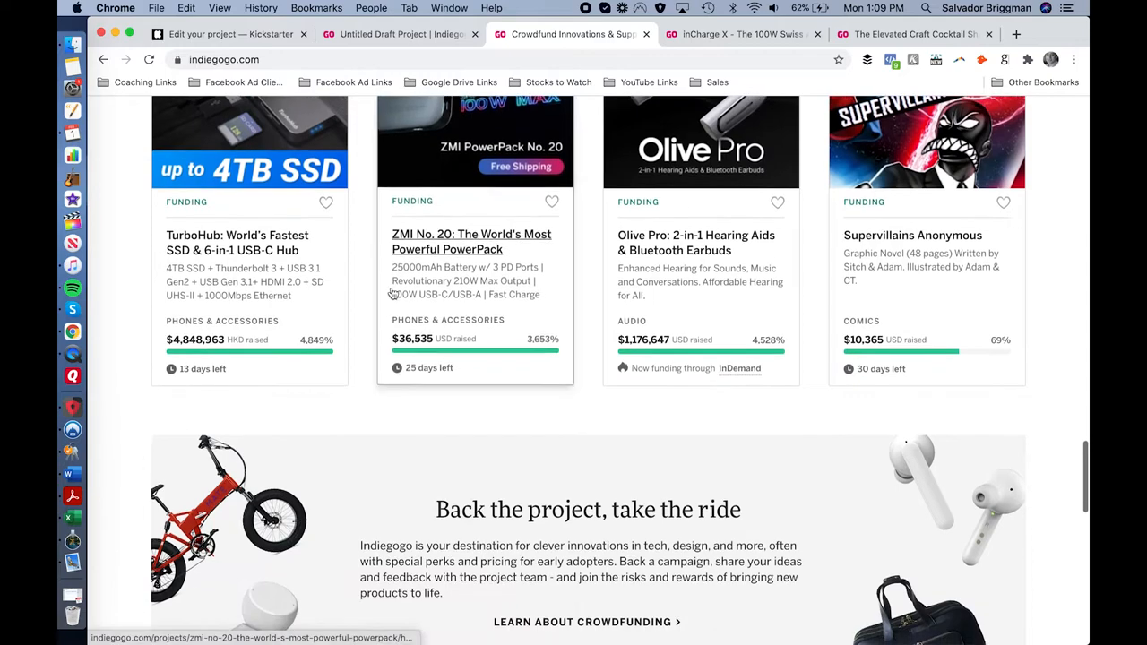
scroll(down, 3)
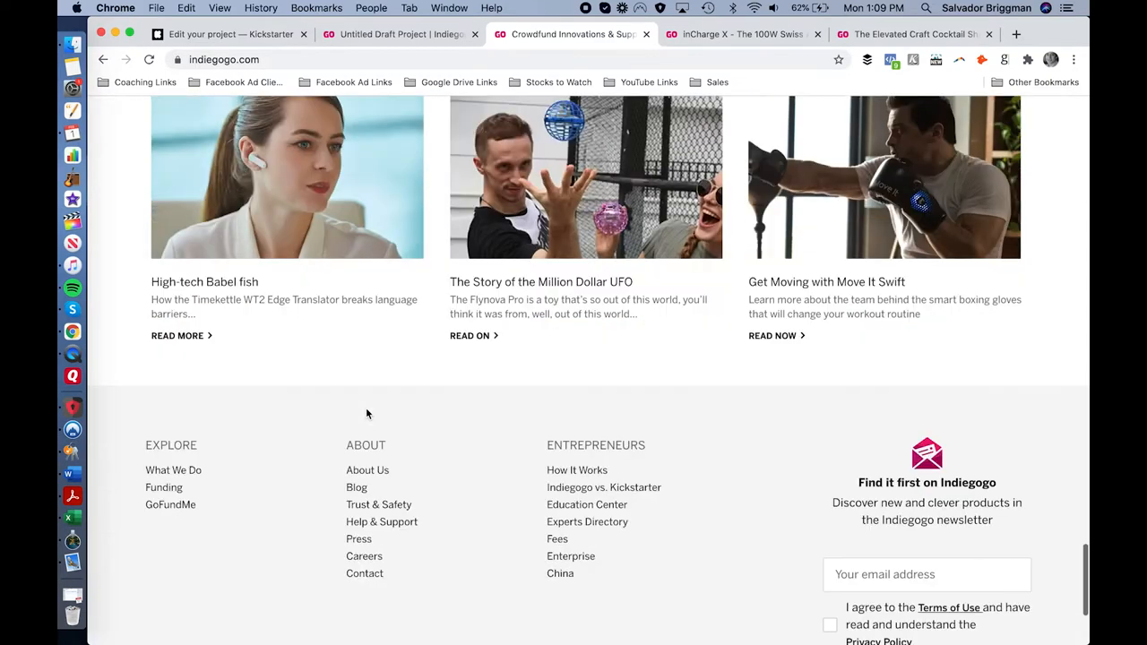
scroll(up, 3)
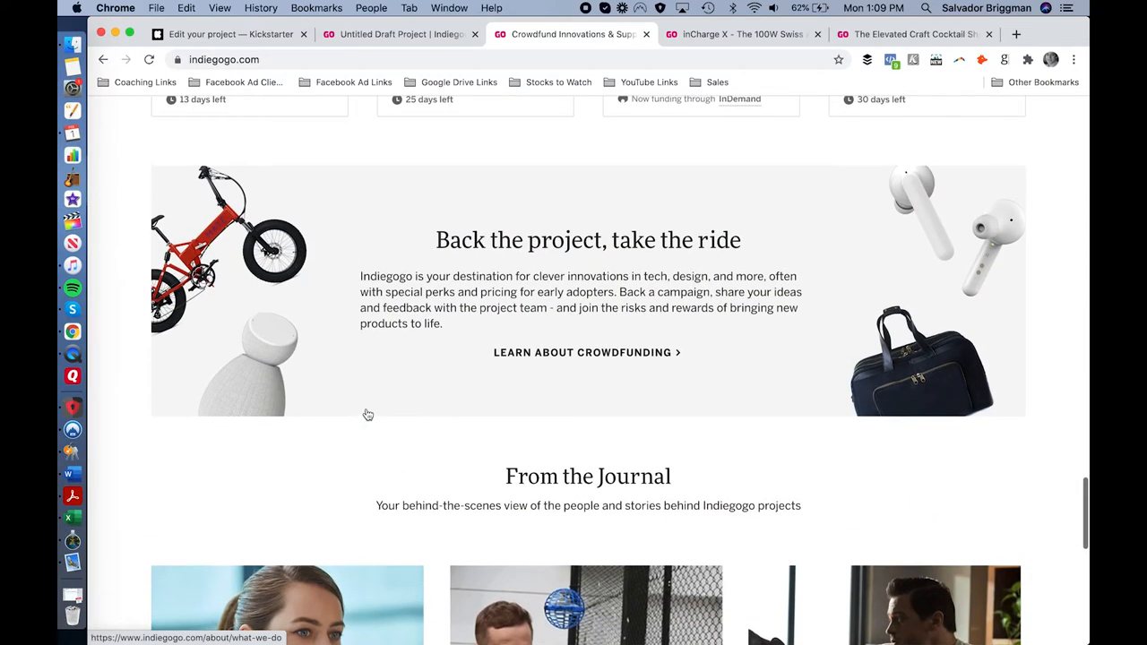
scroll(up, 3)
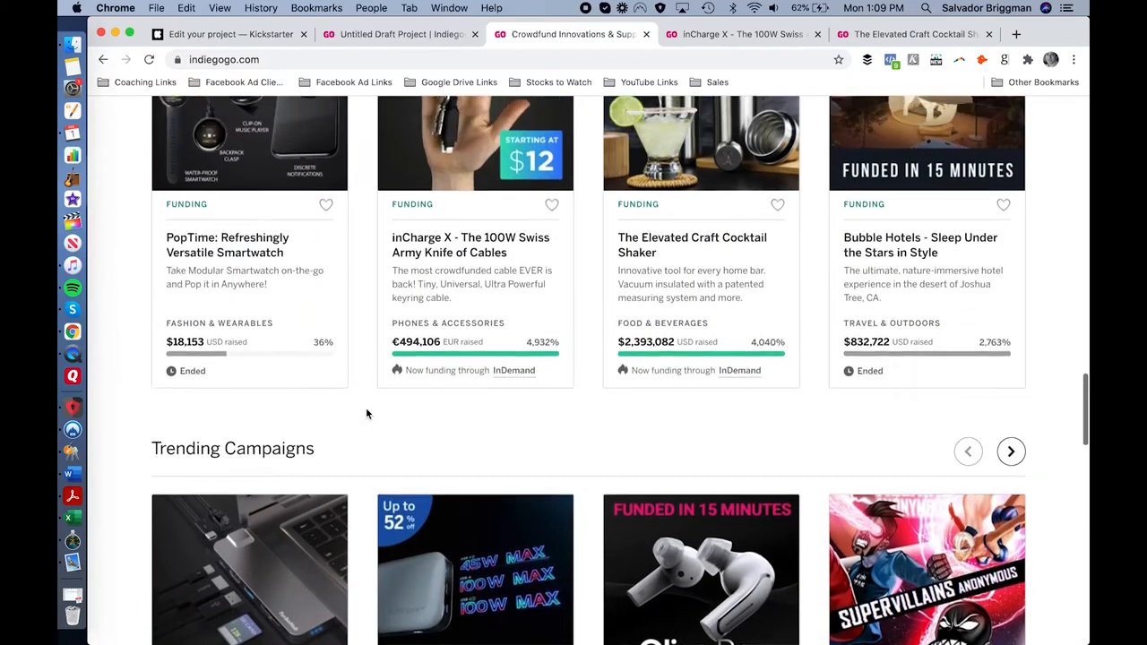
scroll(up, 3)
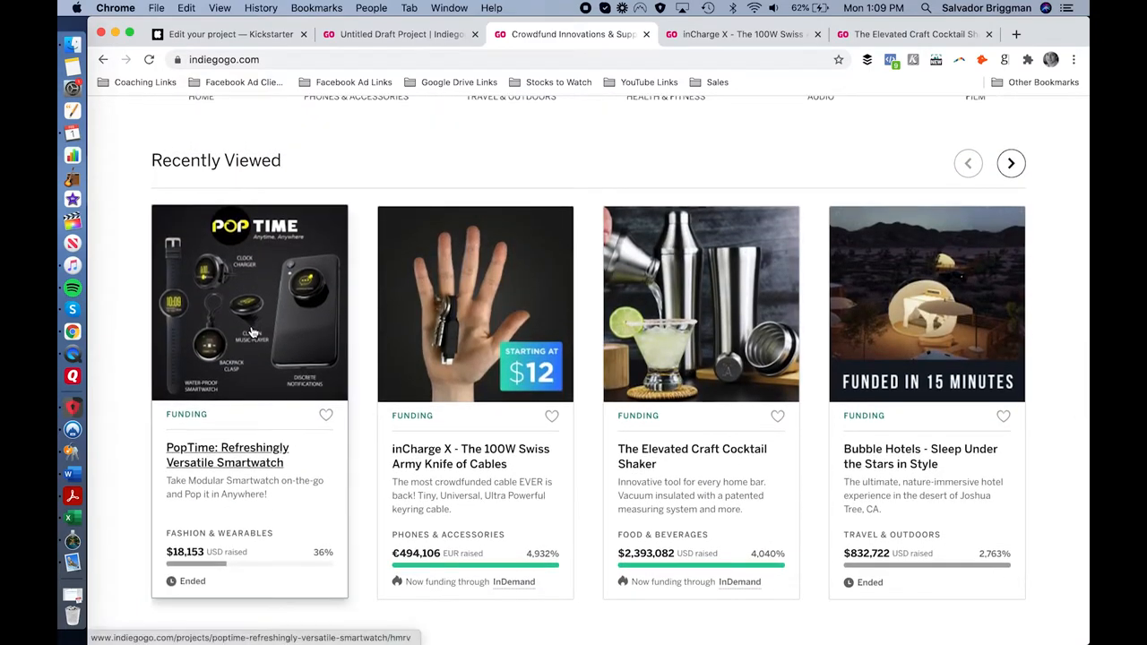
mouse_move(302, 306)
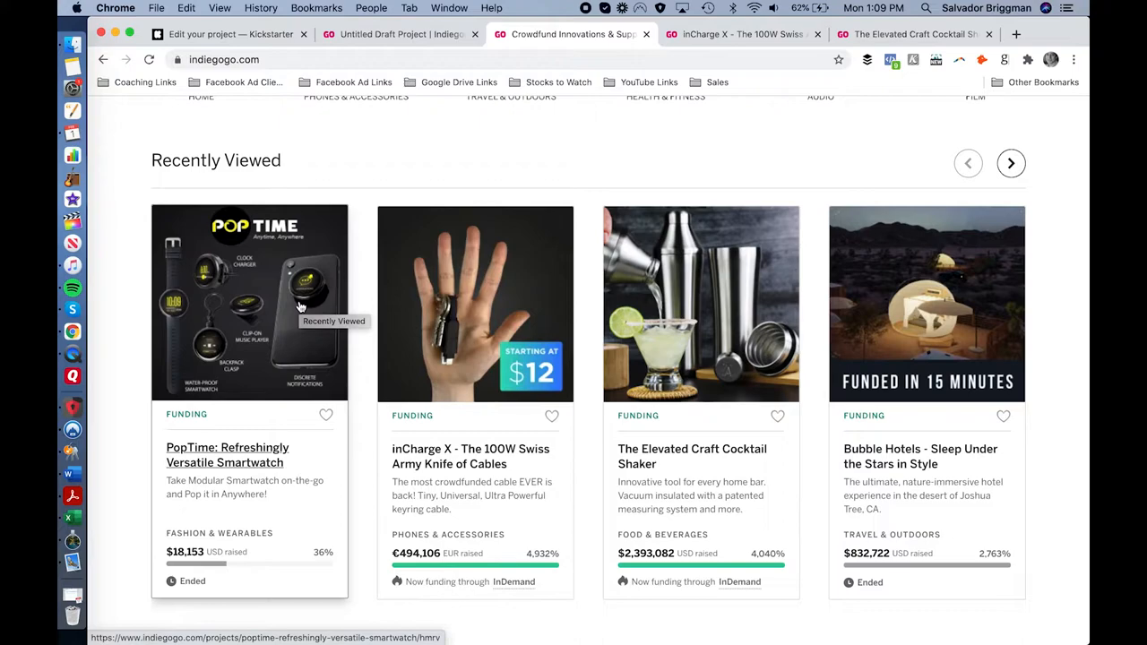
mouse_move(337, 196)
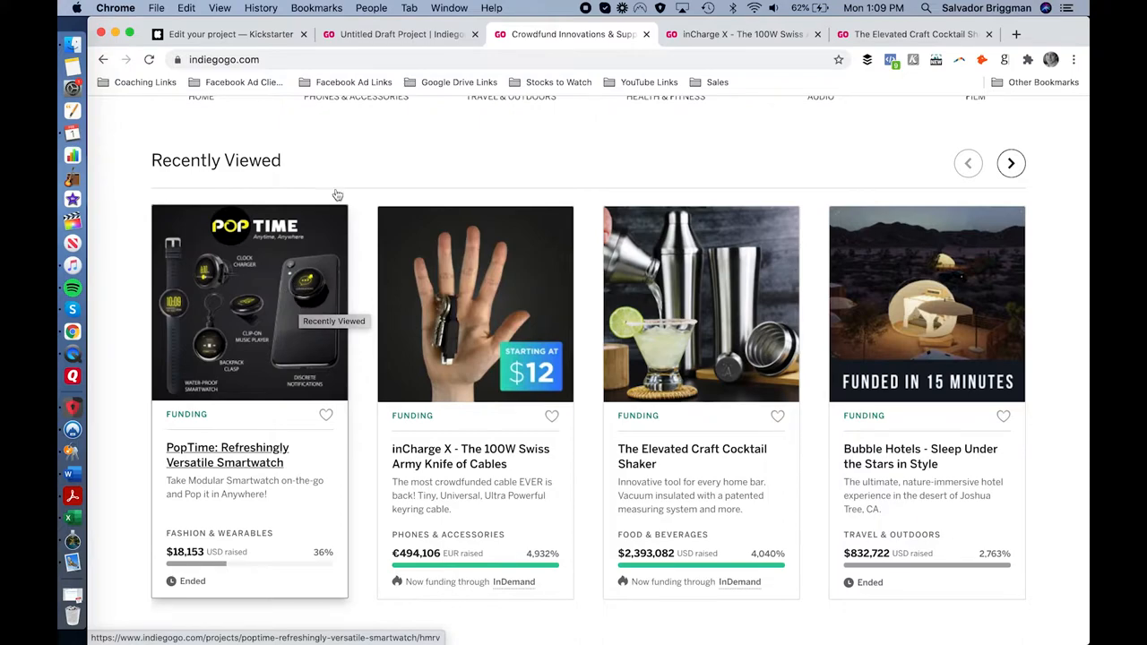
click(398, 34)
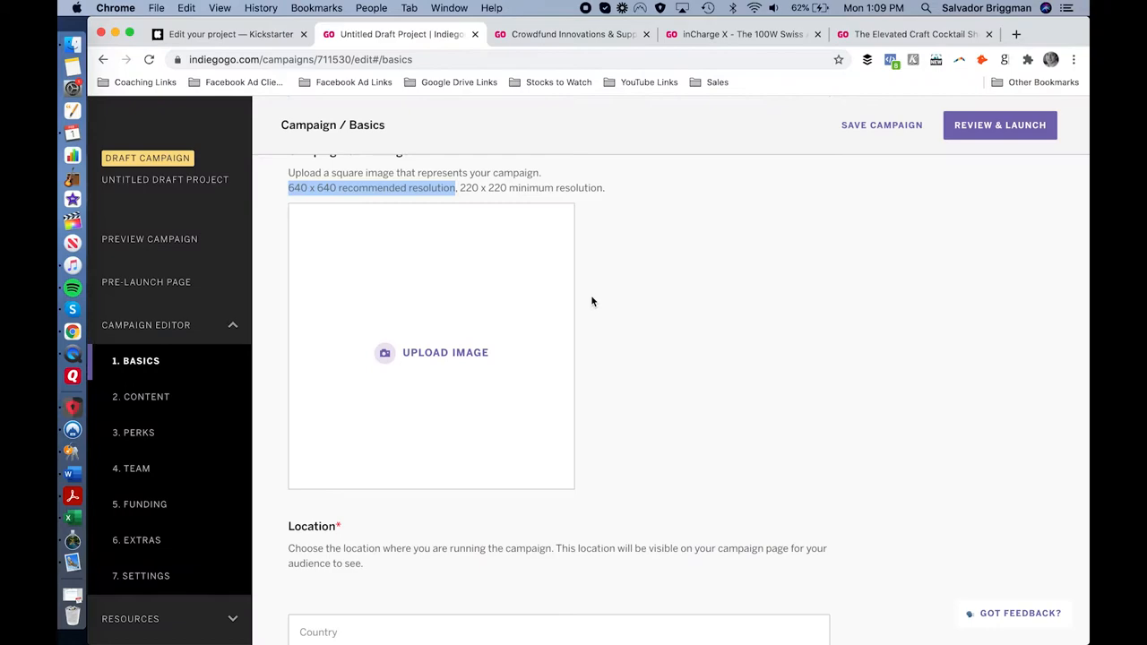
Scroll to the draft's Location field, then view inCharge X's listed location, Lugano, Switzerland.
scroll(down, 3)
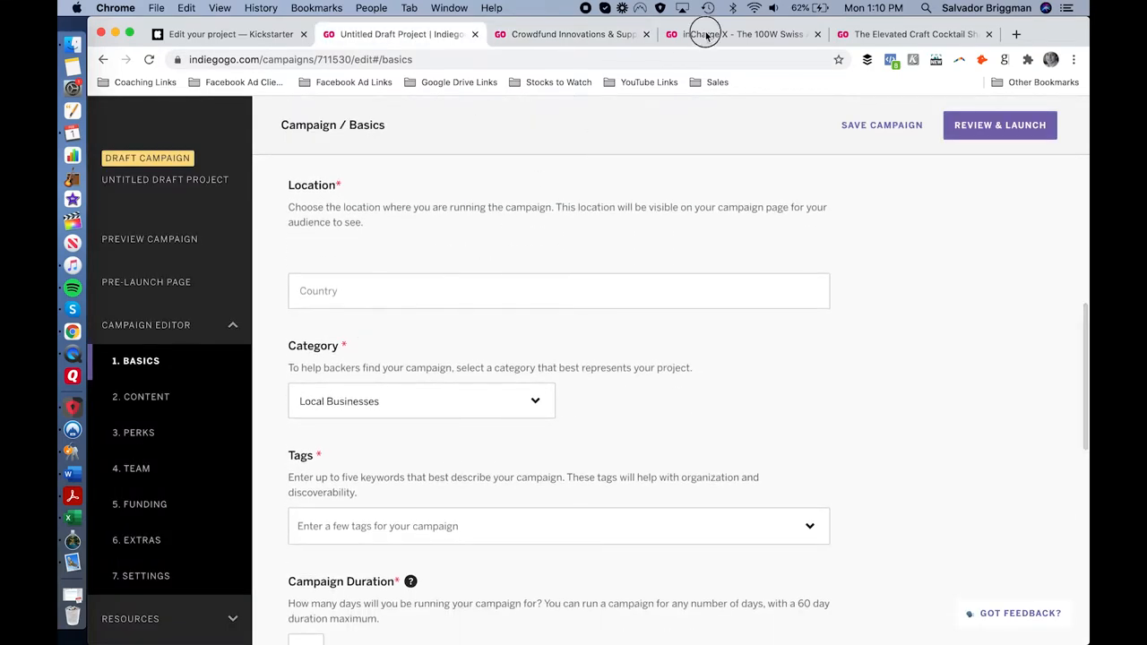
click(744, 34)
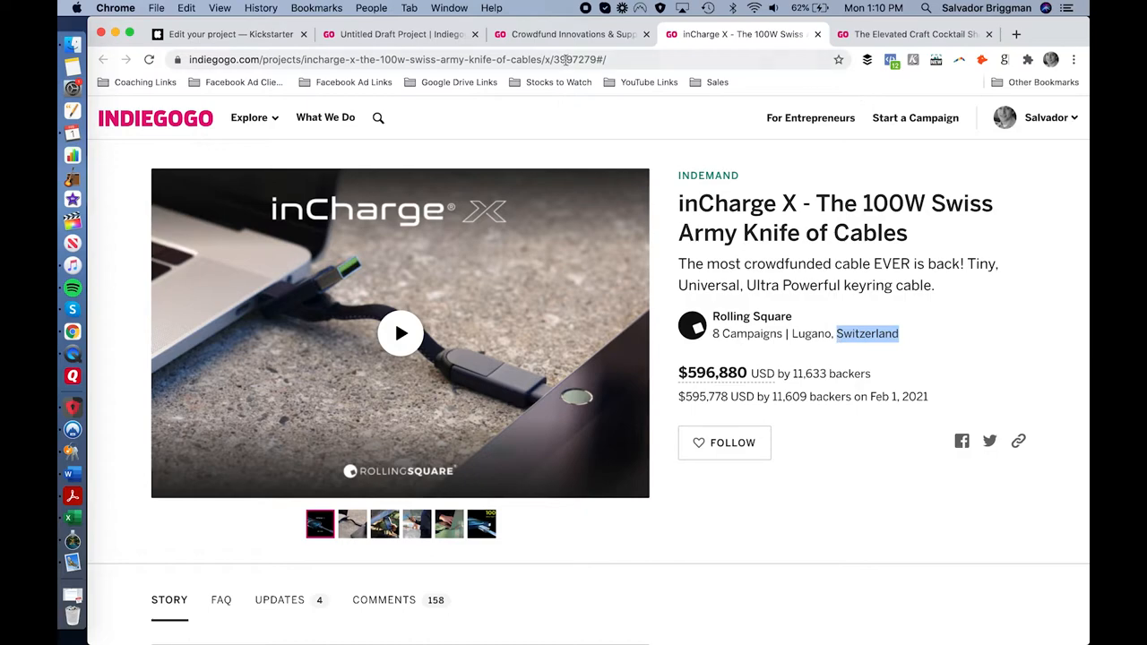
Return to the draft's Basics page with its empty Location and Local Businesses category.
click(914, 34)
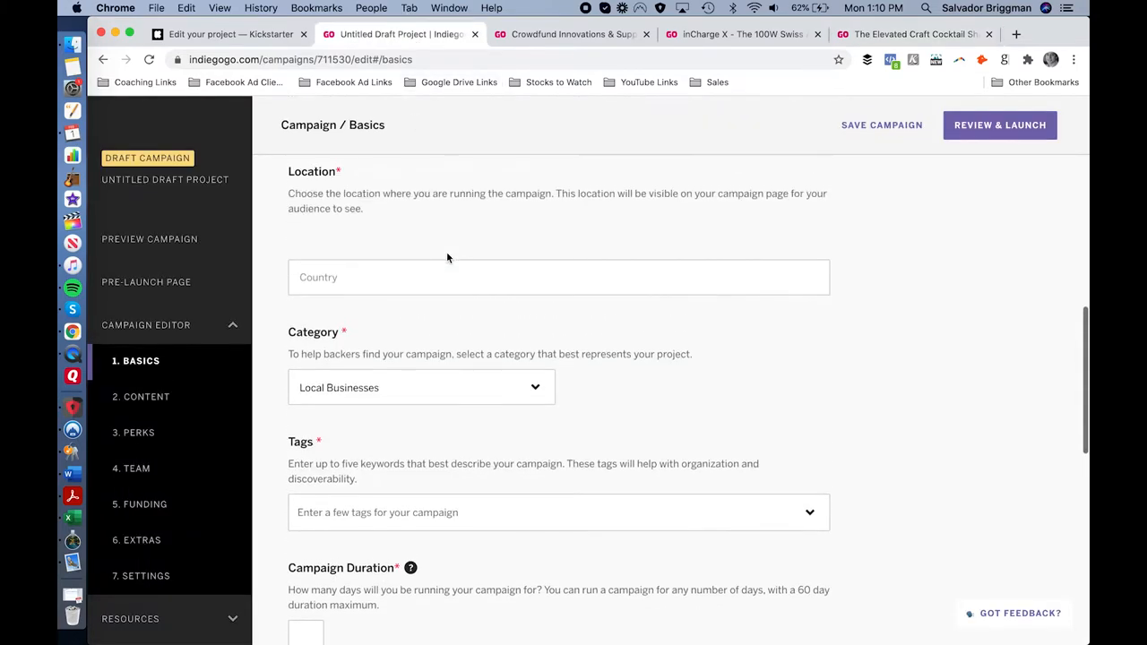
Review the draft's Category dropdown and empty Tags field, then go back to the Indiegogo homepage.
scroll(down, 3)
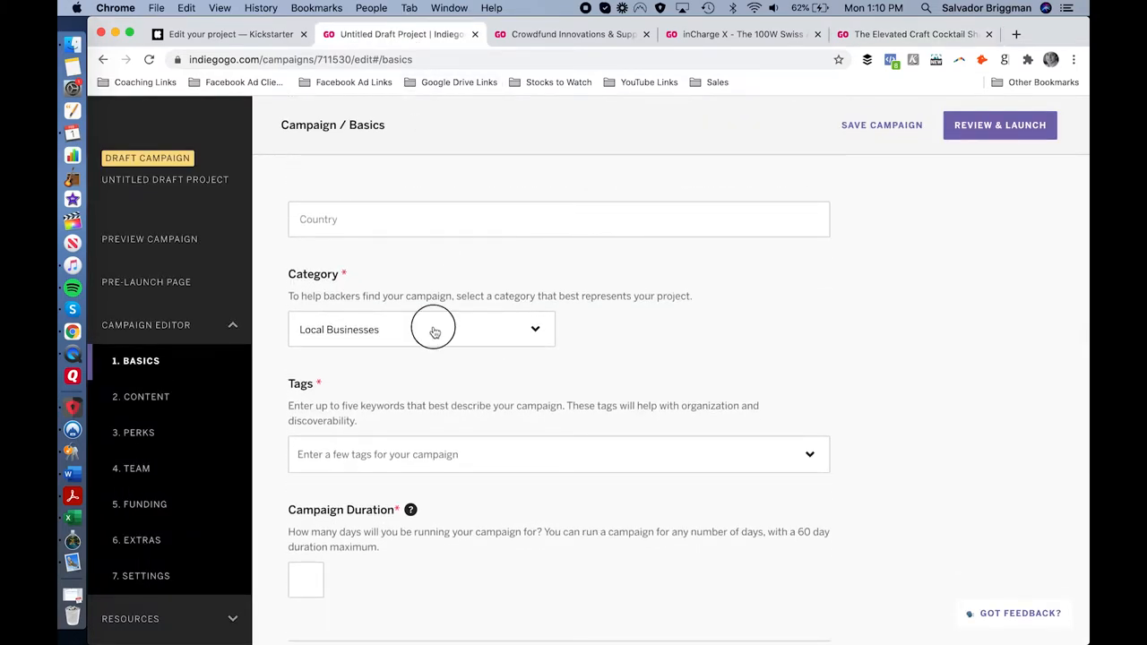
click(422, 330)
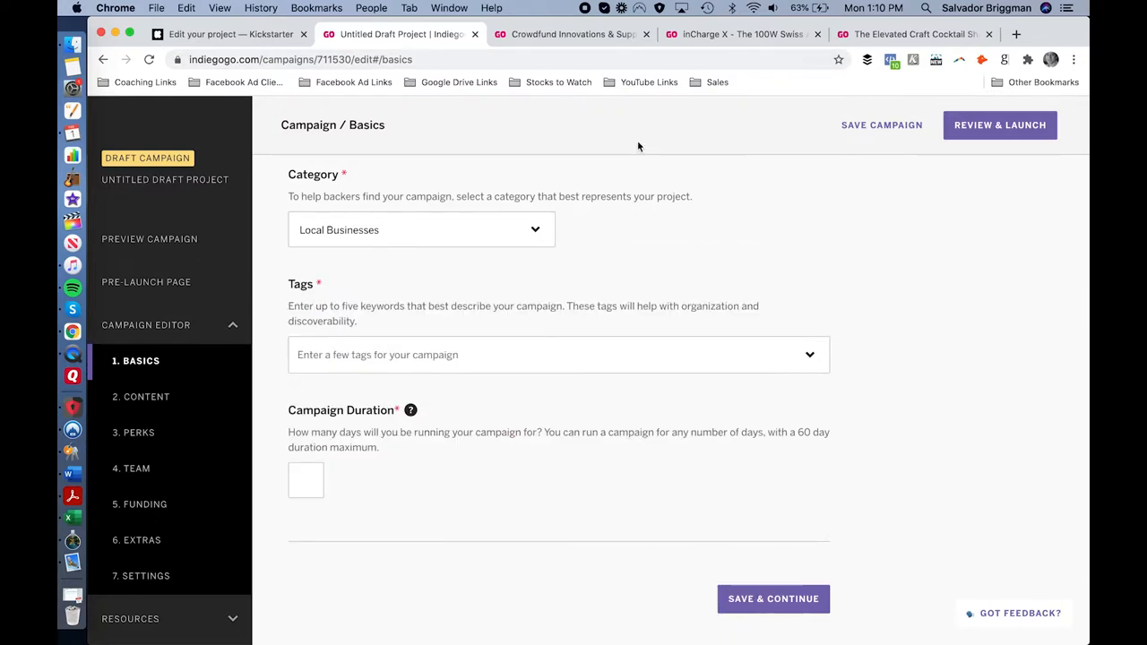
click(742, 34)
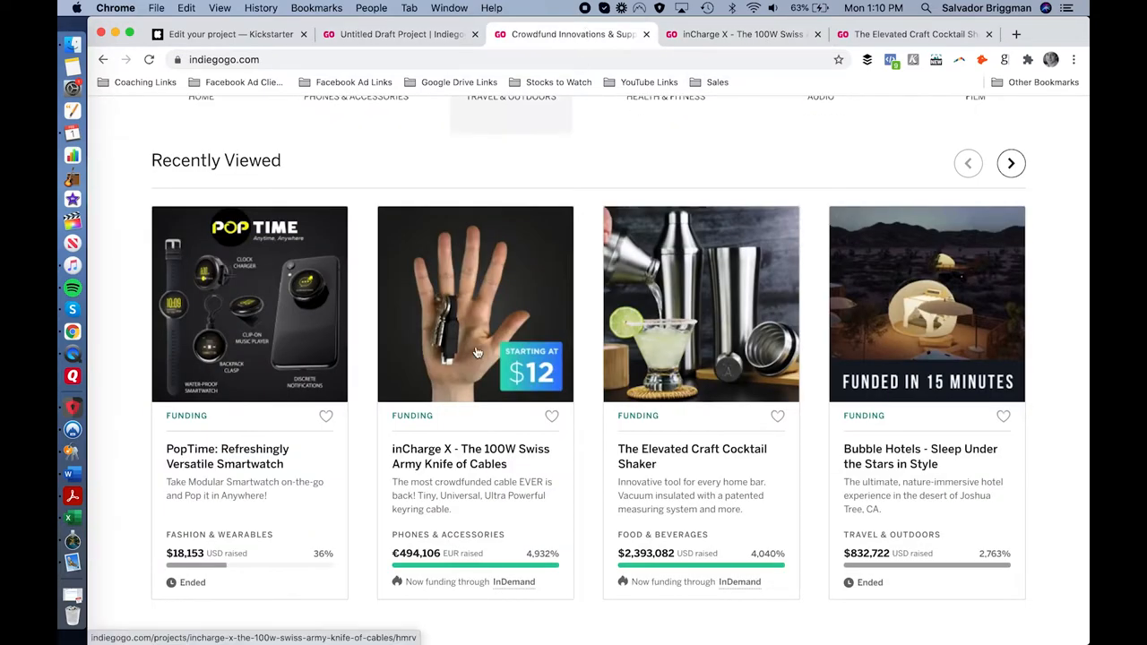
Open the Education category from the homepage's Explore menu under Tech & Innovation.
scroll(down, 3)
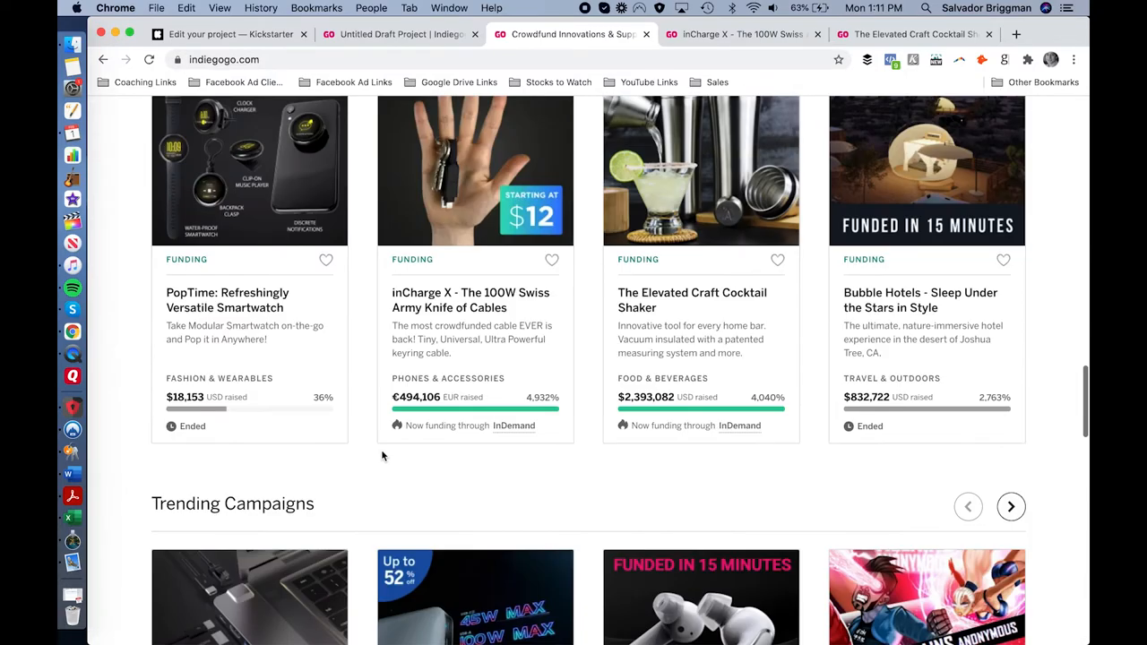
scroll(down, 3)
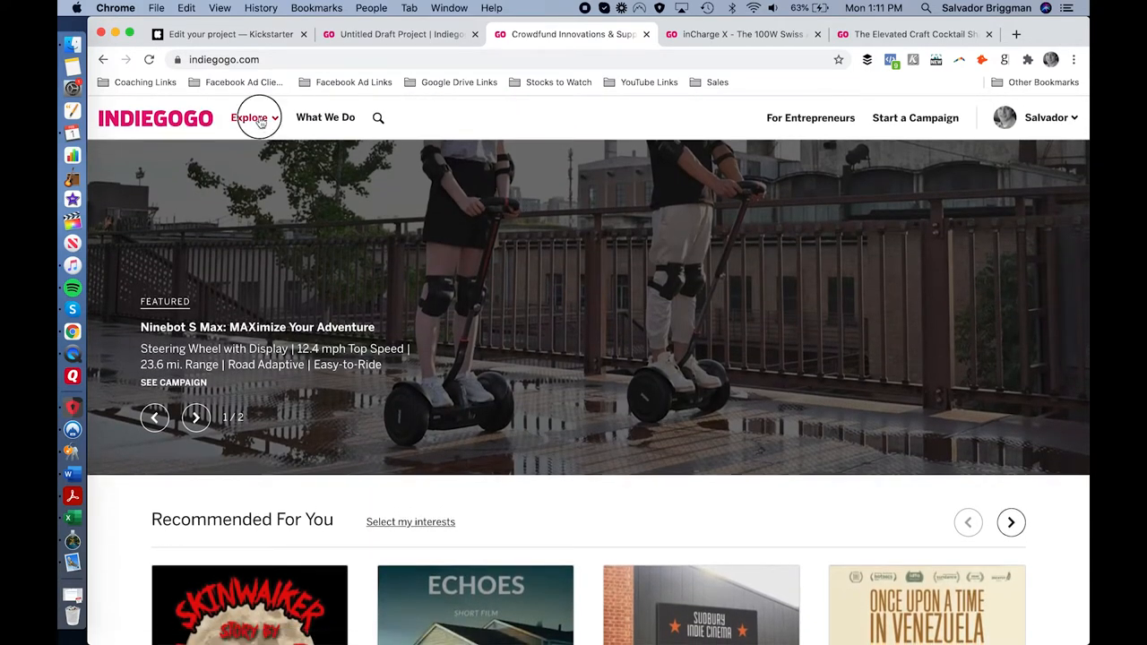
click(250, 118)
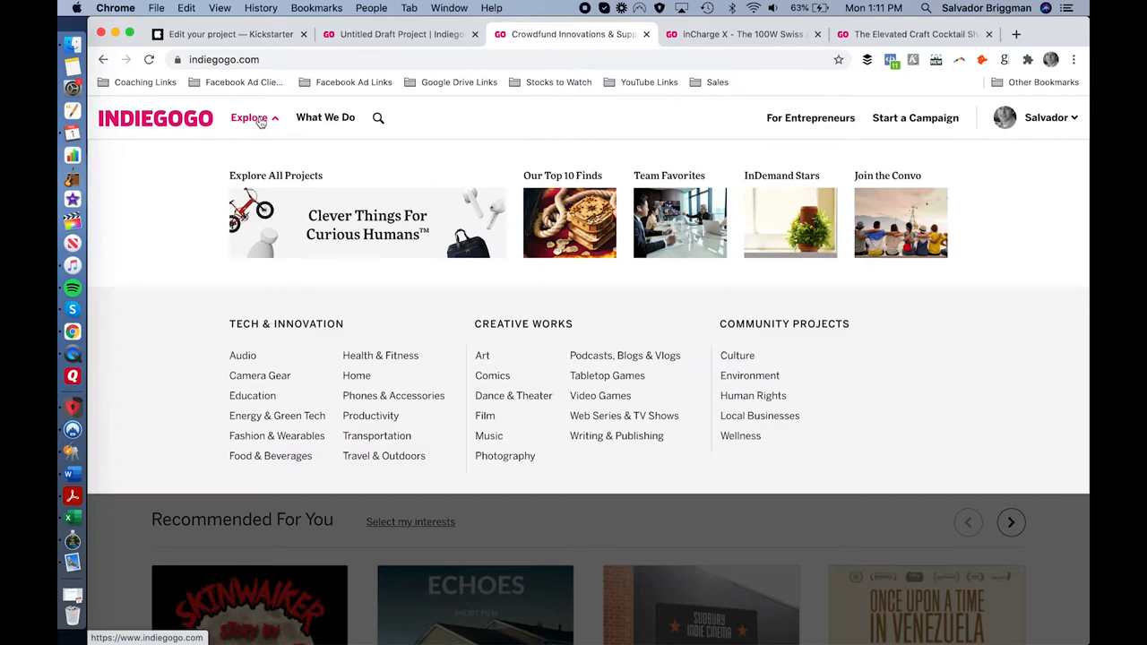
mouse_move(377, 375)
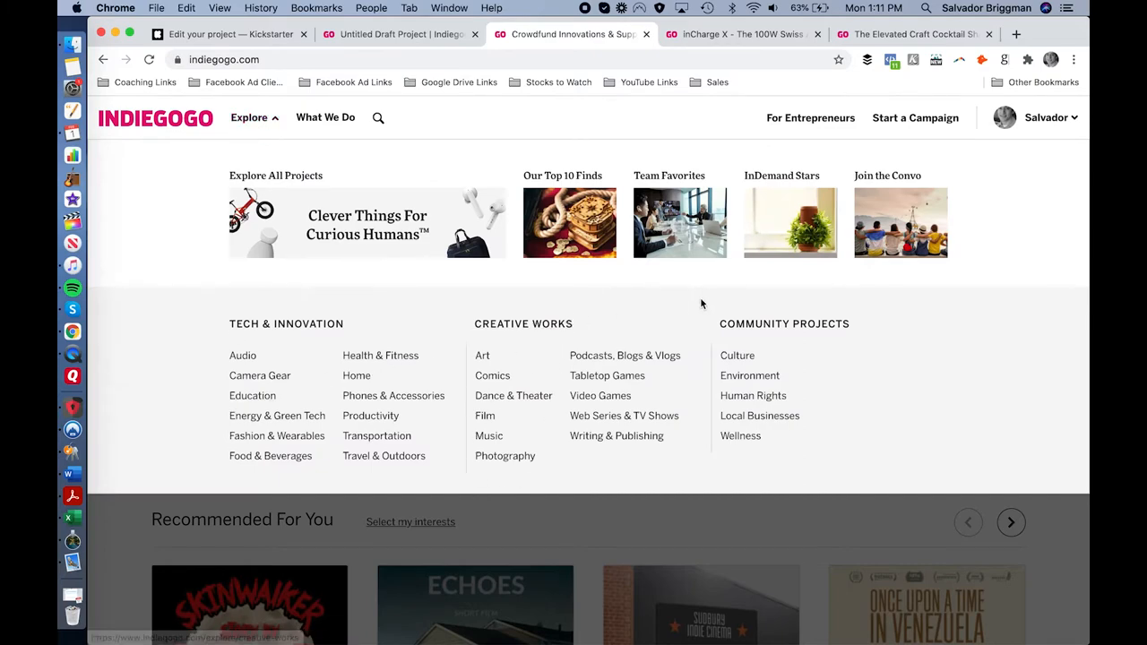
click(253, 396)
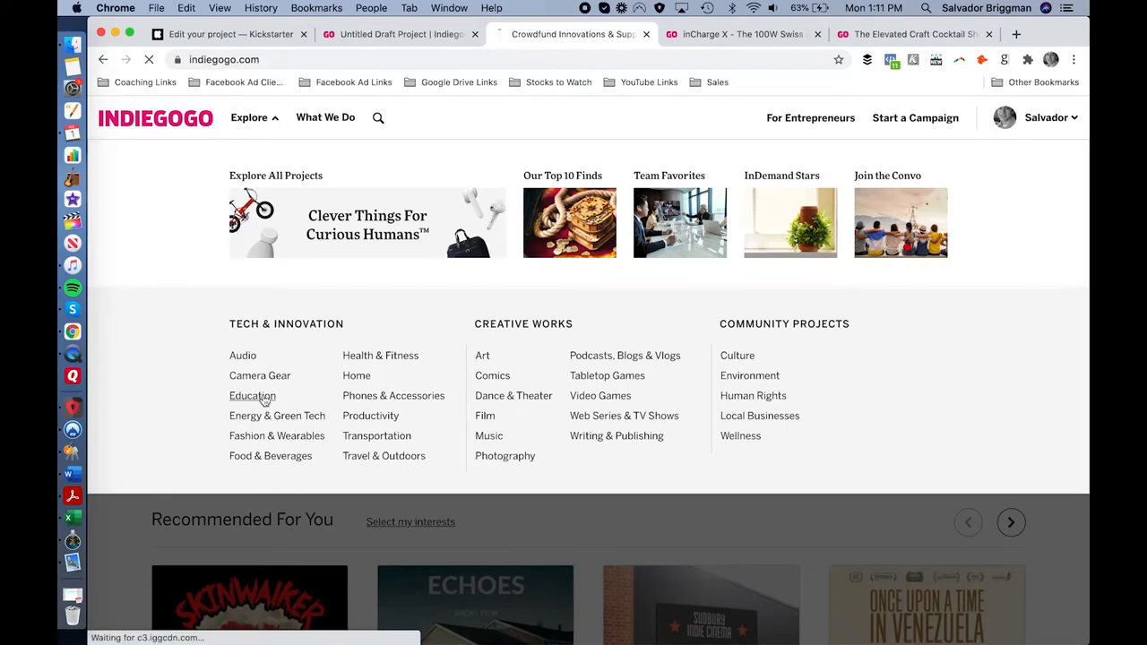
click(253, 396)
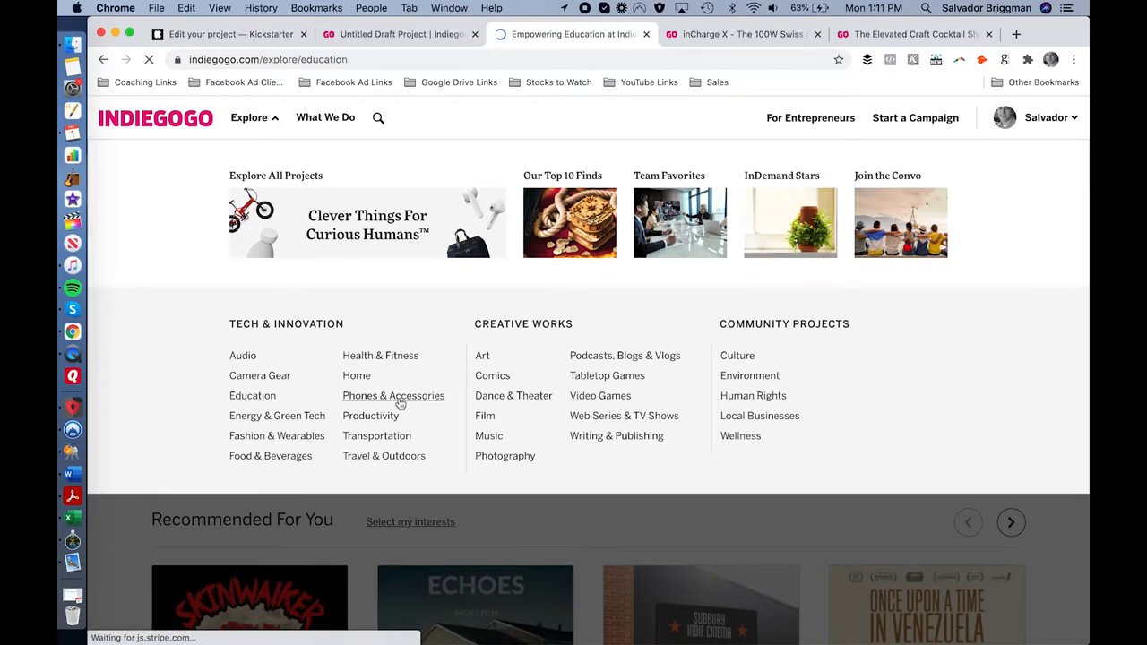
Scroll the Education listings, glance at the draft tab, and return to the listings.
scroll(down, 3)
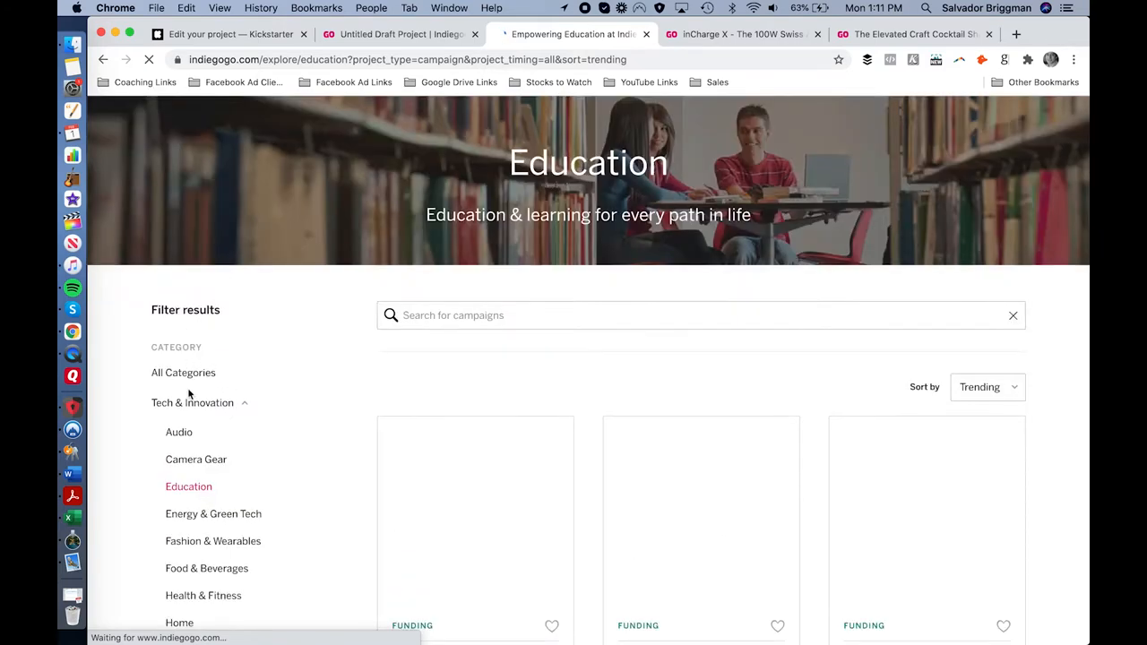
scroll(down, 3)
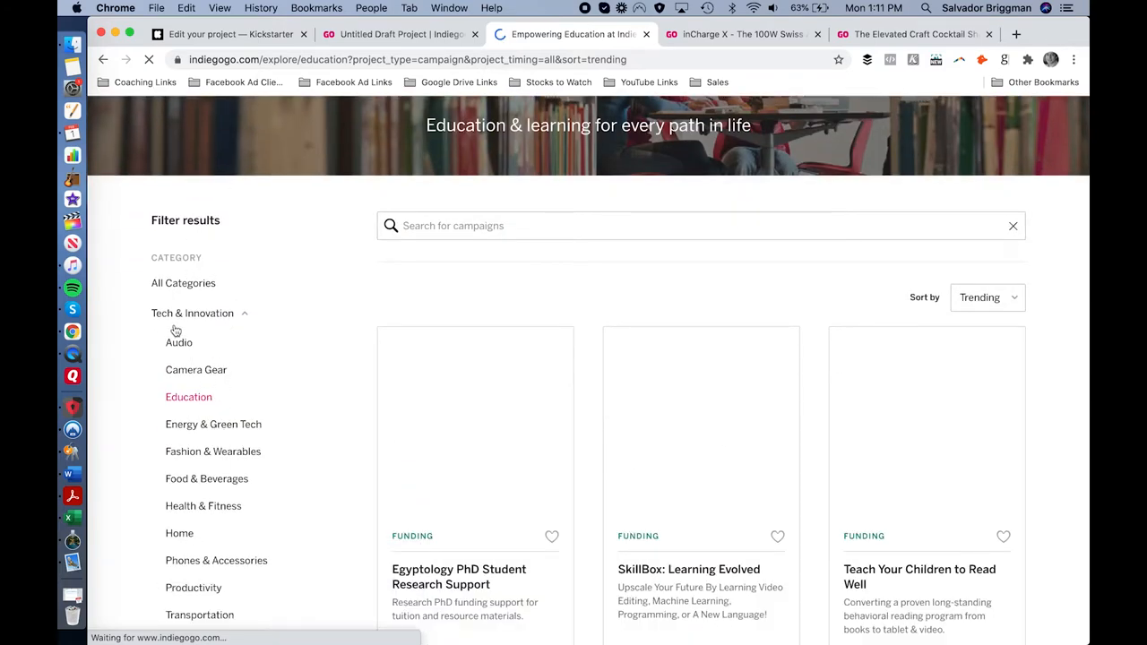
scroll(down, 3)
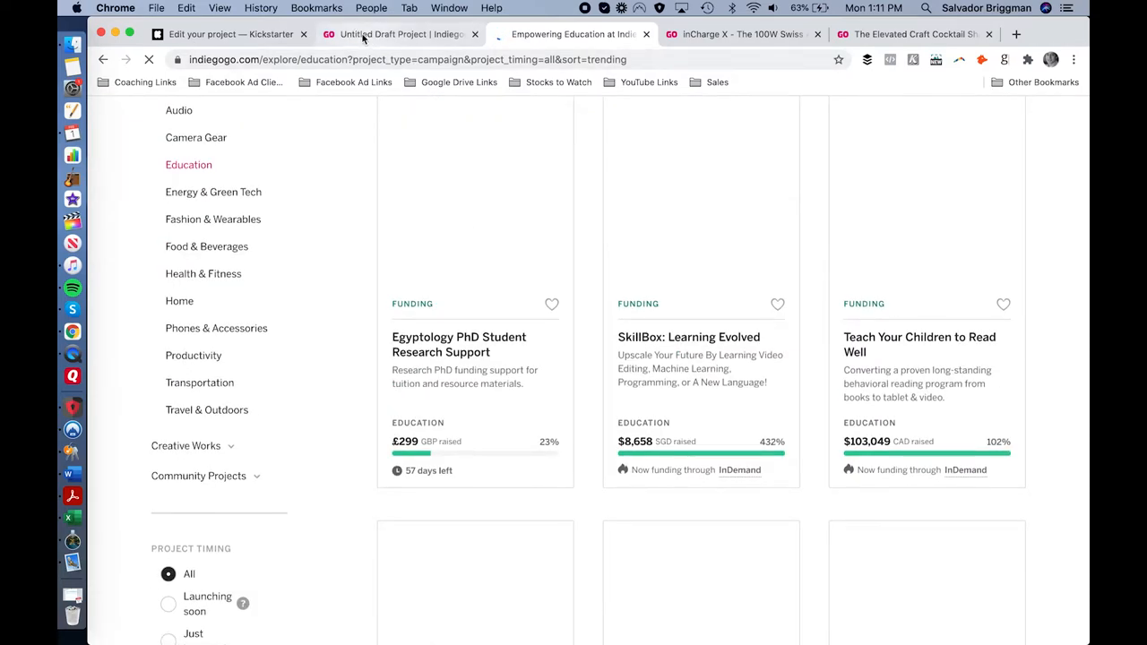
click(398, 34)
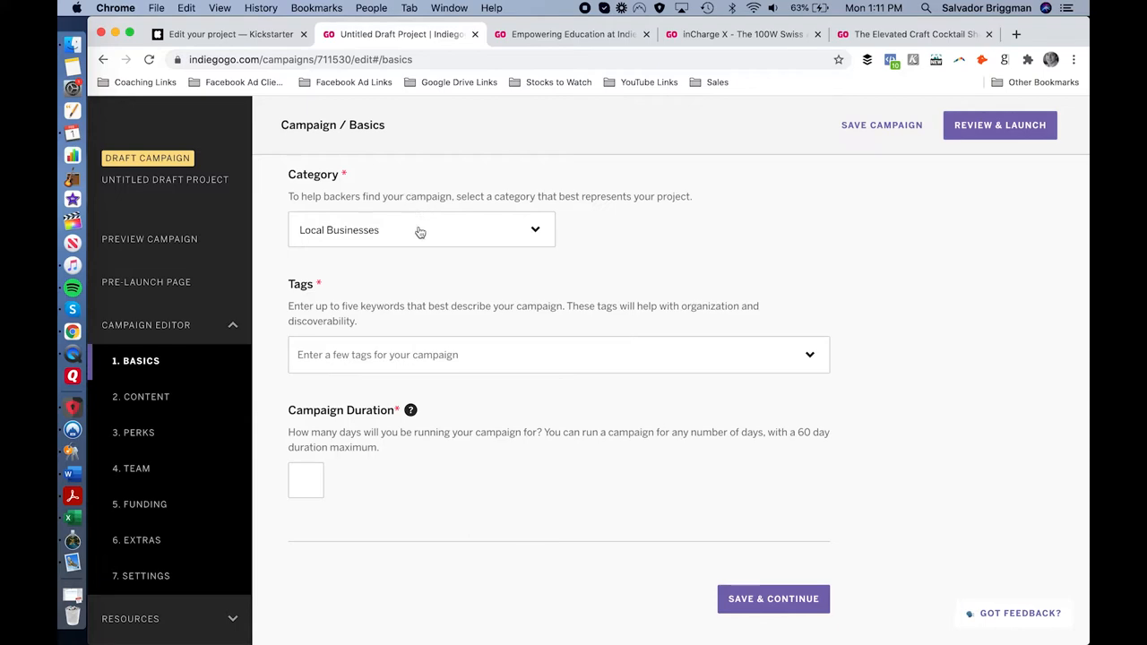
click(421, 230)
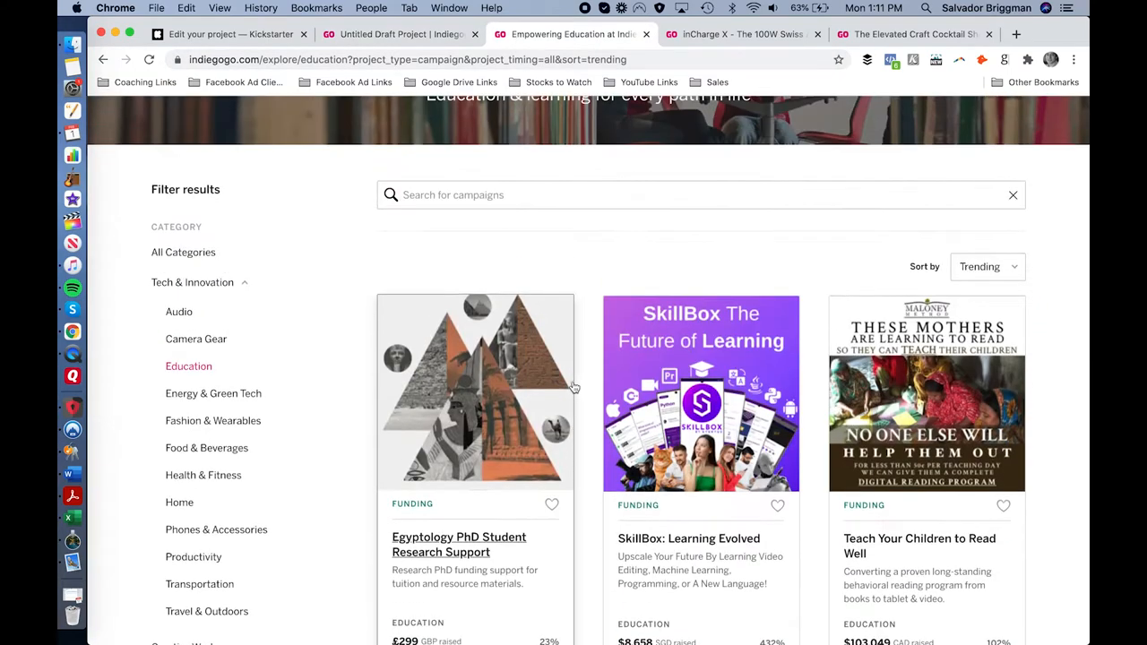
Scan more Education campaigns for tag ideas, then switch back to the draft's Basics page.
scroll(down, 3)
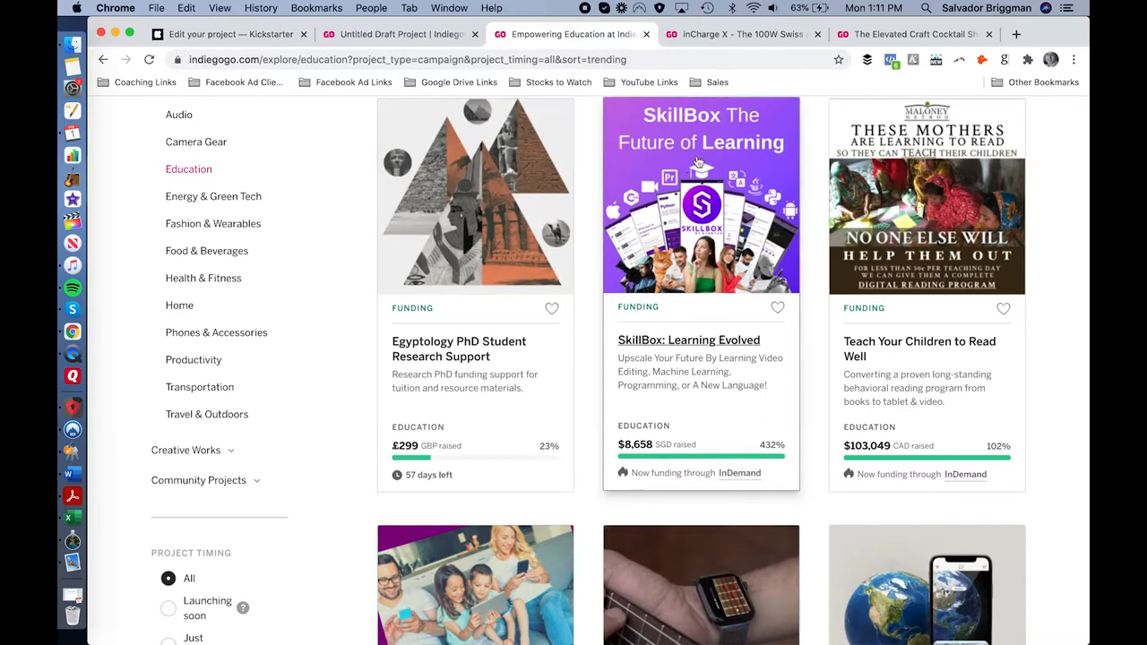
scroll(down, 3)
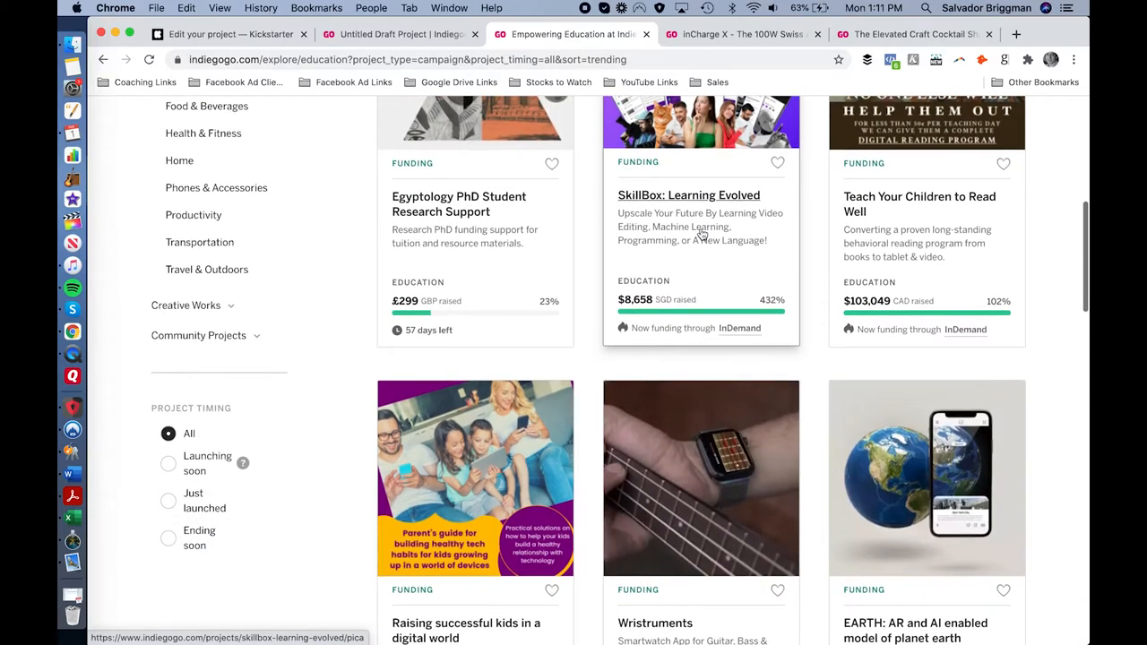
scroll(down, 3)
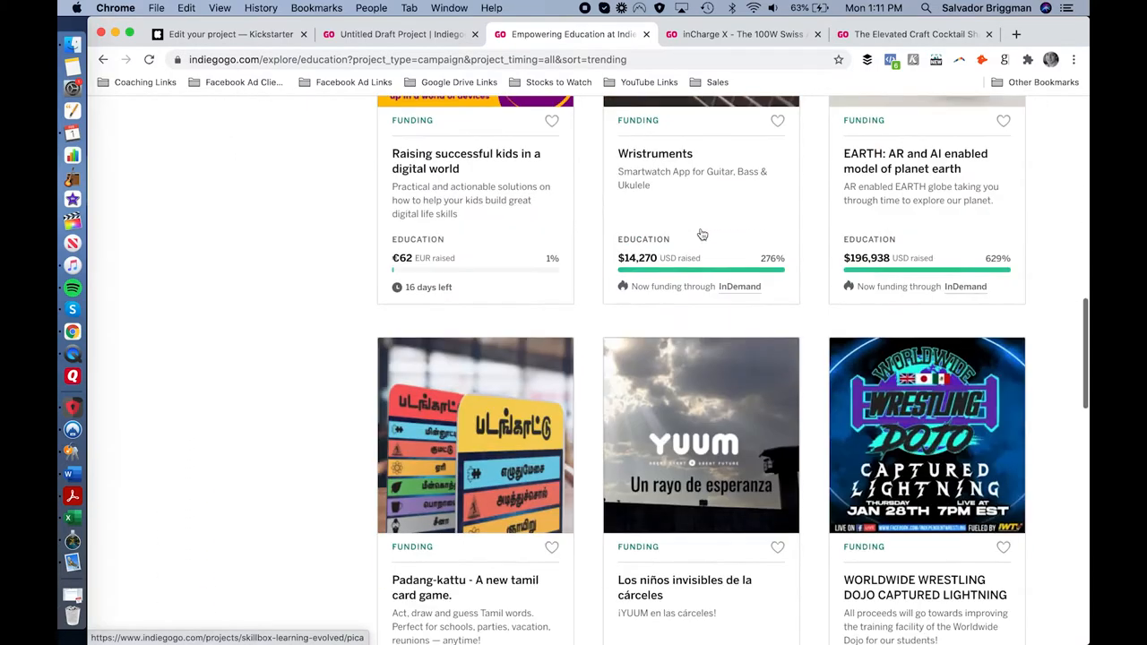
scroll(down, 3)
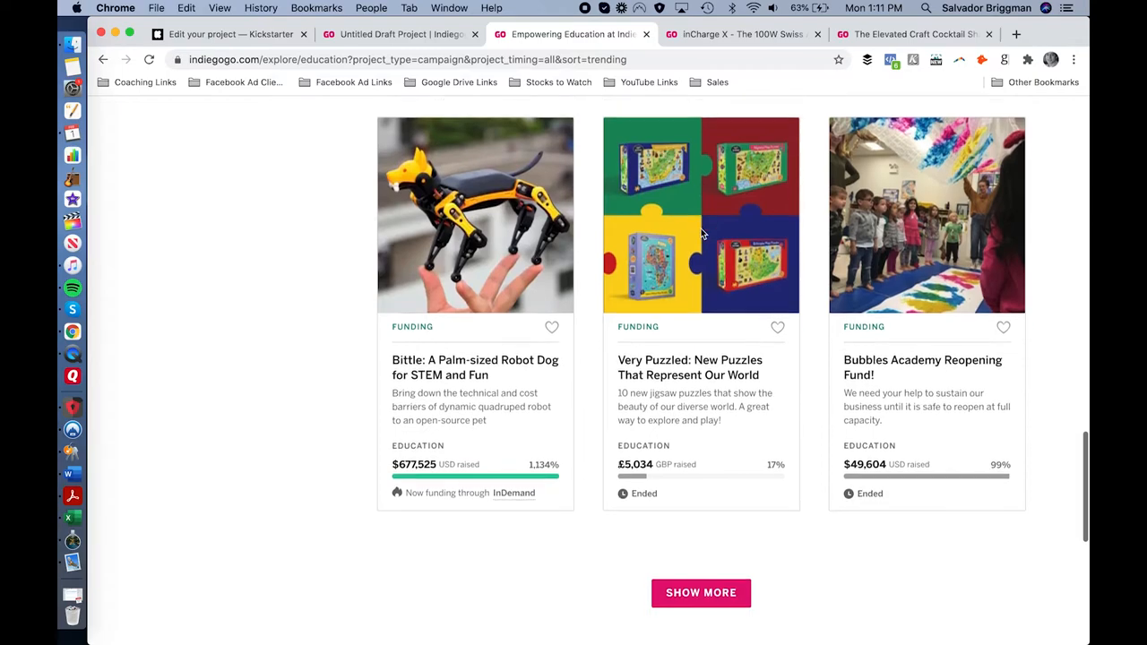
scroll(up, 3)
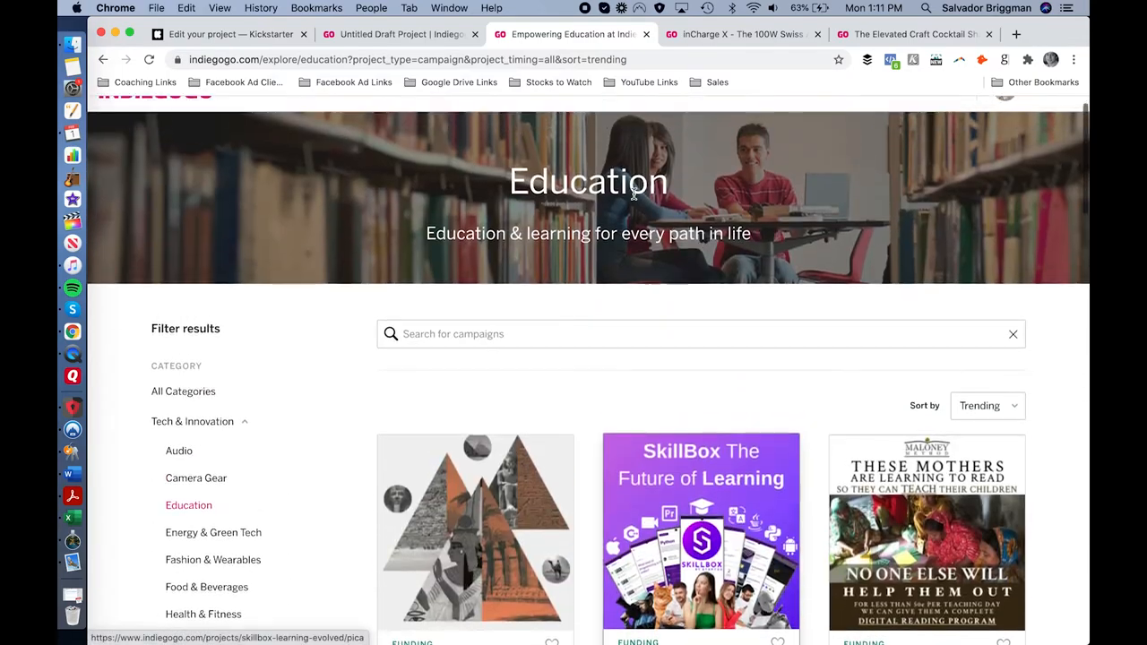
click(398, 34)
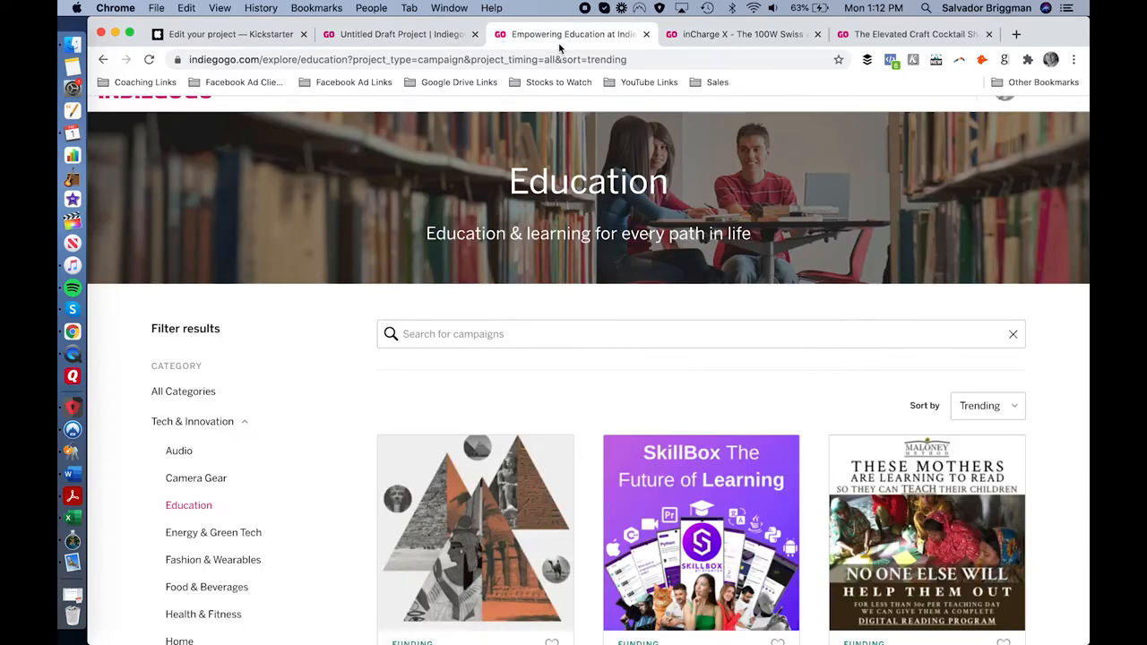
scroll(down, 3)
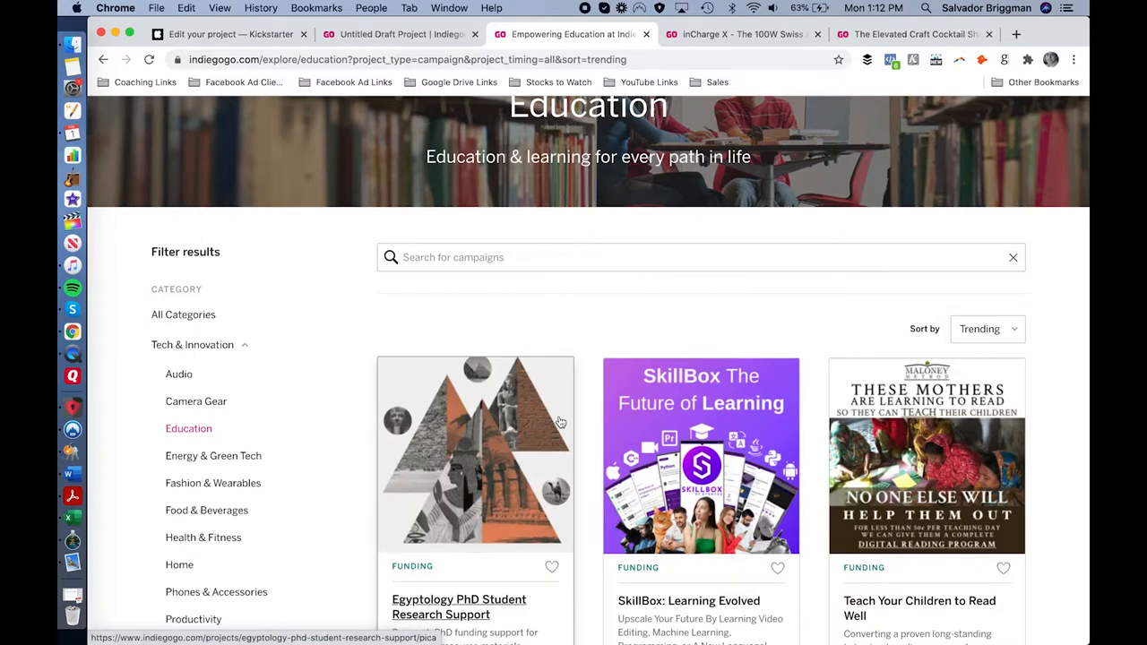
click(398, 34)
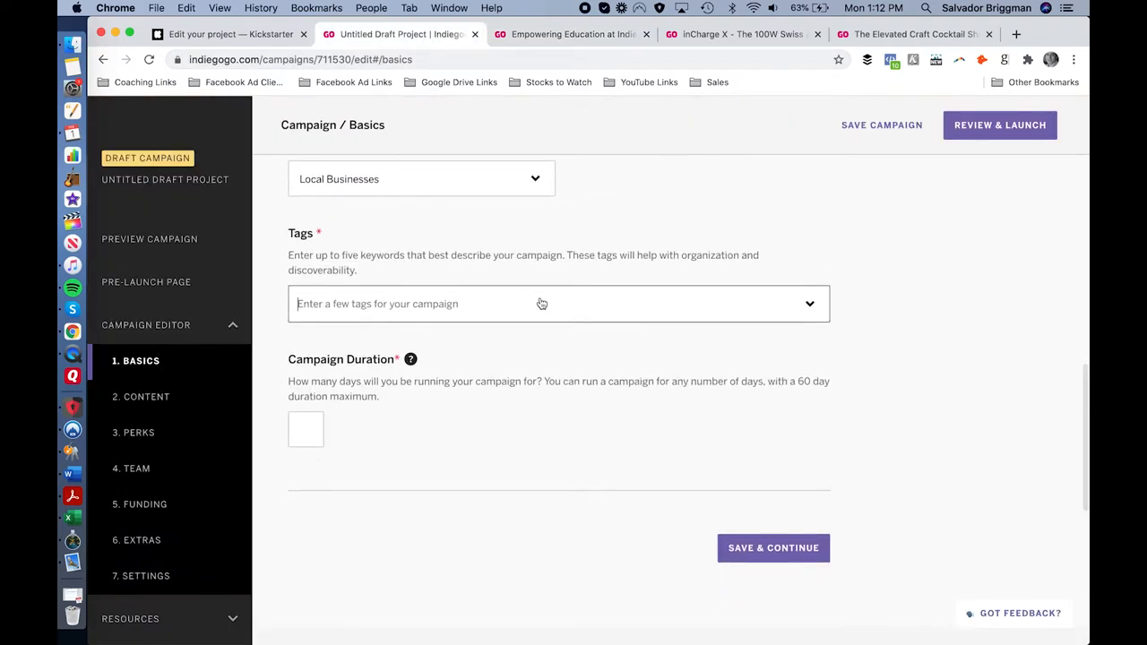
Search the Tags suggestions for 'creative' and abandon it when nothing matches.
click(537, 303)
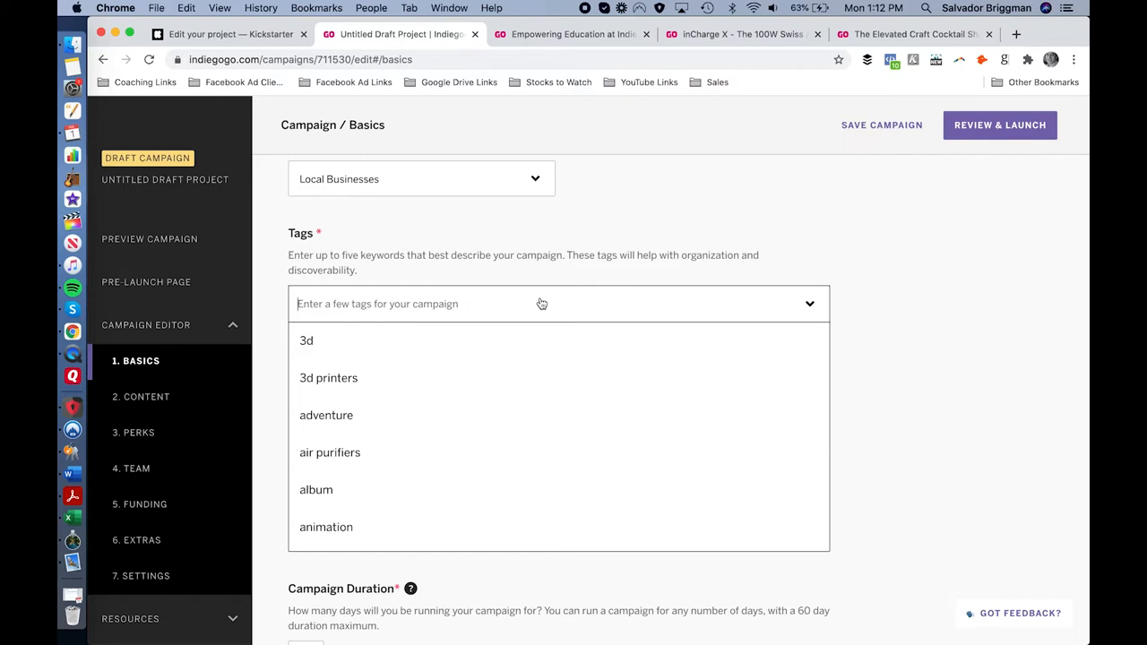
mouse_move(553, 351)
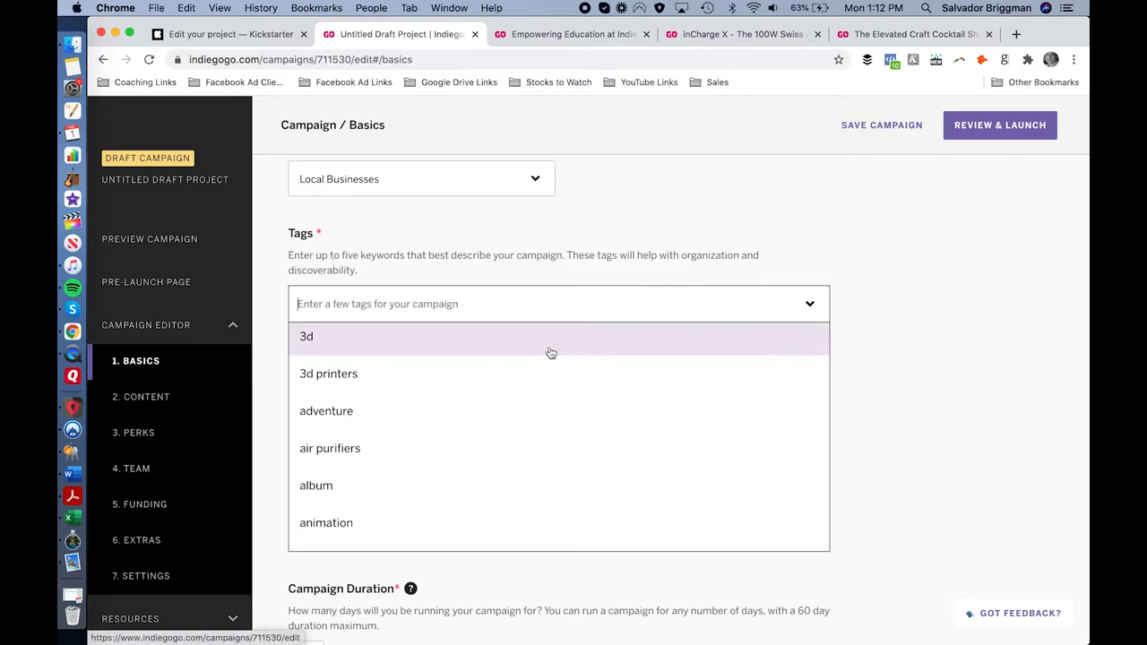
scroll(down, 3)
text(c)
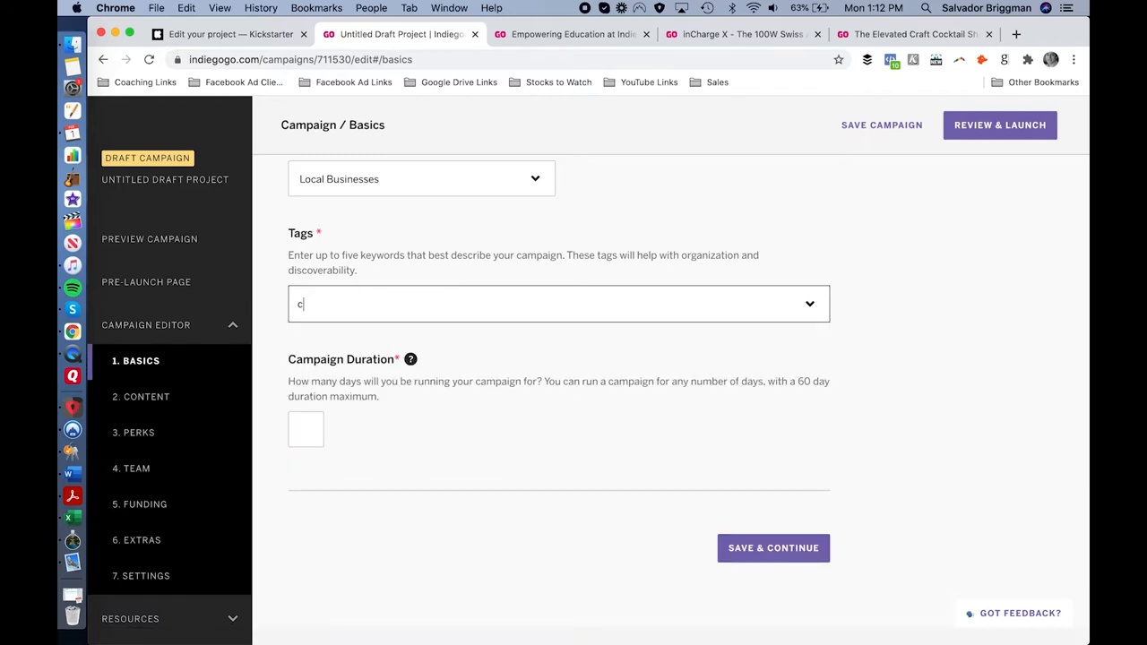
text(reative)
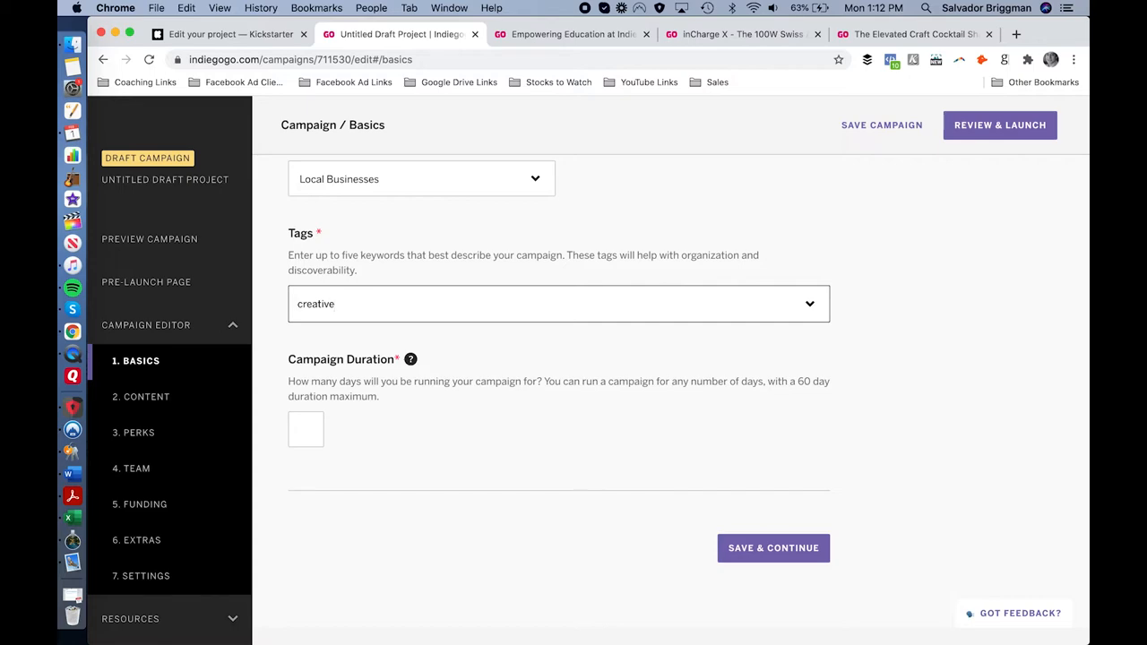
click(552, 305)
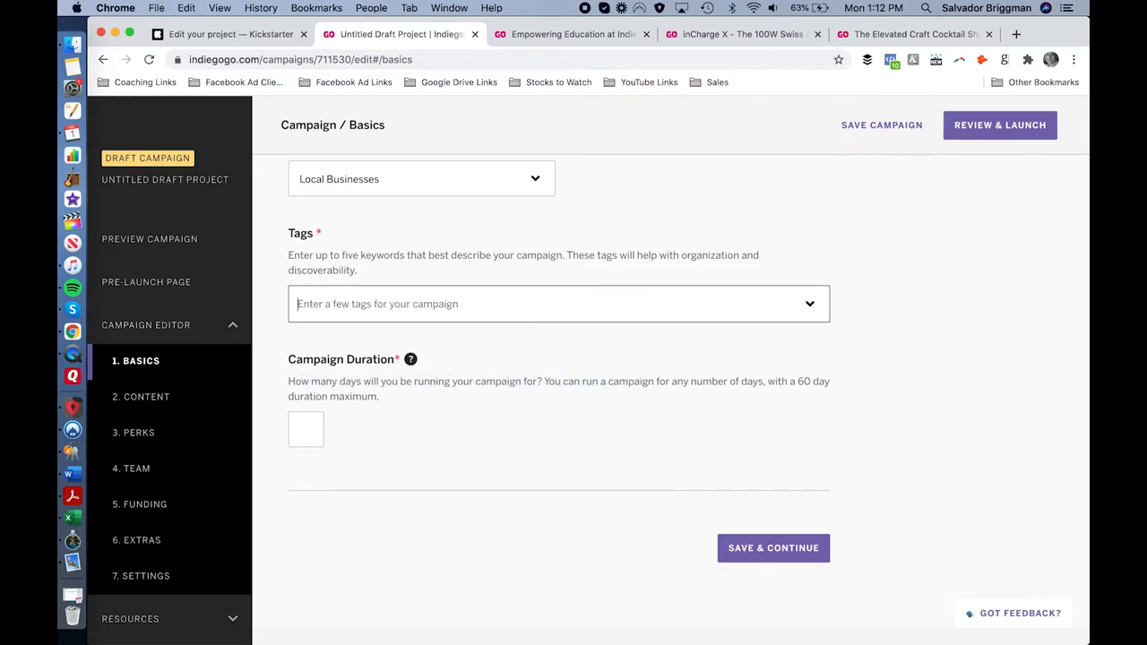
Pick 'horror' from the suggested tags list for the draft campaign.
click(556, 303)
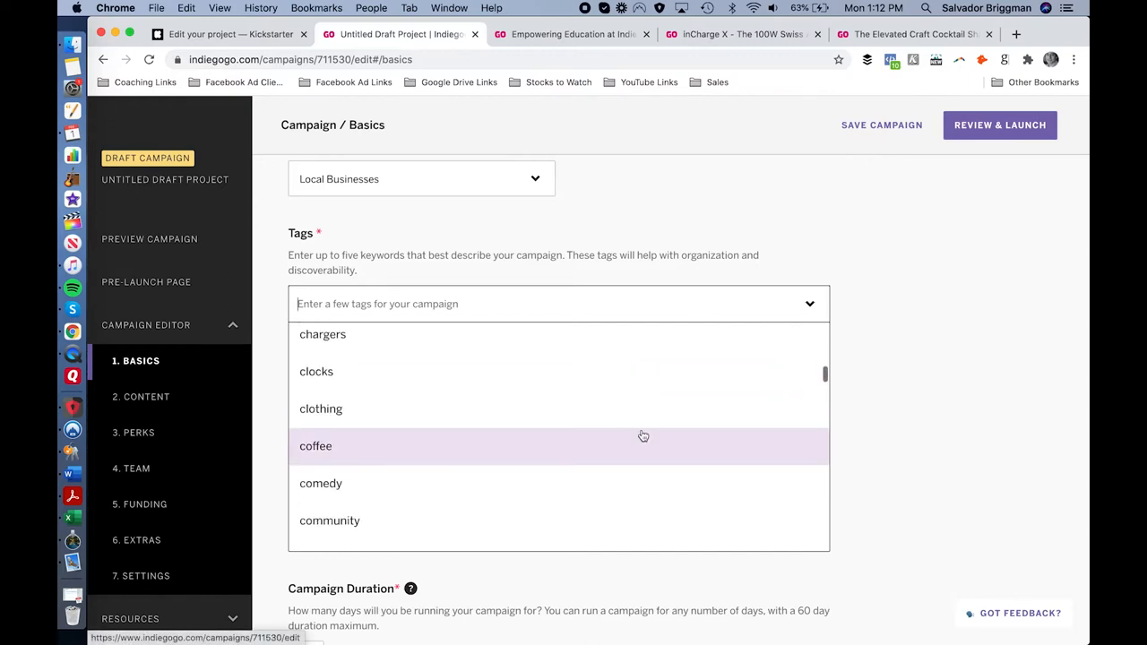
scroll(down, 3)
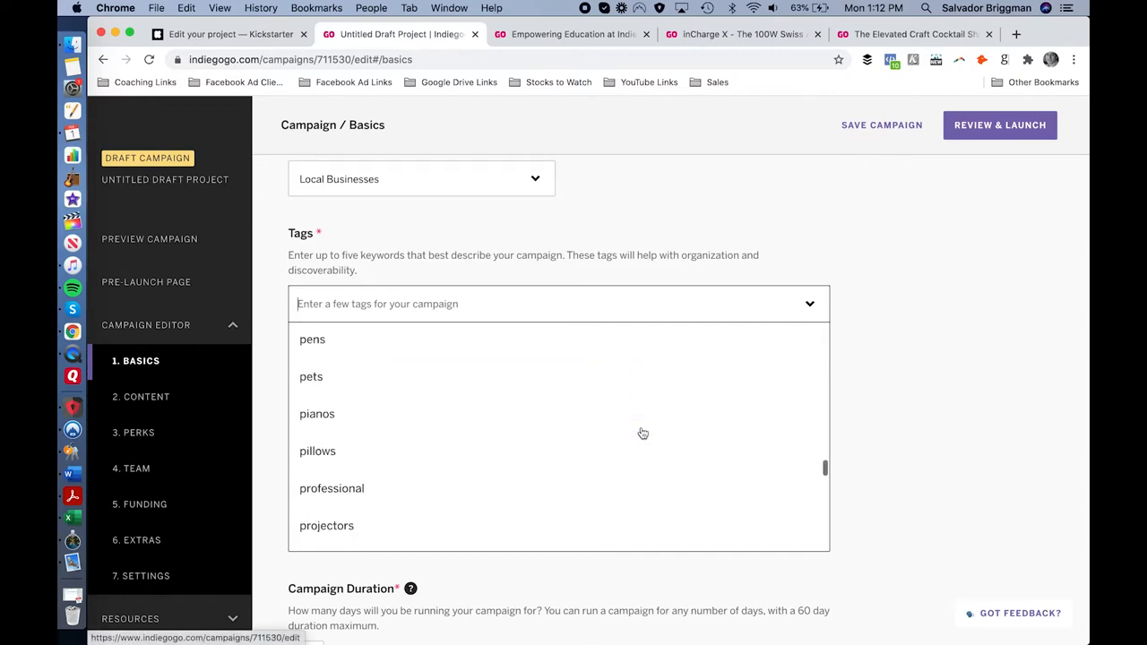
scroll(down, 3)
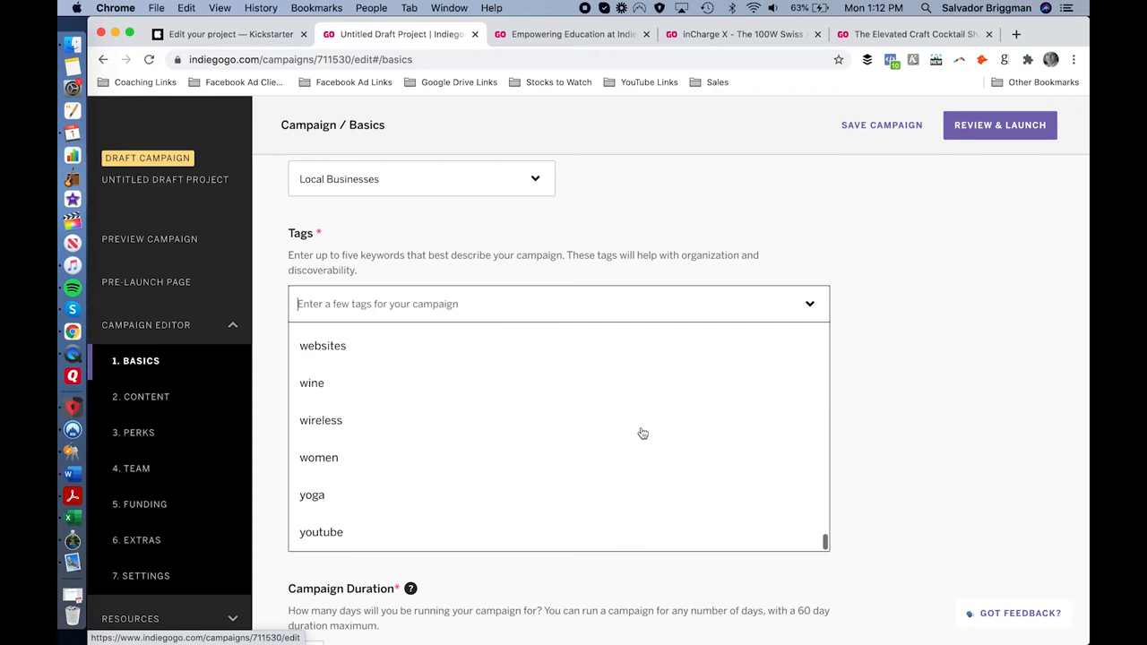
scroll(up, 3)
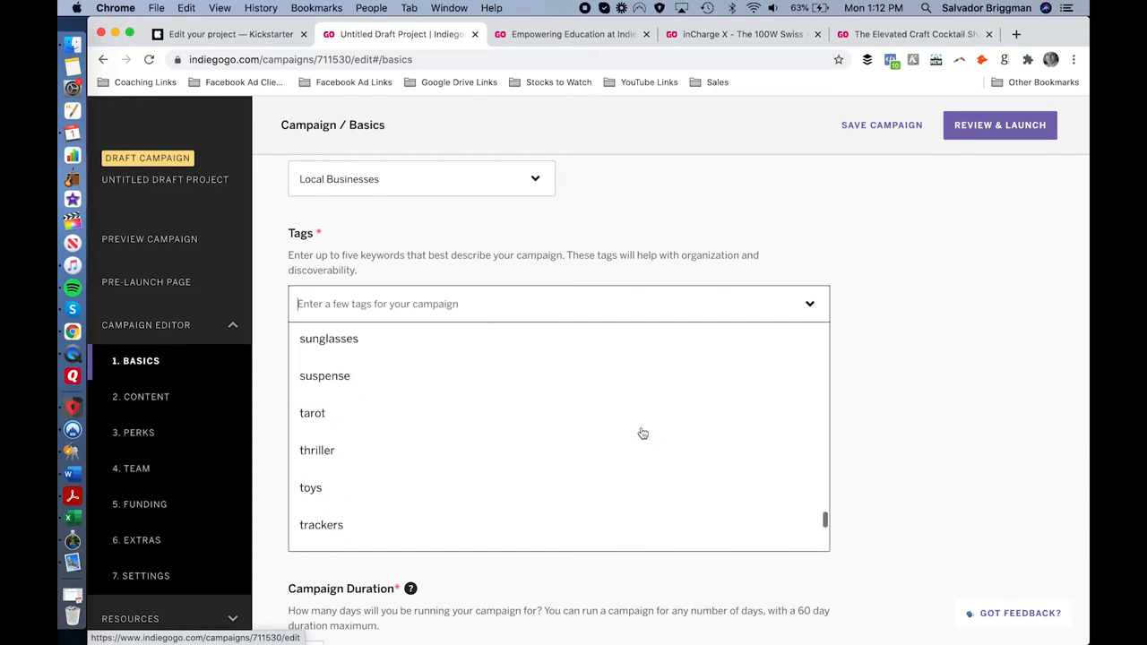
scroll(up, 3)
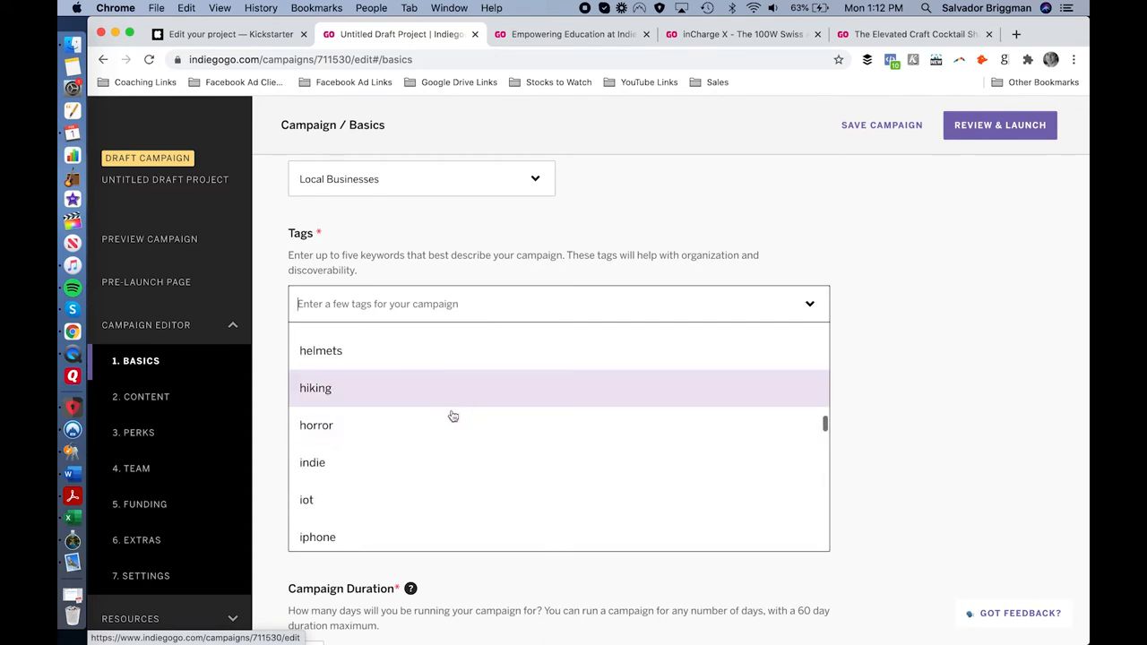
click(316, 425)
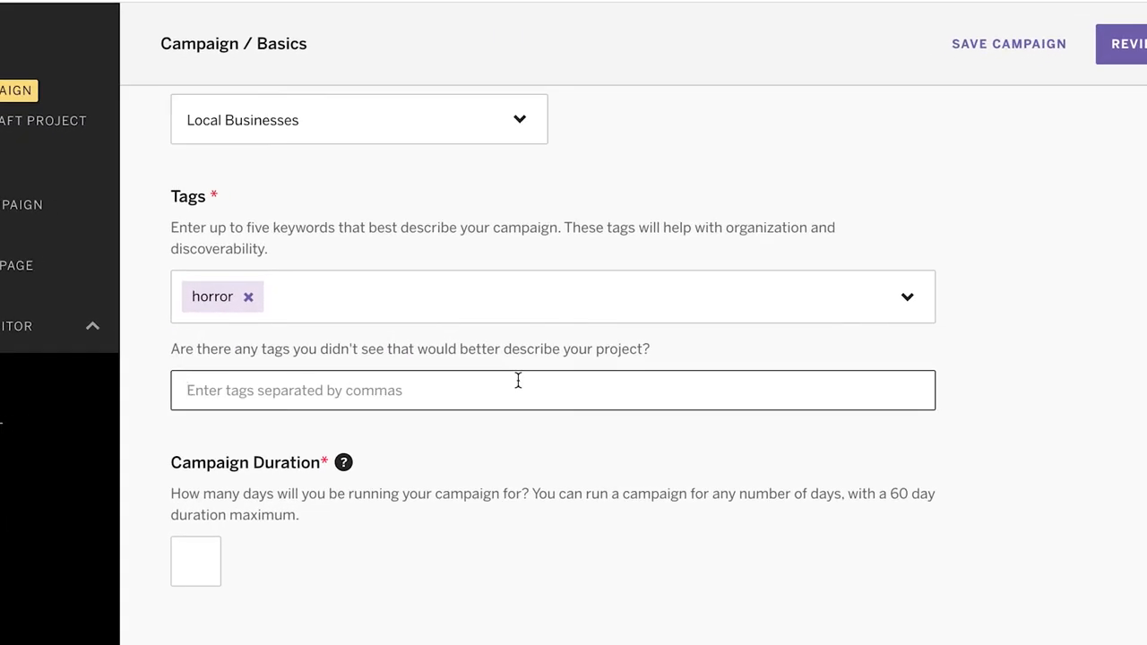
Enter 'creative, education,' in the additional custom-tags field.
text(creative,)
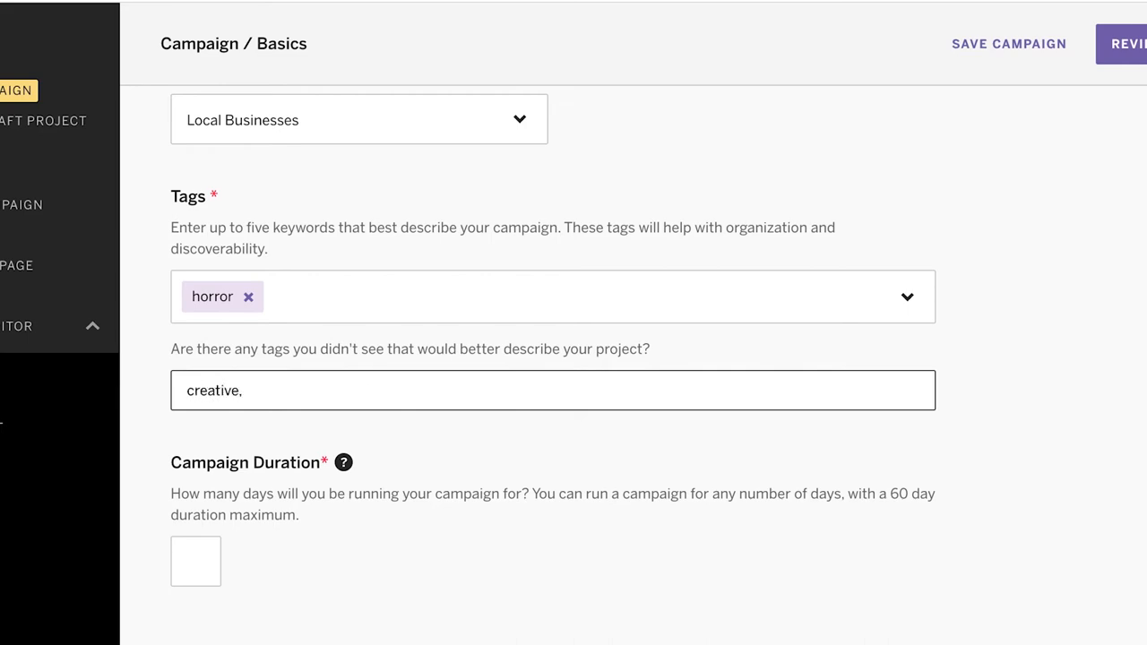
text(l)
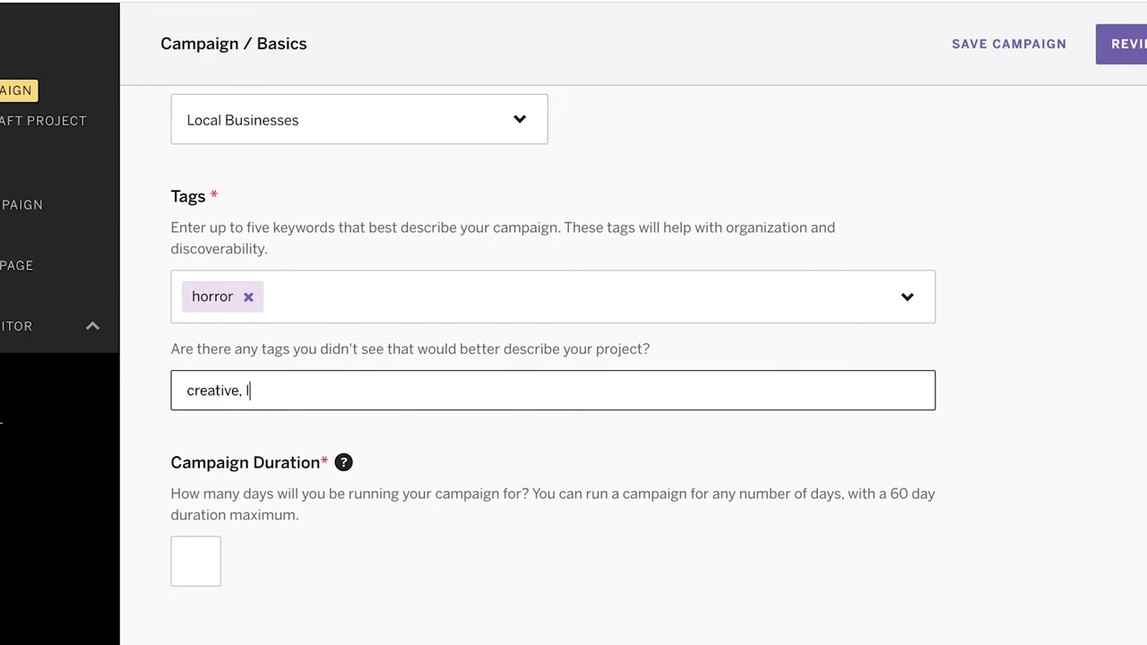
text(education,)
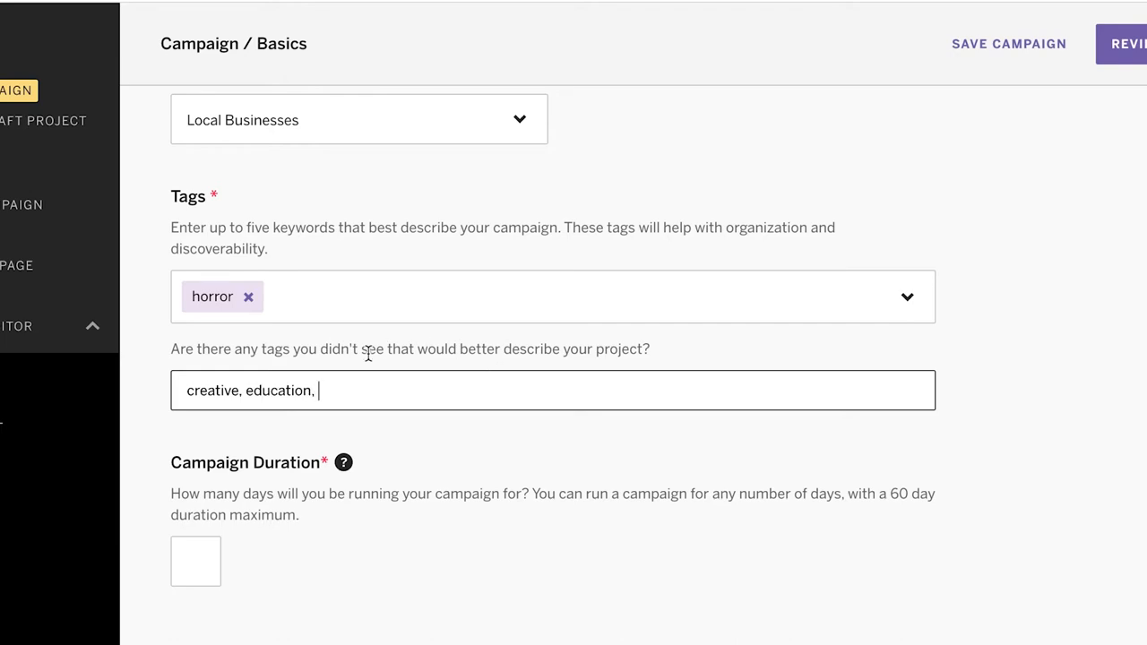
mouse_move(296, 337)
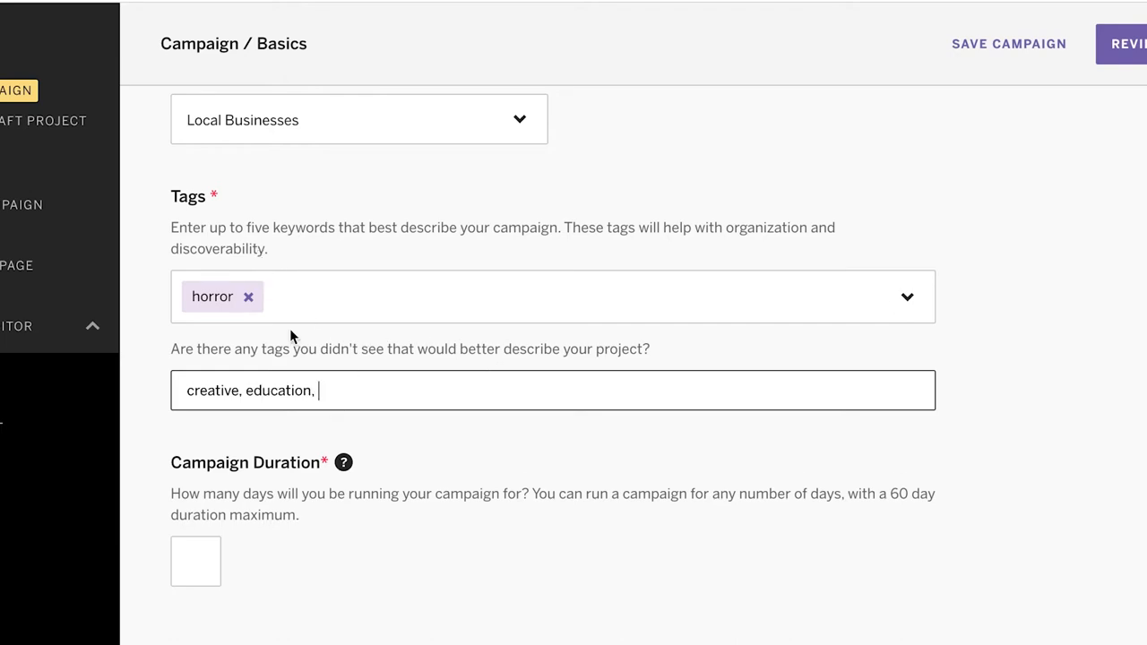
mouse_move(450, 347)
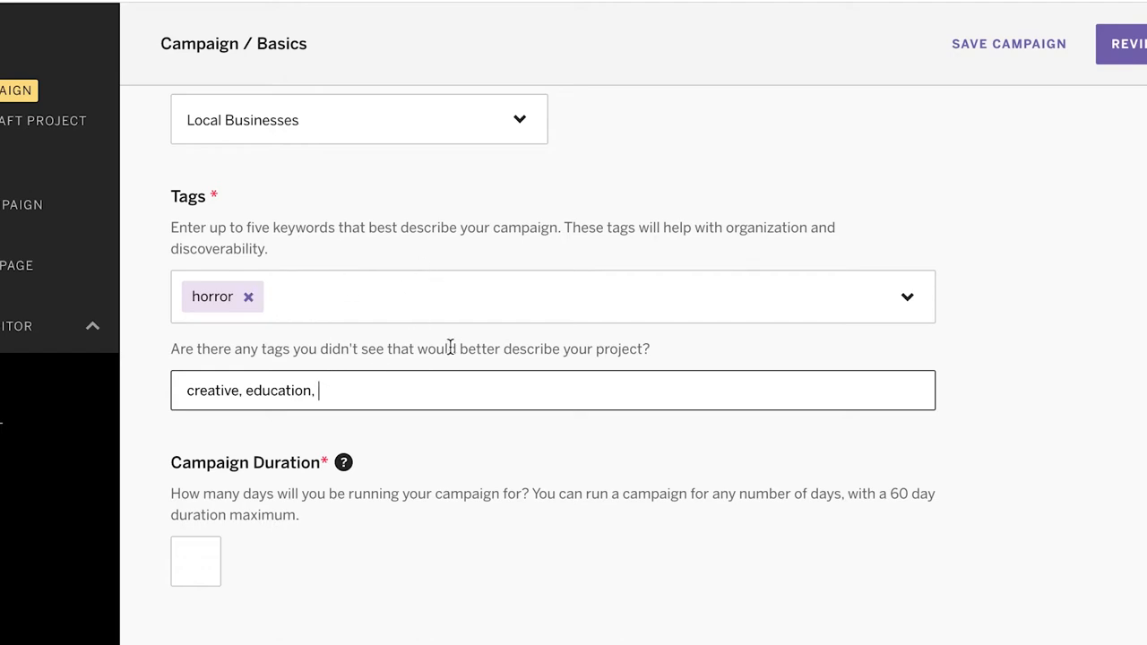
mouse_move(762, 265)
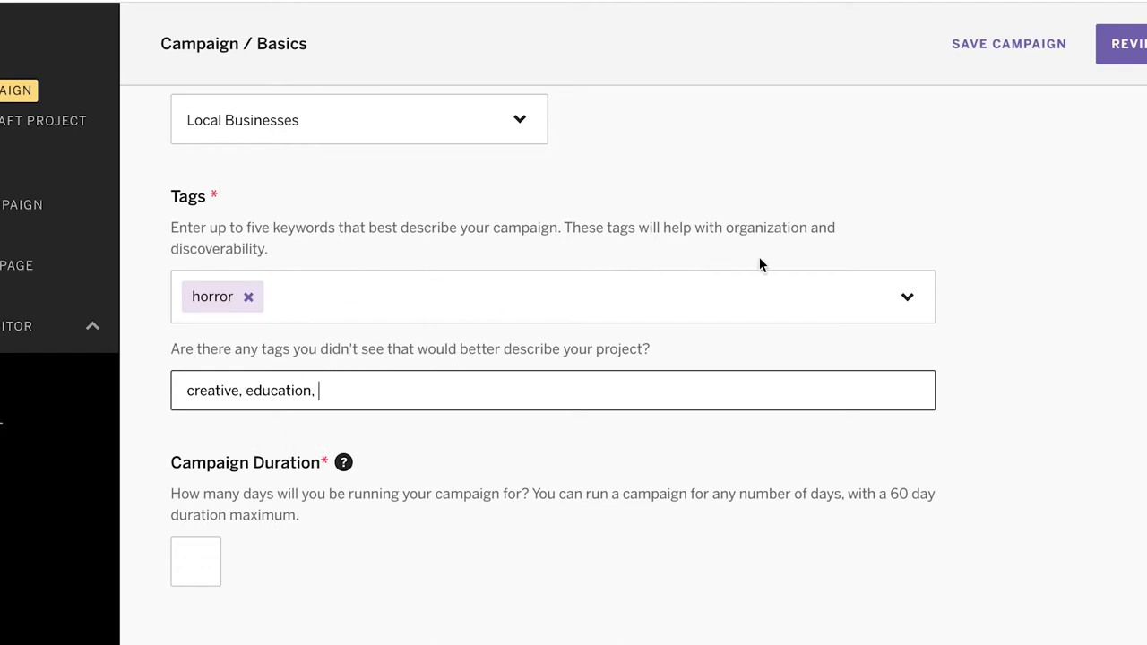
mouse_move(524, 388)
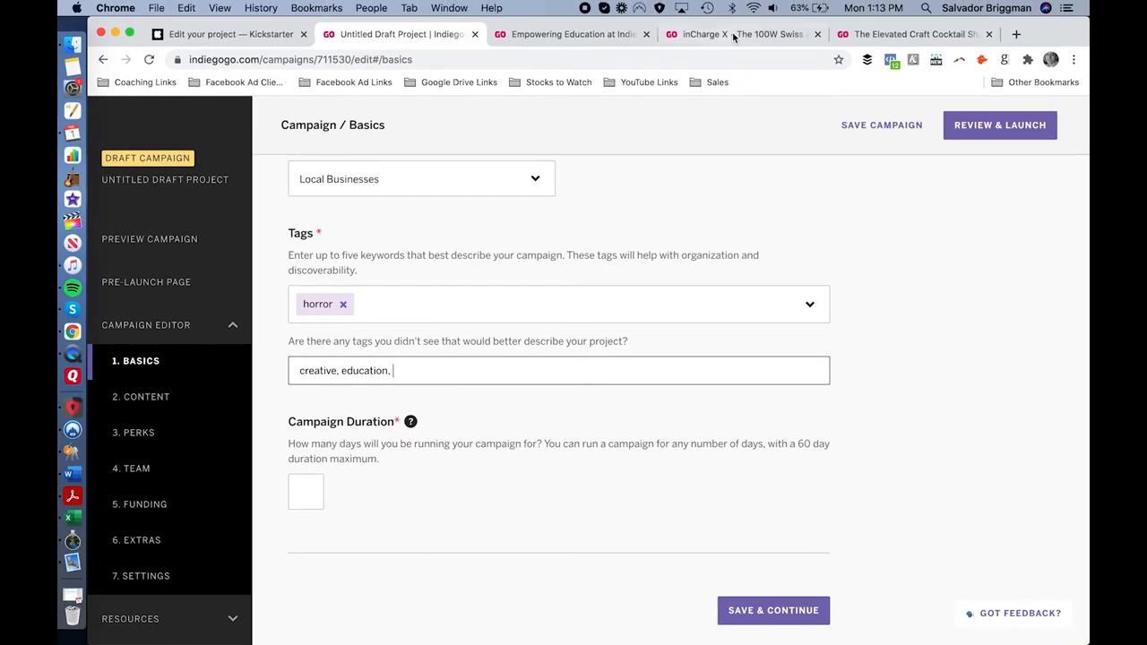
click(735, 34)
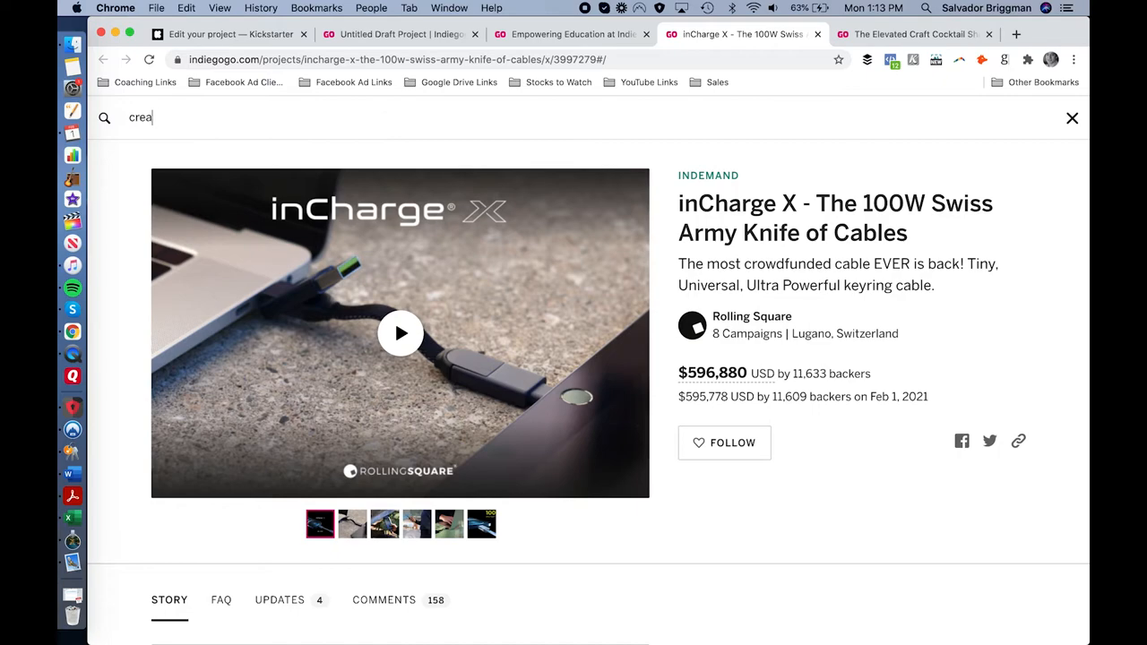
text(tive)
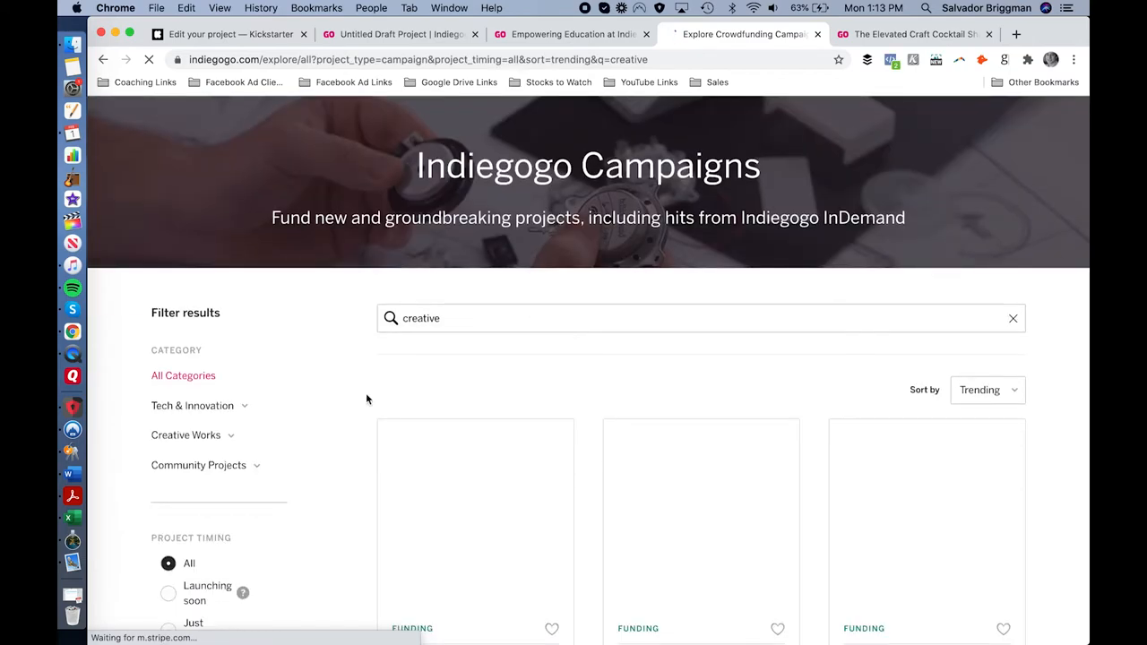
scroll(down, 3)
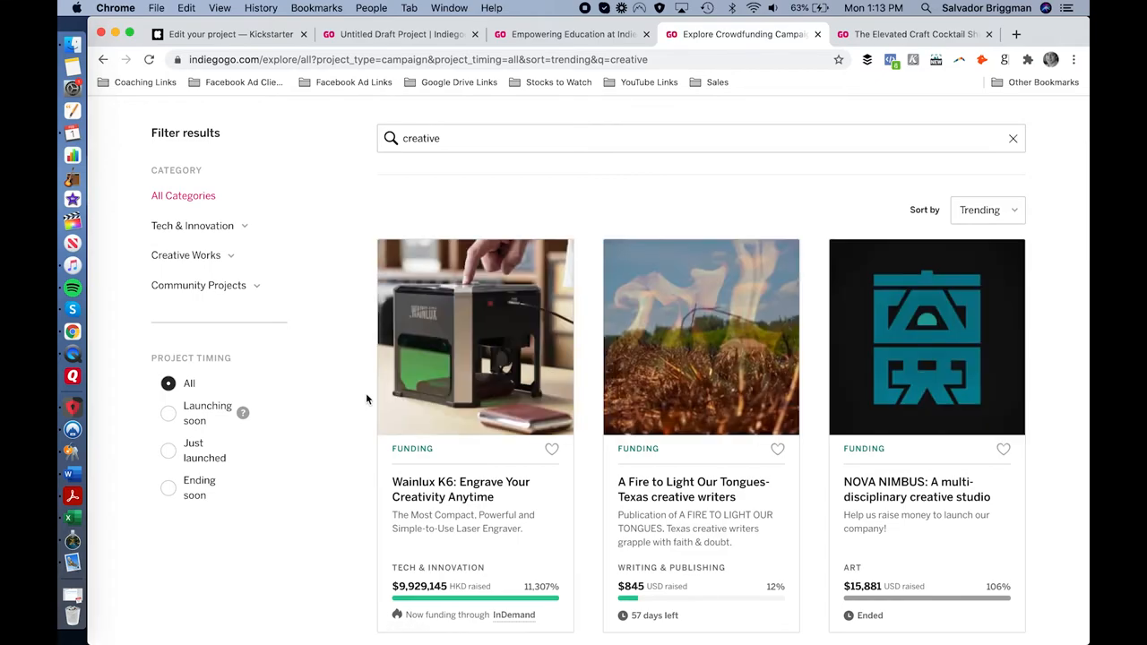
scroll(down, 3)
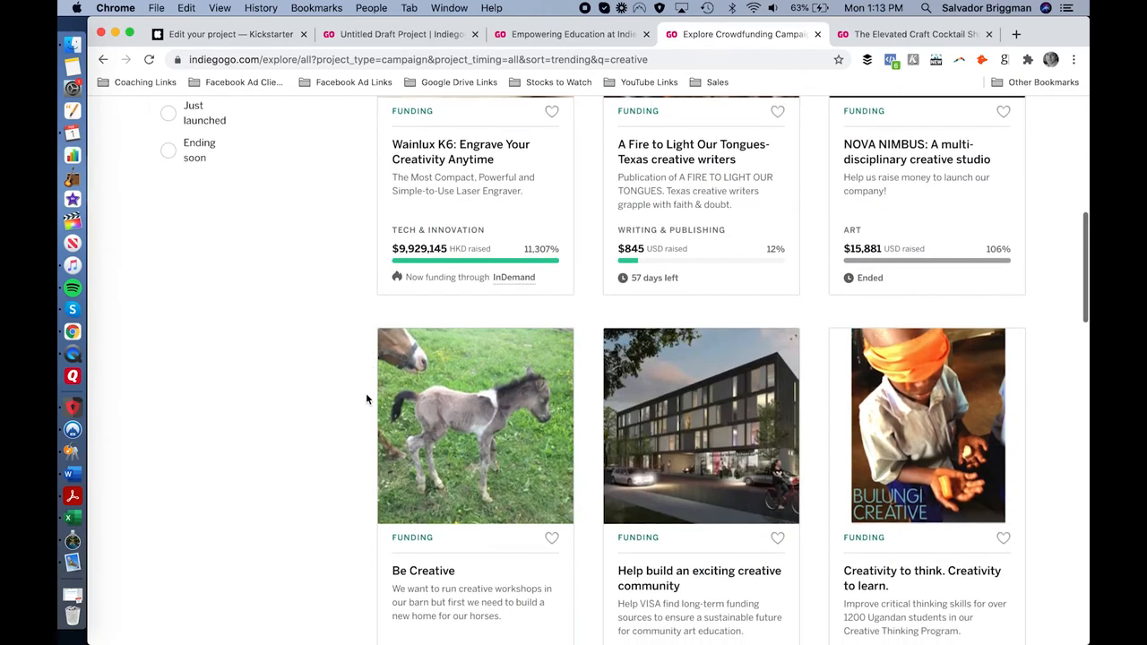
scroll(down, 3)
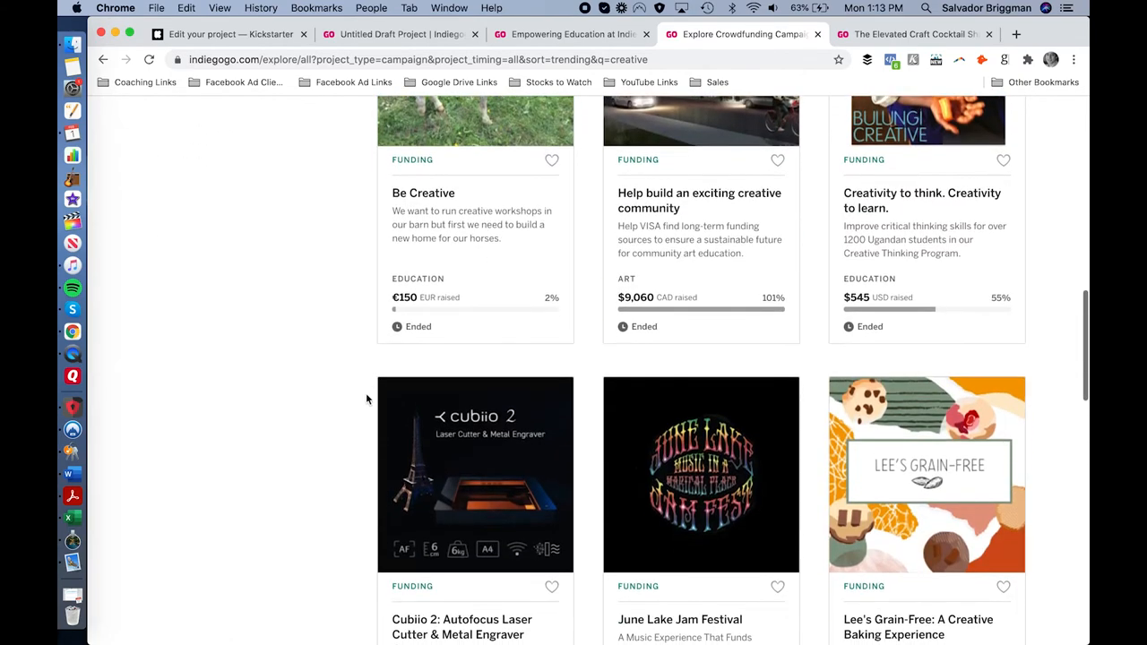
mouse_move(922, 199)
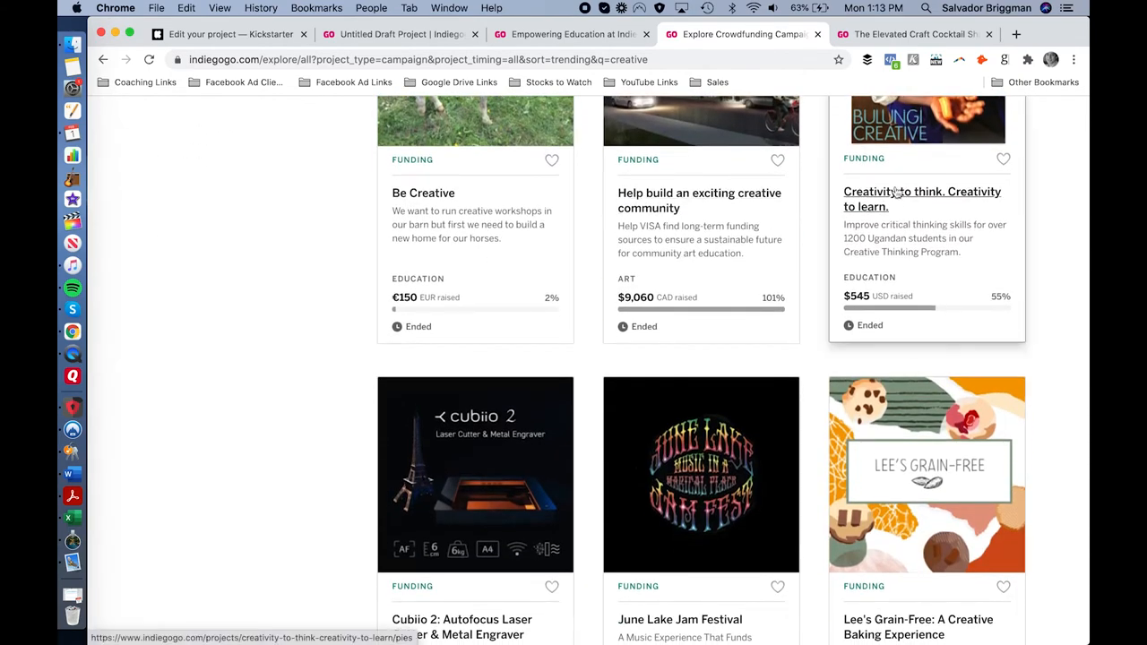
scroll(up, 3)
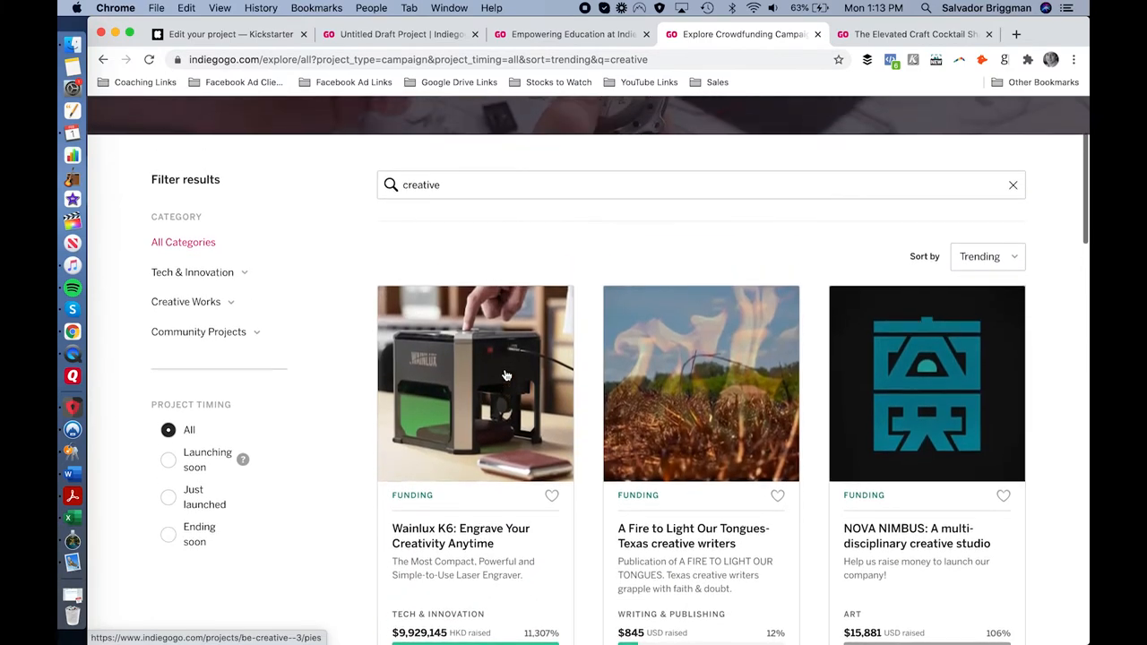
scroll(up, 3)
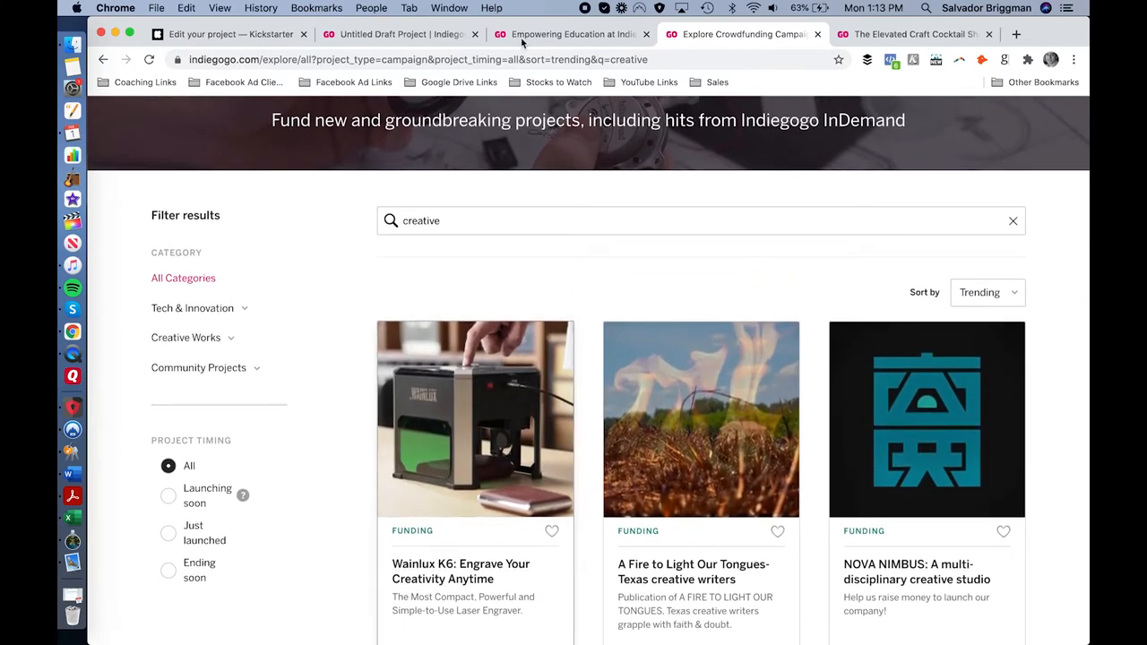
click(398, 34)
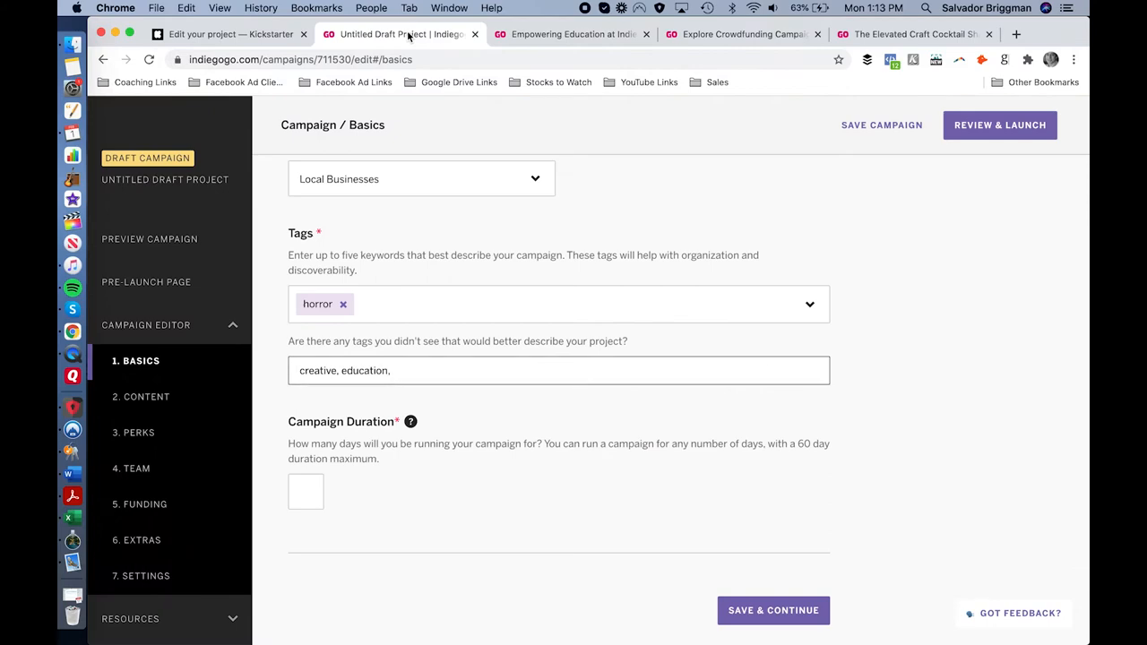
mouse_move(405, 530)
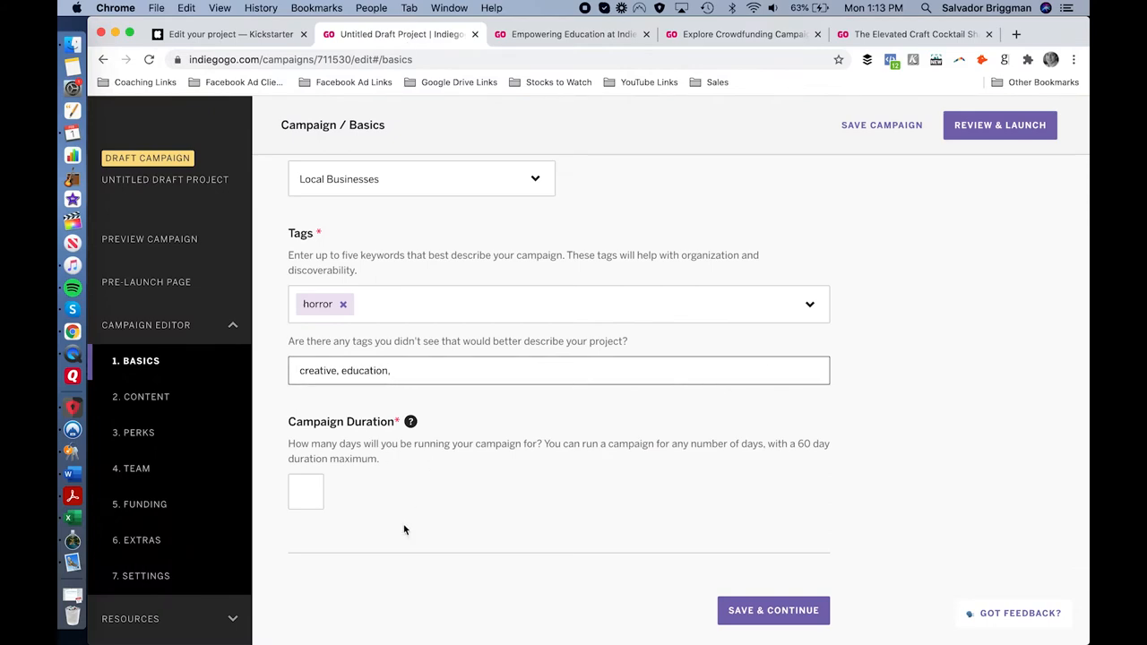
mouse_move(337, 437)
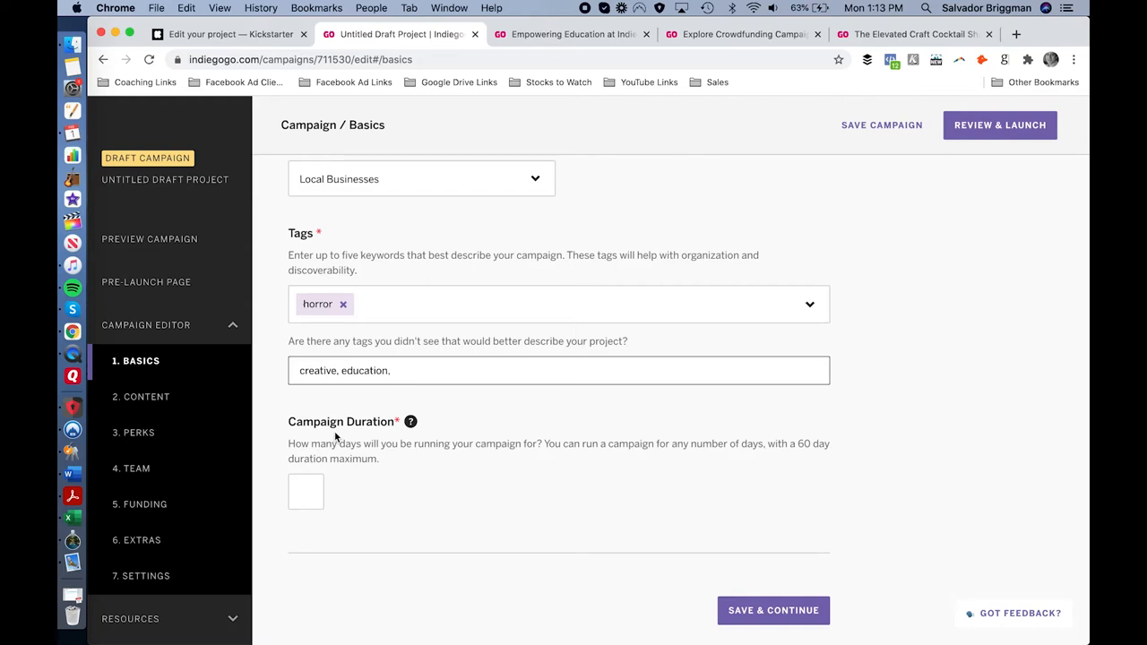
mouse_move(491, 200)
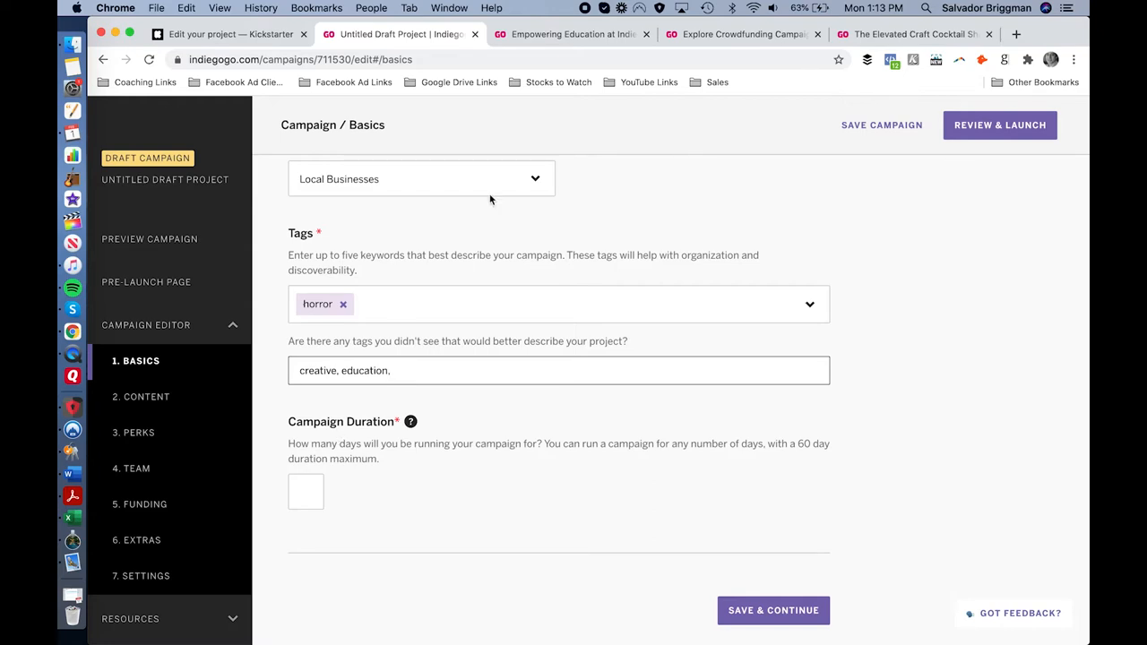
Switch to the 'Empowering Education at Indiegogo' tab showing Education campaigns.
click(570, 34)
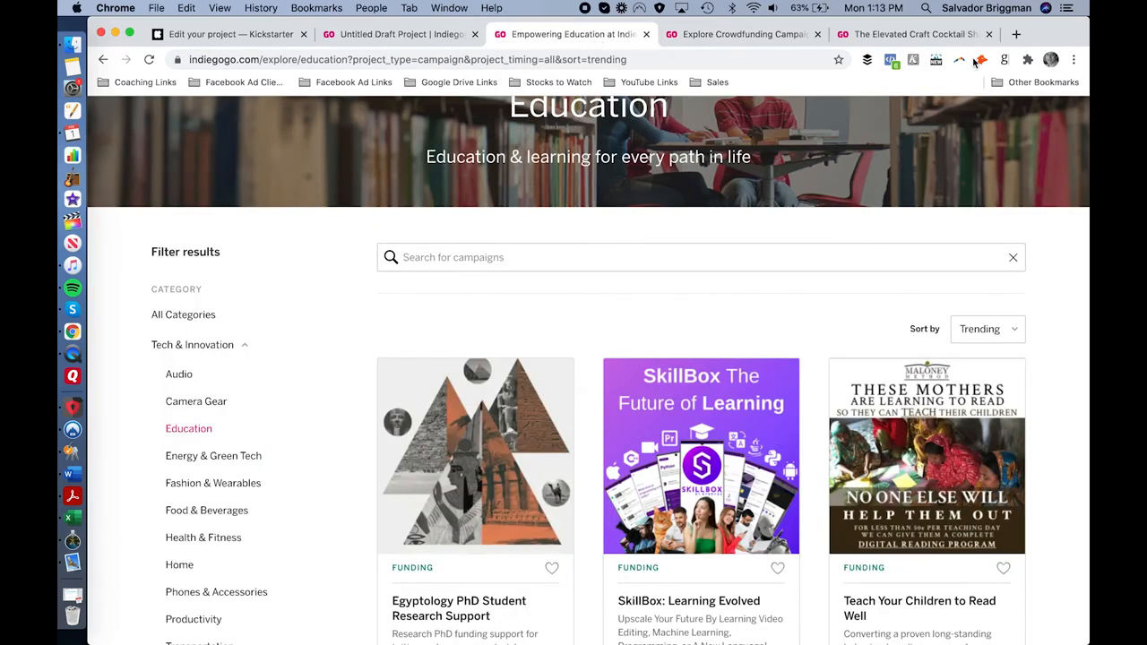
Switch to the Elevated Craft Cocktail Shaker example campaign tab.
click(915, 34)
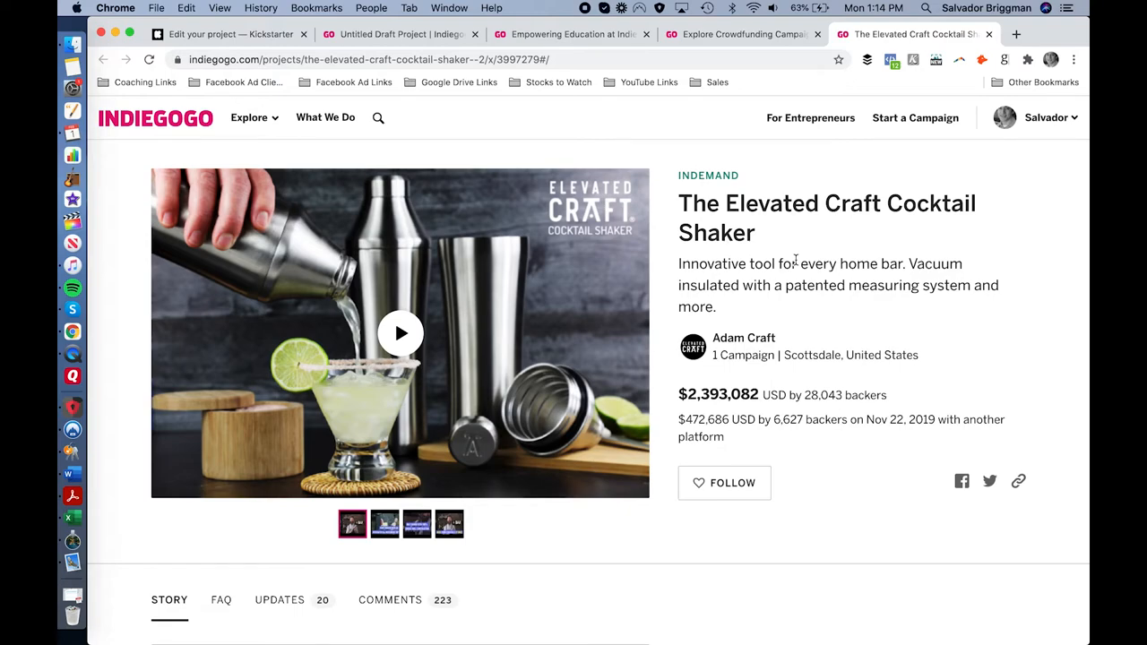
mouse_move(190, 147)
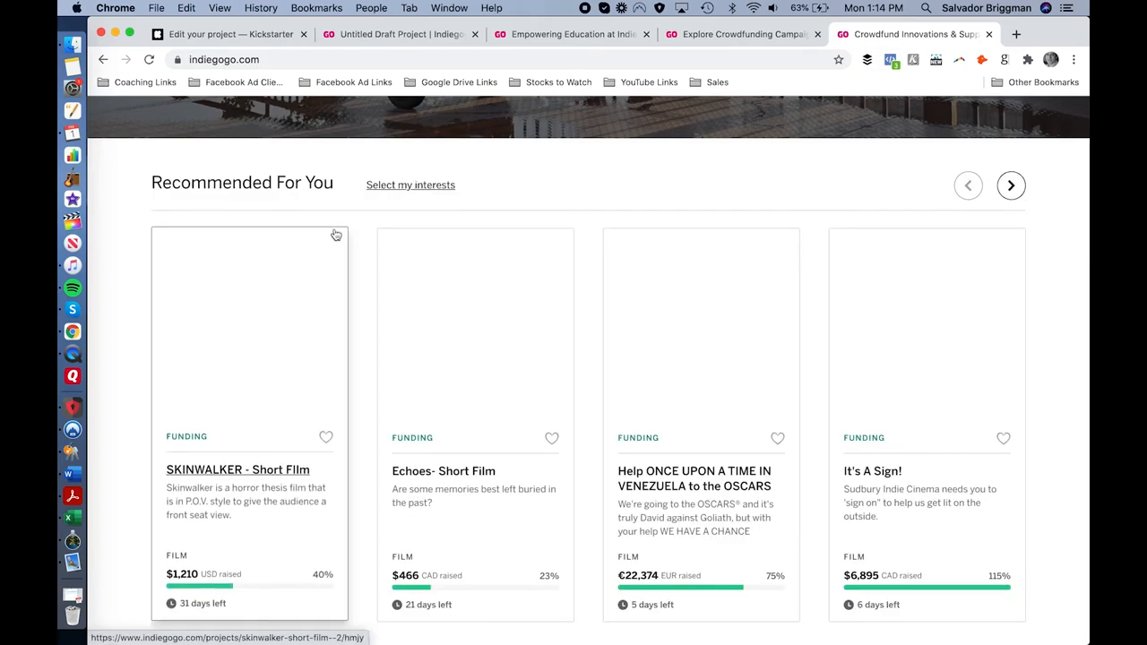
scroll(down, 3)
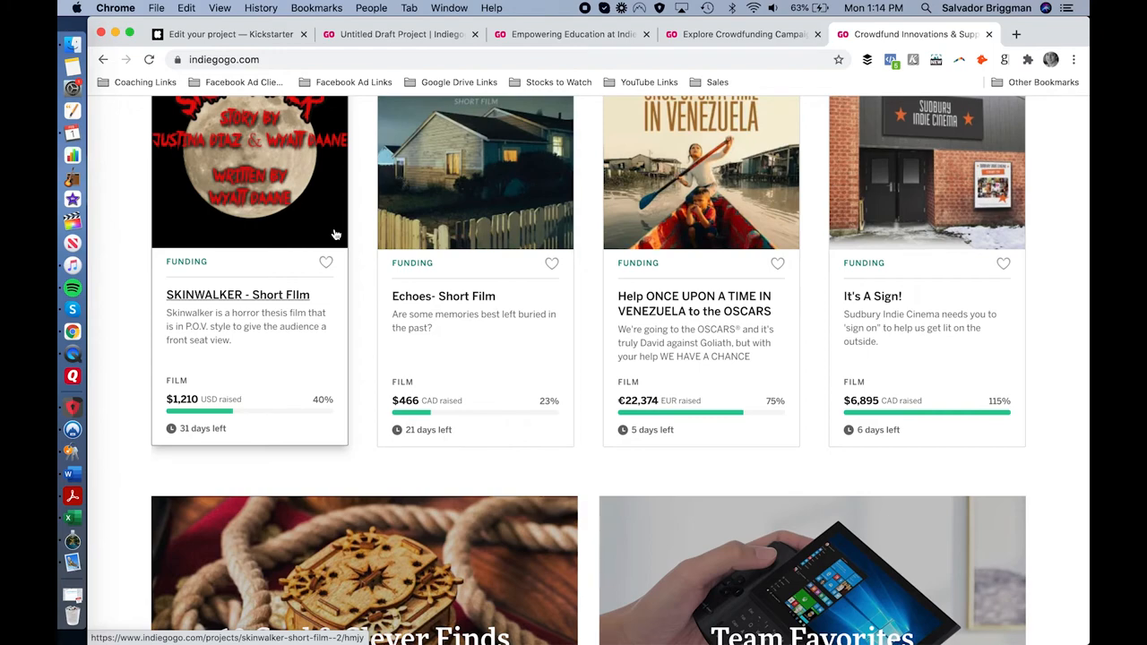
scroll(up, 3)
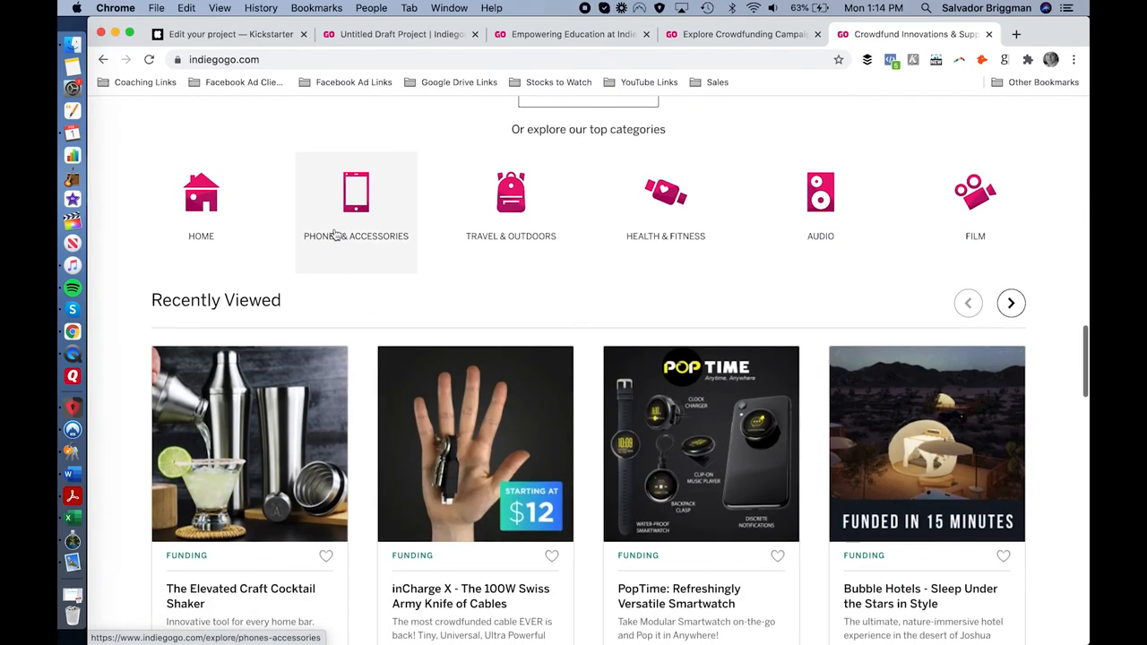
scroll(down, 3)
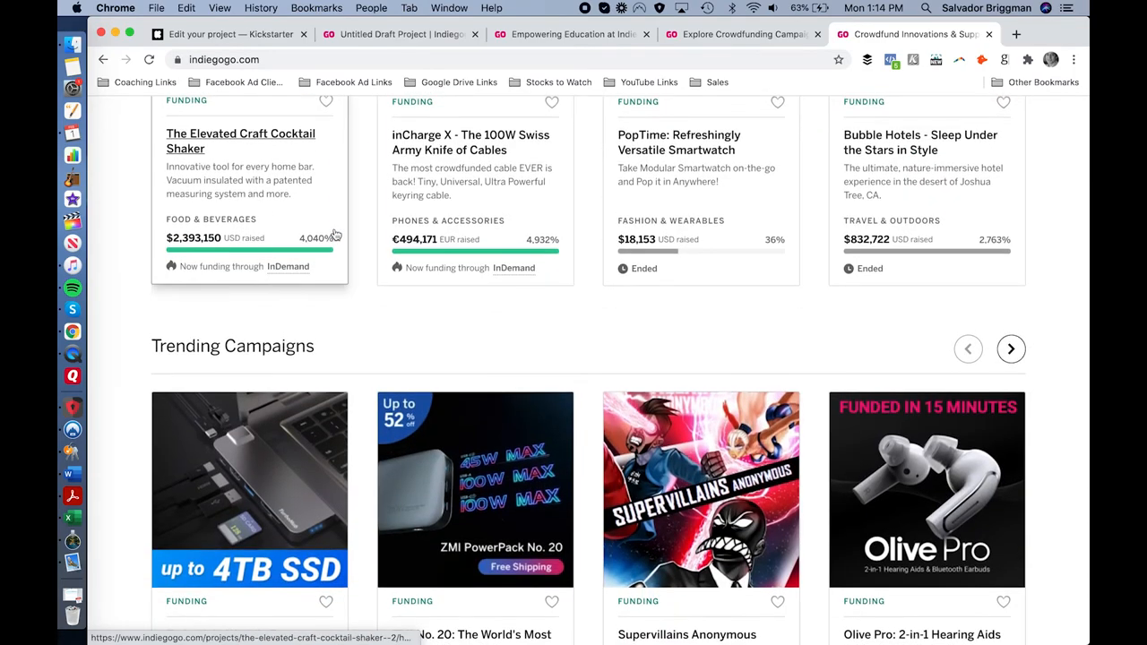
scroll(down, 3)
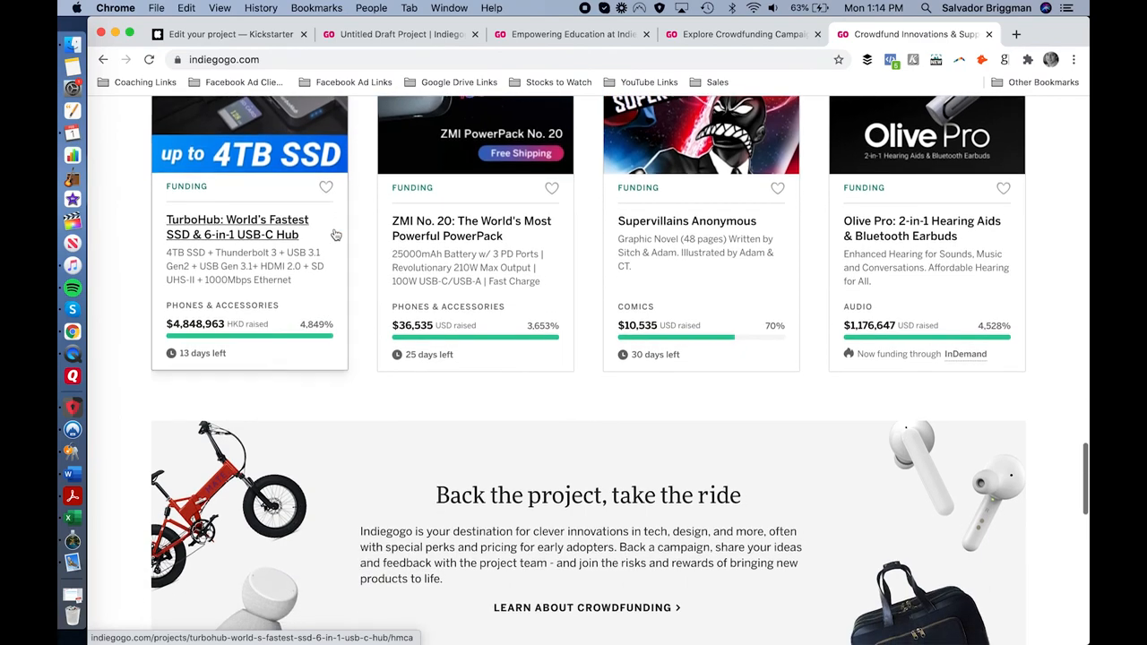
scroll(down, 3)
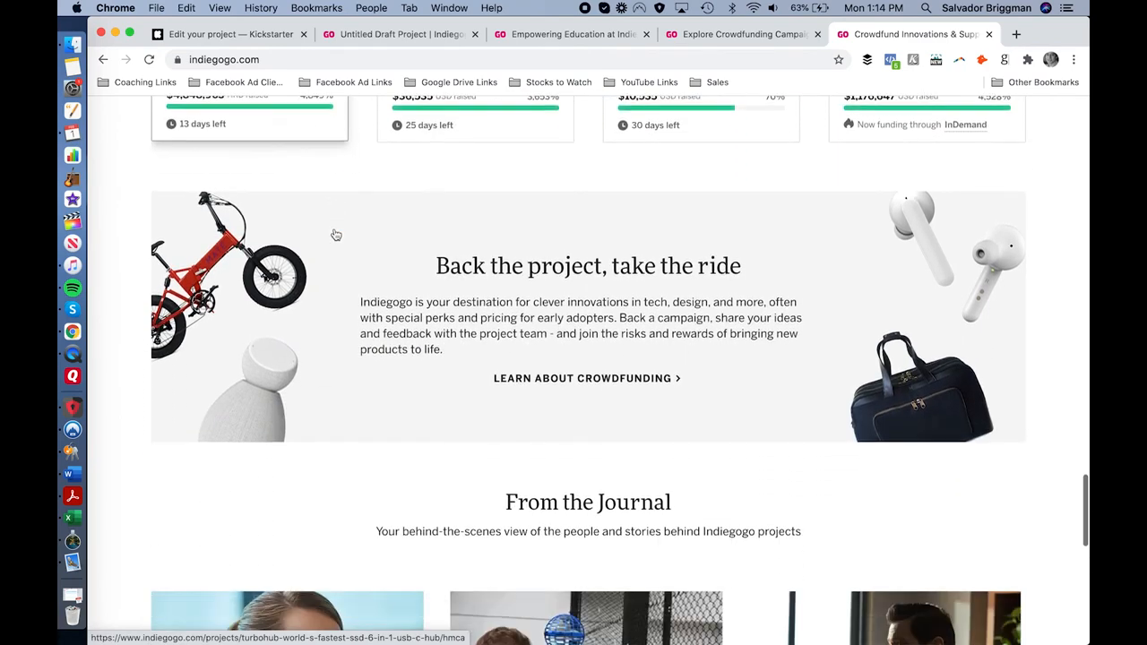
scroll(down, 3)
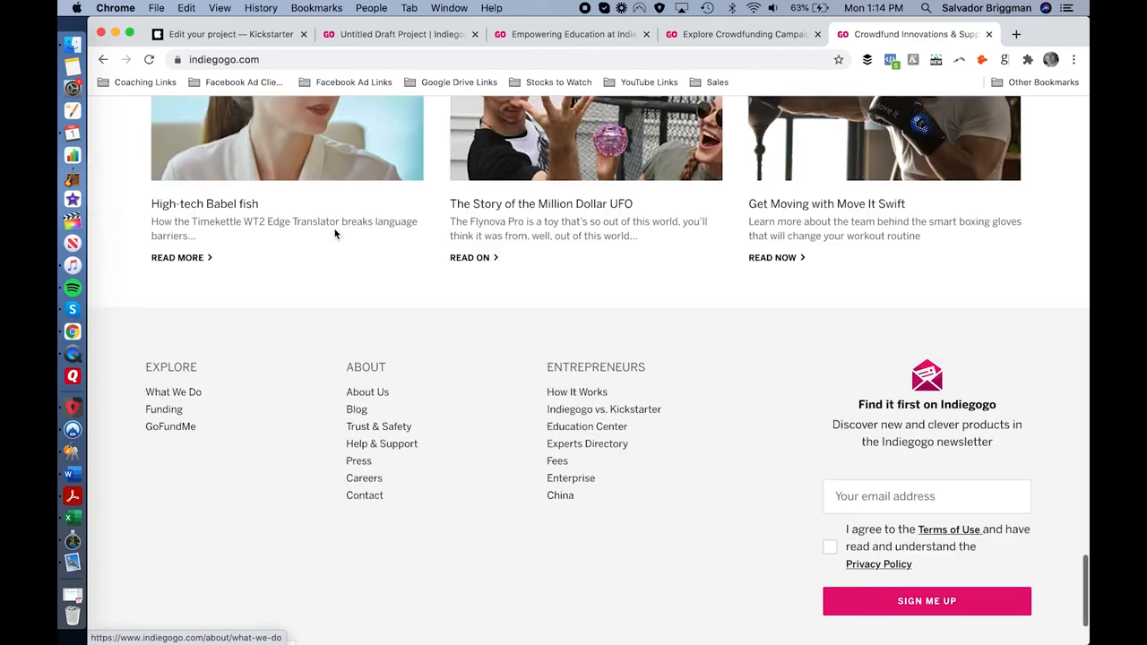
scroll(up, 3)
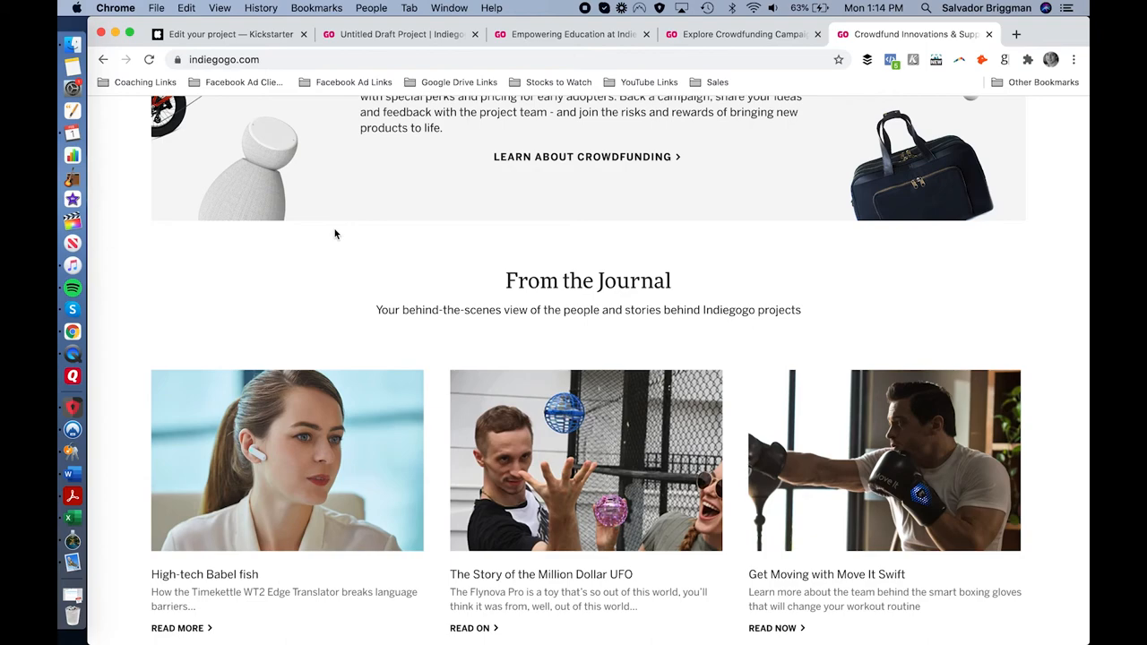
scroll(up, 3)
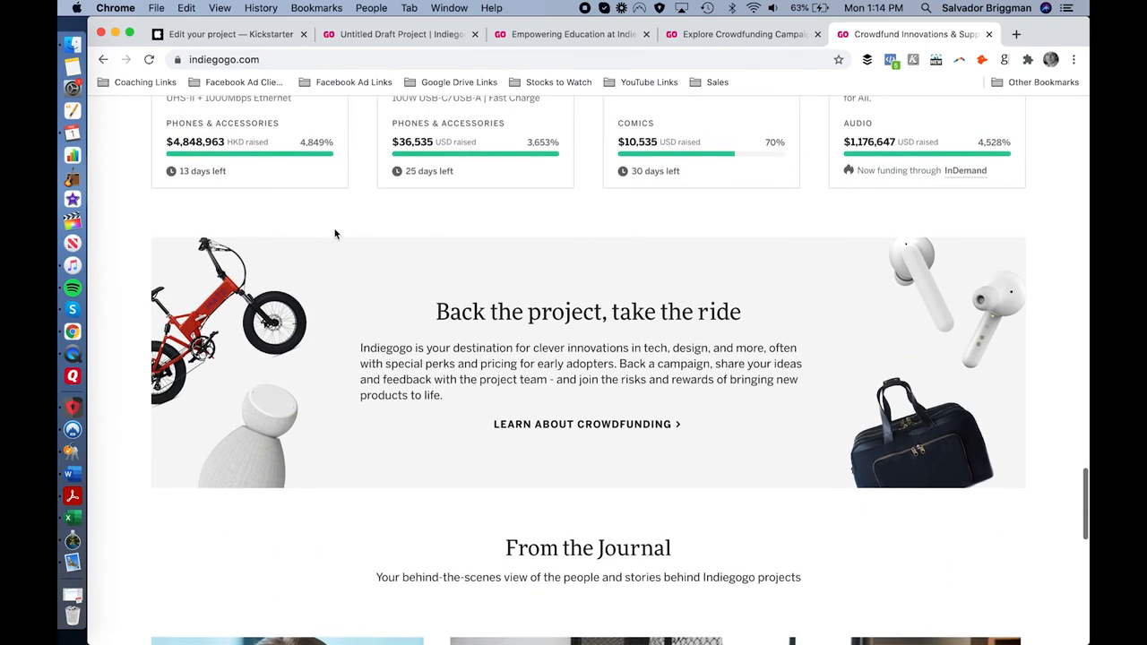
scroll(up, 3)
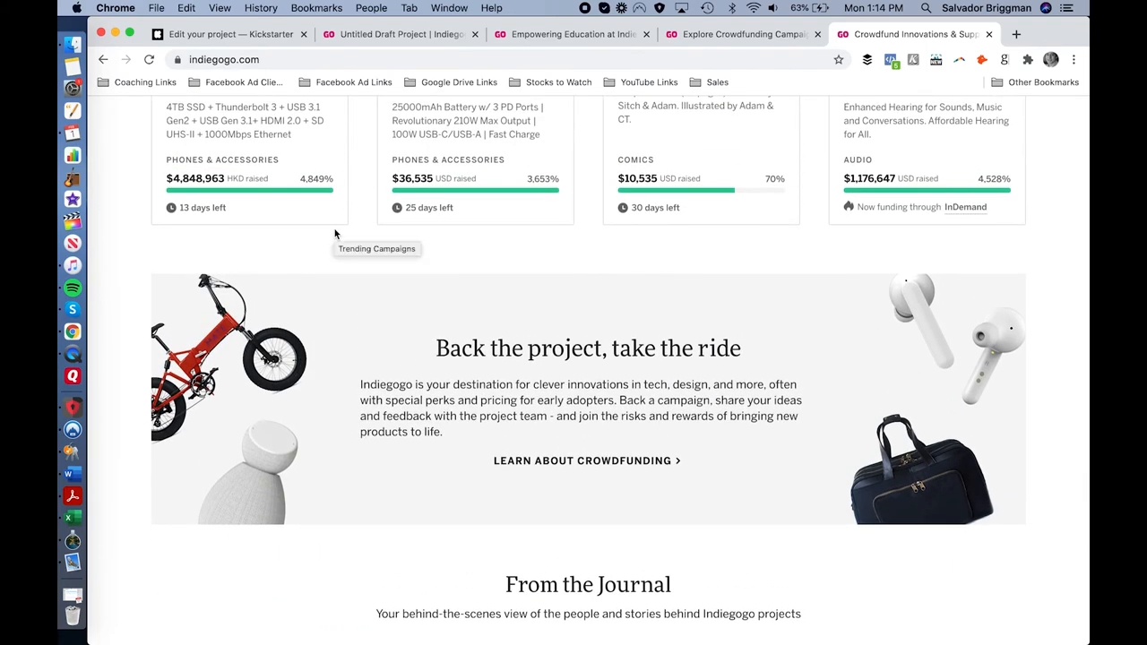
scroll(up, 3)
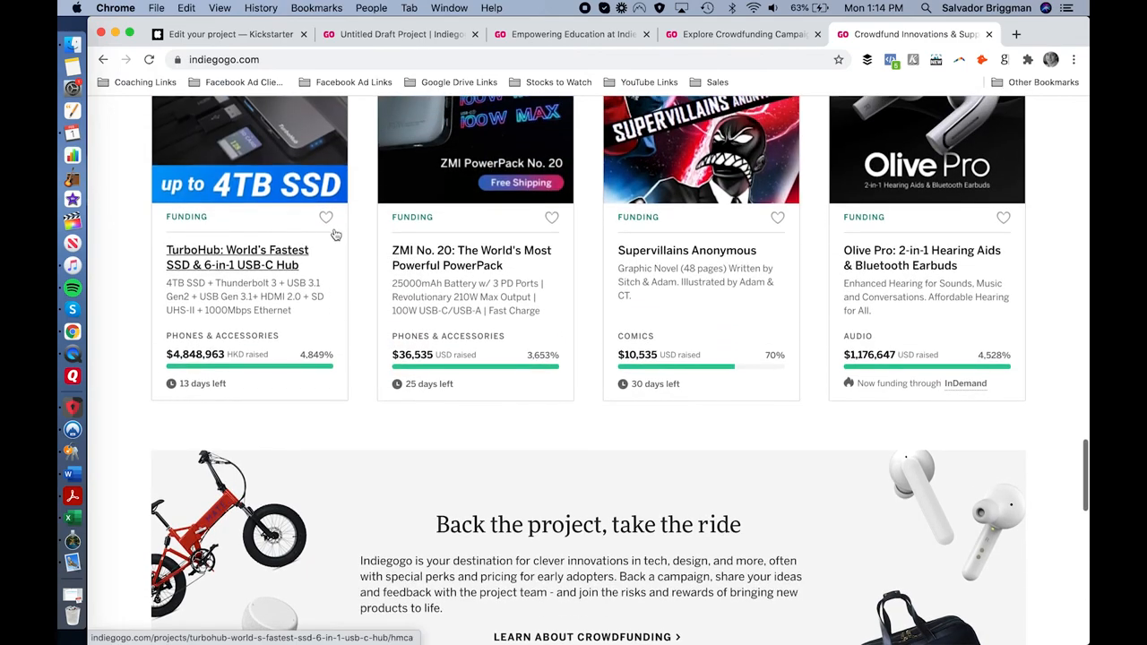